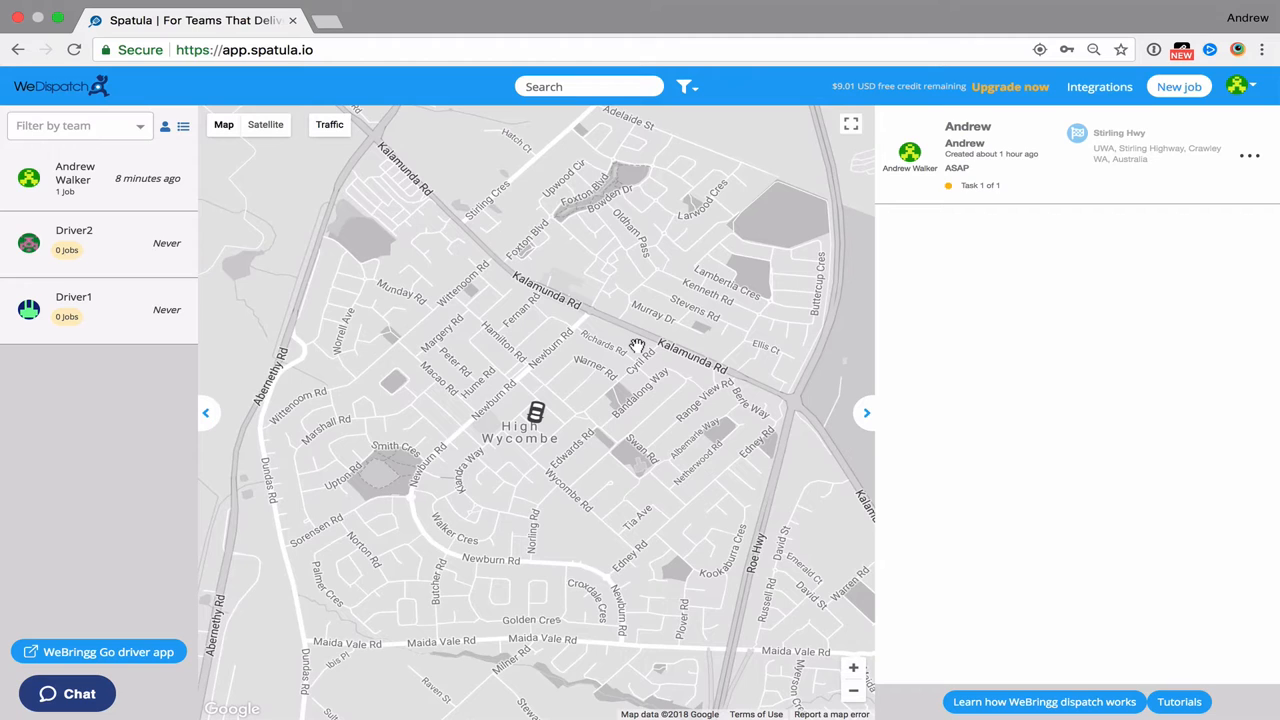
mouse_move(128, 150)
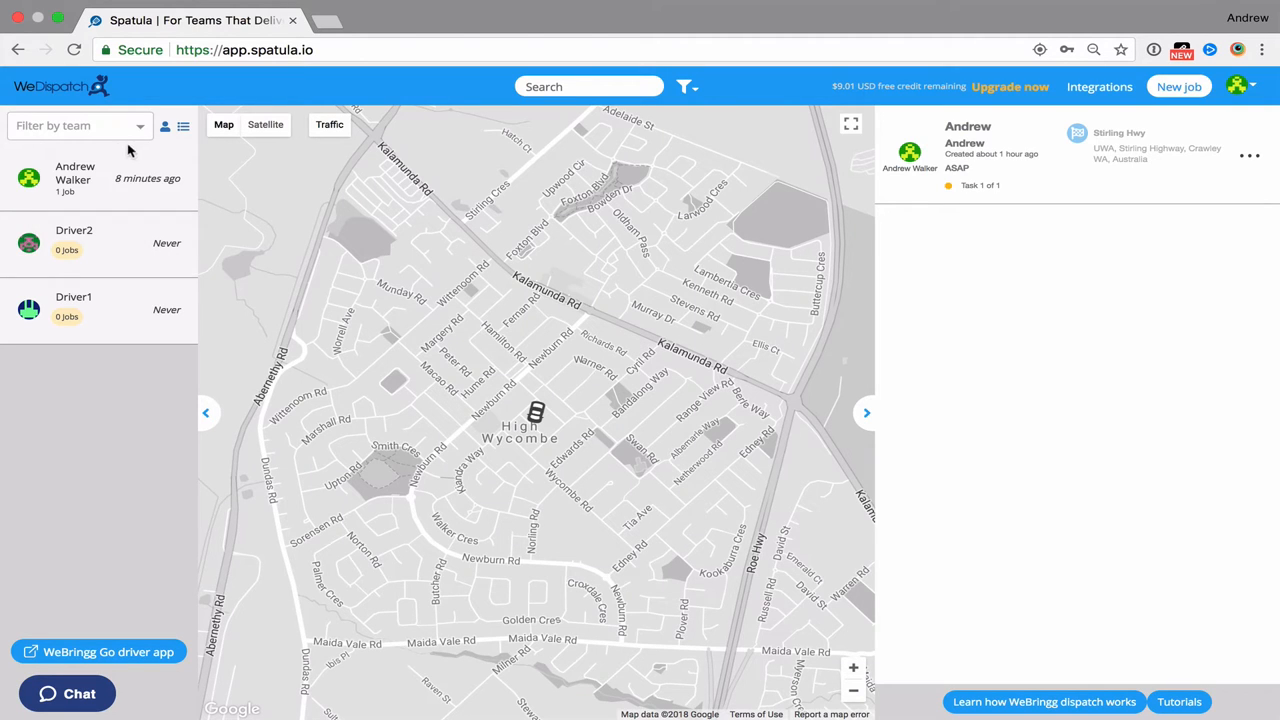
- Dismiss the team filter and go to the Dispatchers page from the account menu
click(78, 124)
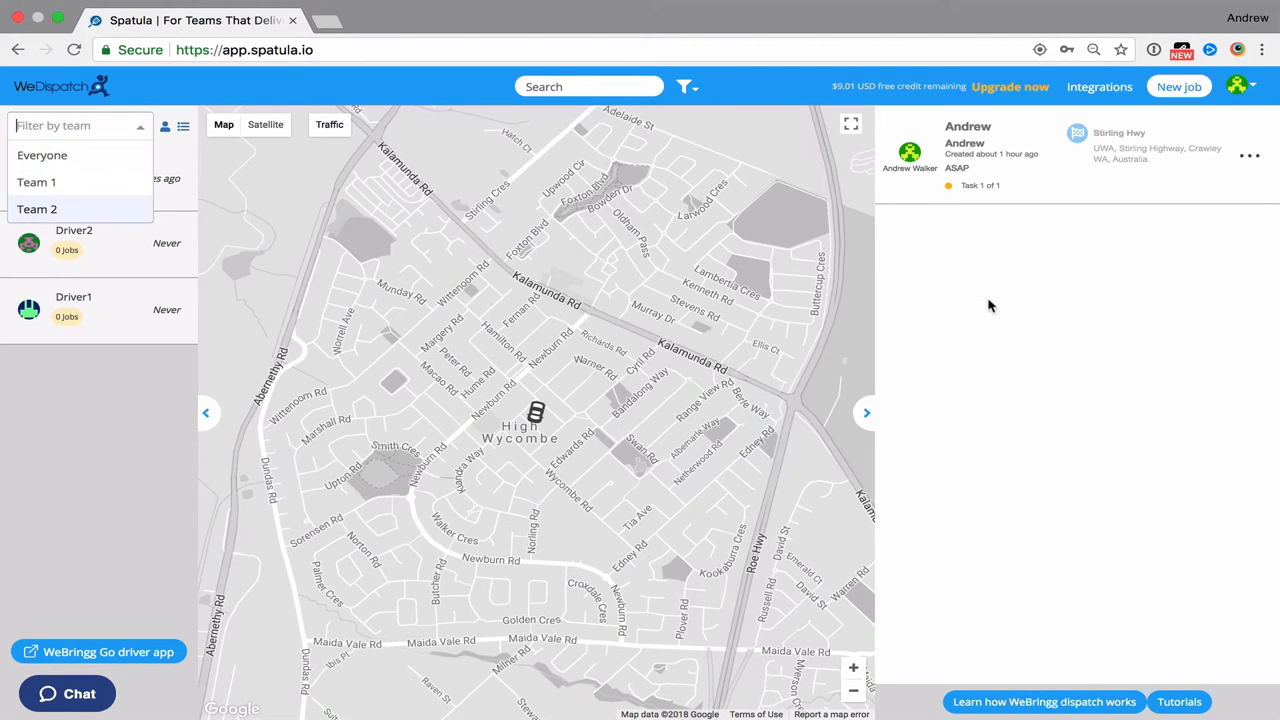
click(42, 156)
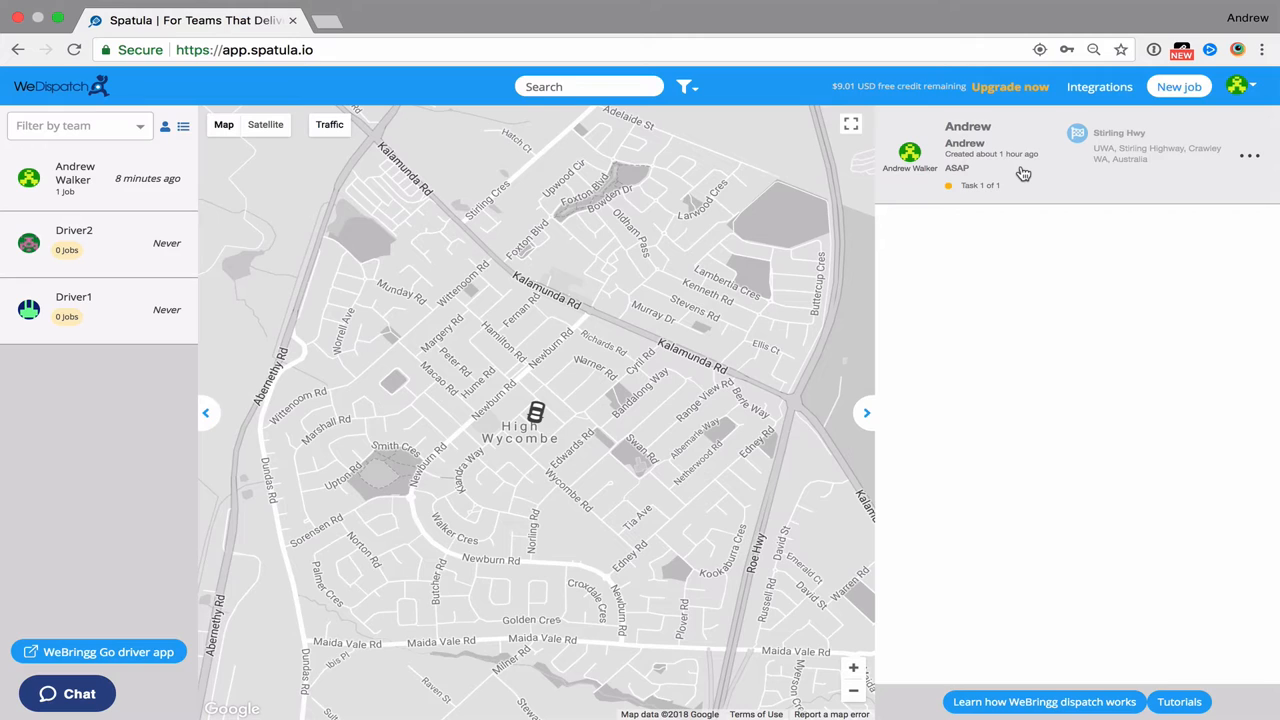
mouse_move(1052, 162)
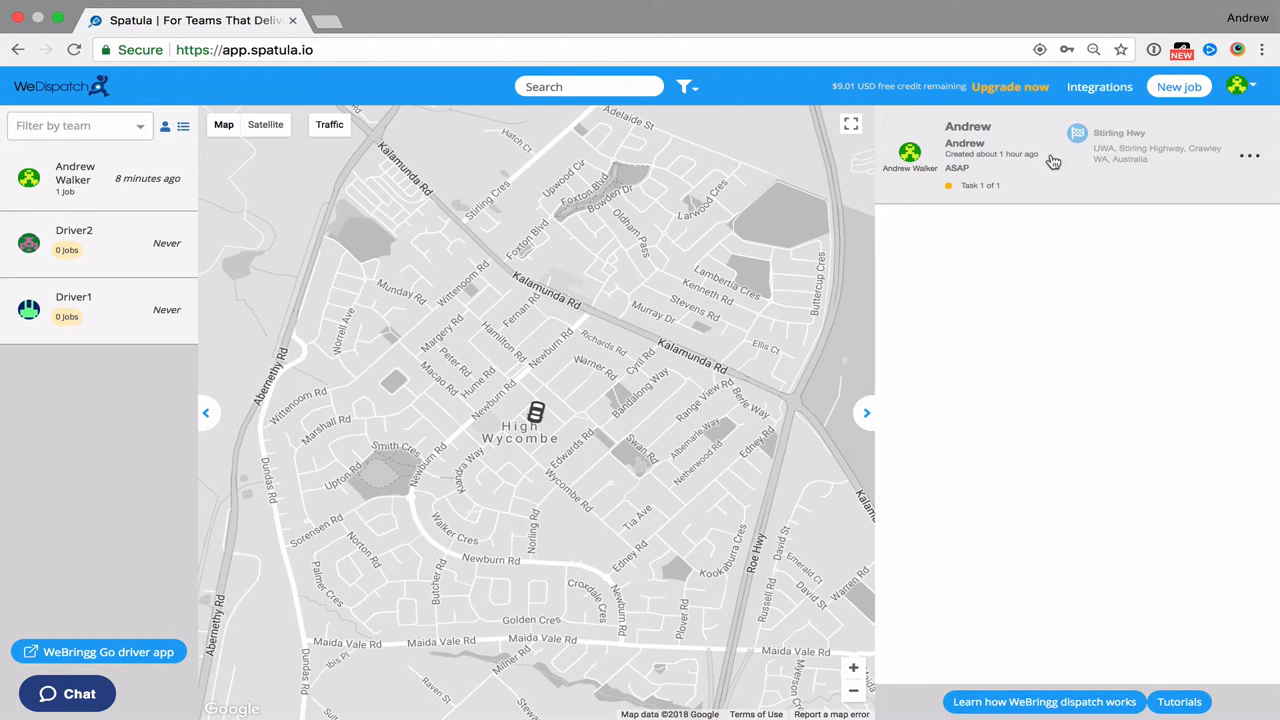
mouse_move(1092, 232)
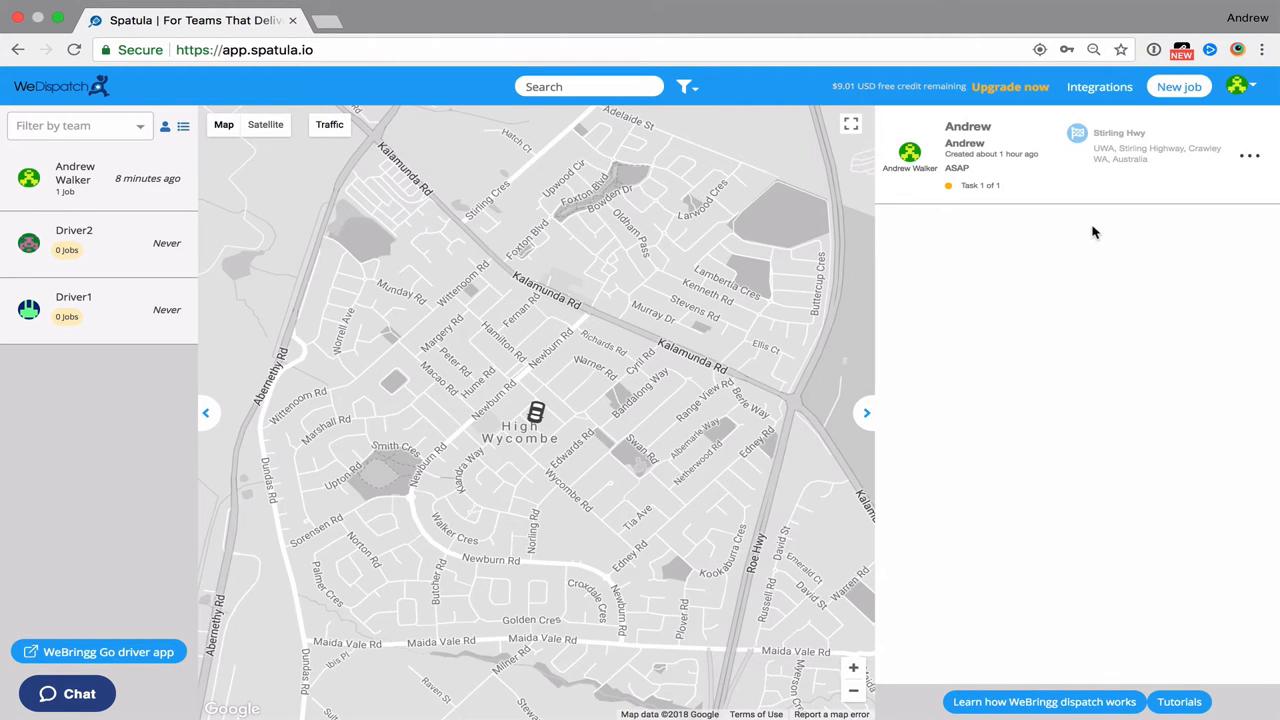
mouse_move(1100, 364)
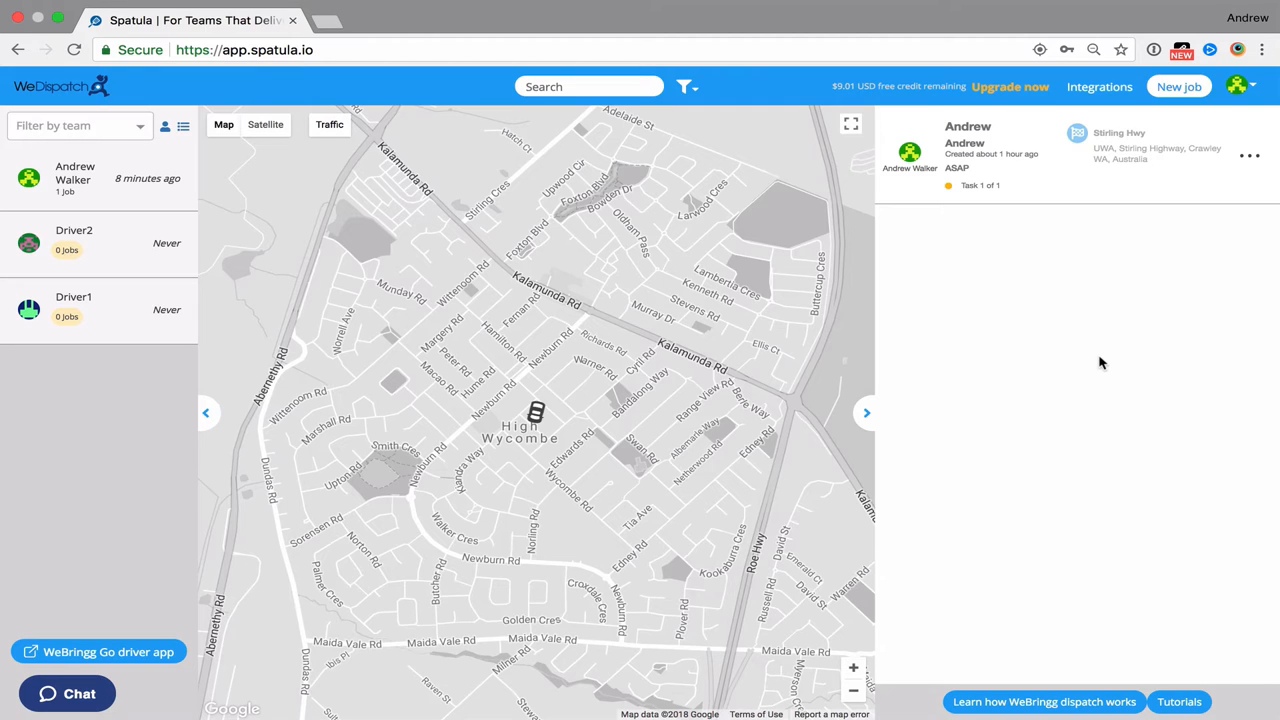
mouse_move(1186, 236)
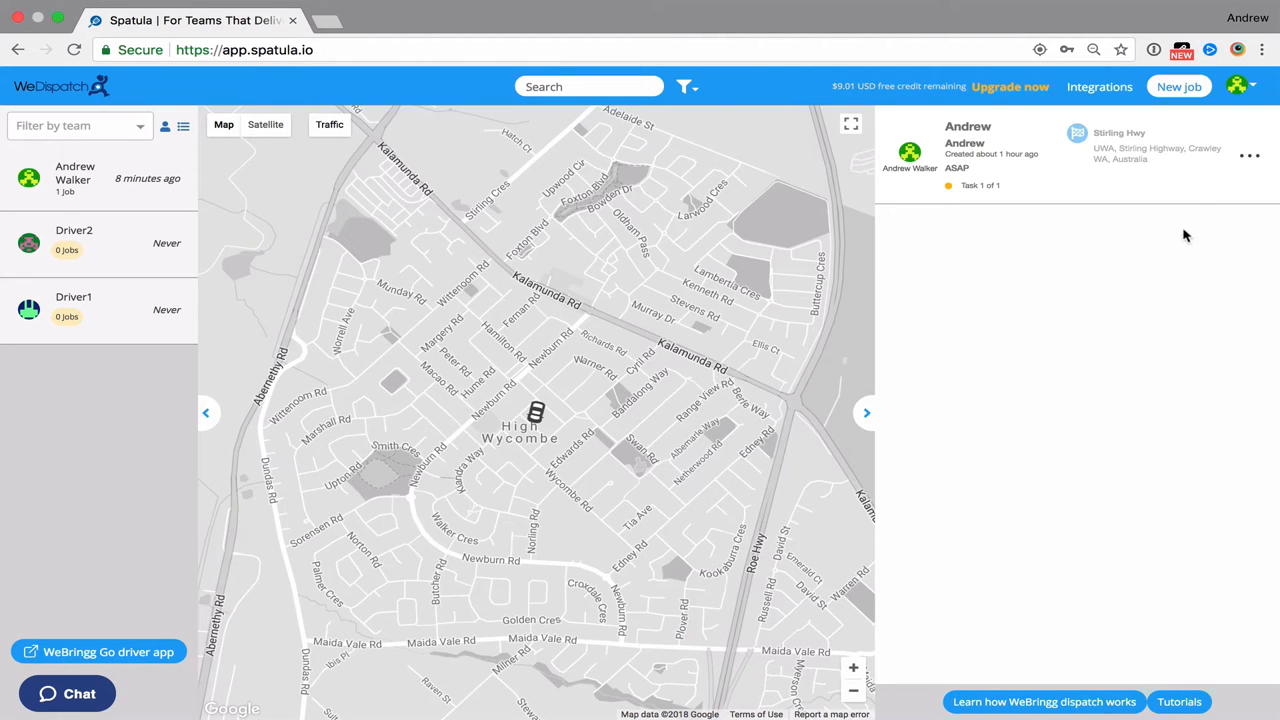
mouse_move(1172, 260)
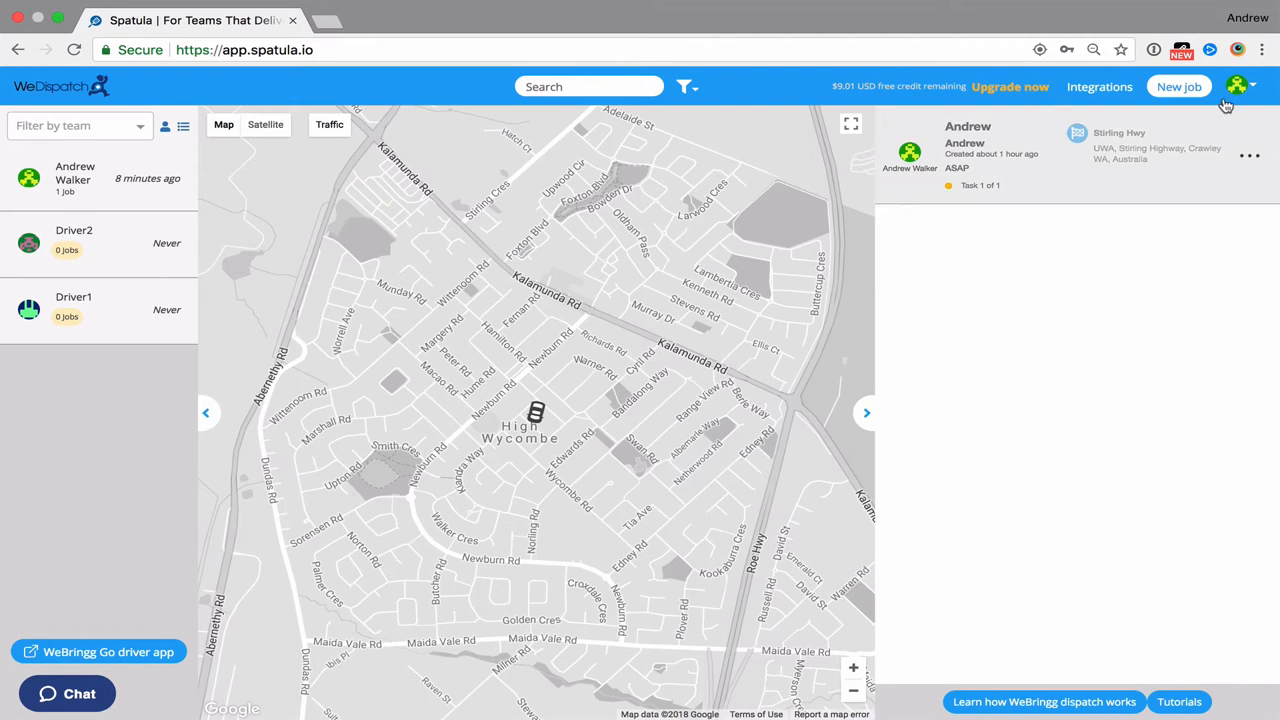
click(1240, 86)
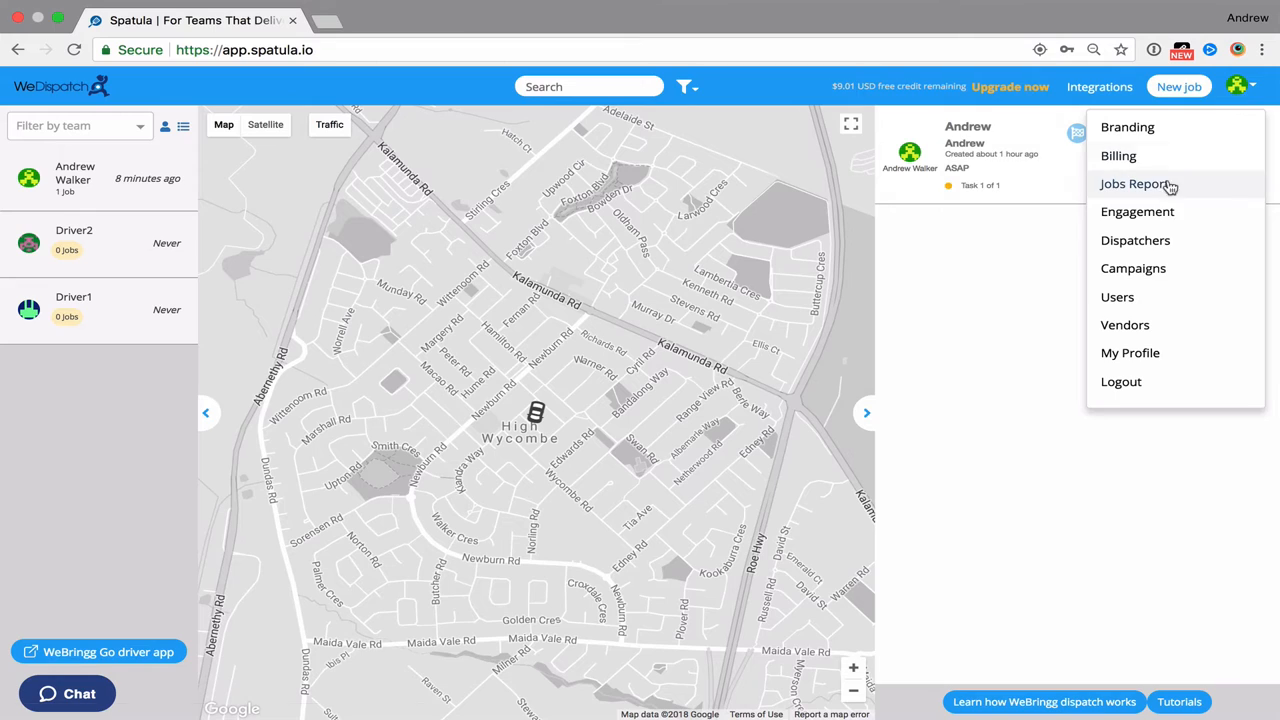
click(1136, 240)
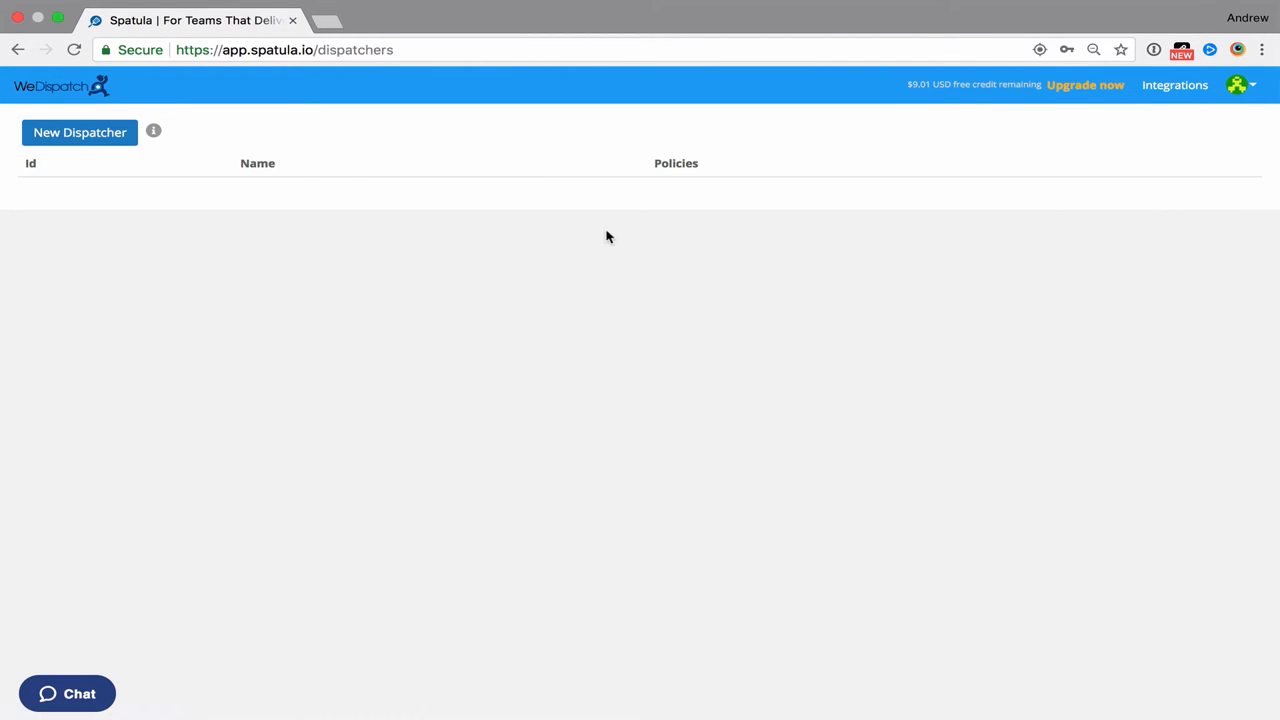
mouse_move(644, 198)
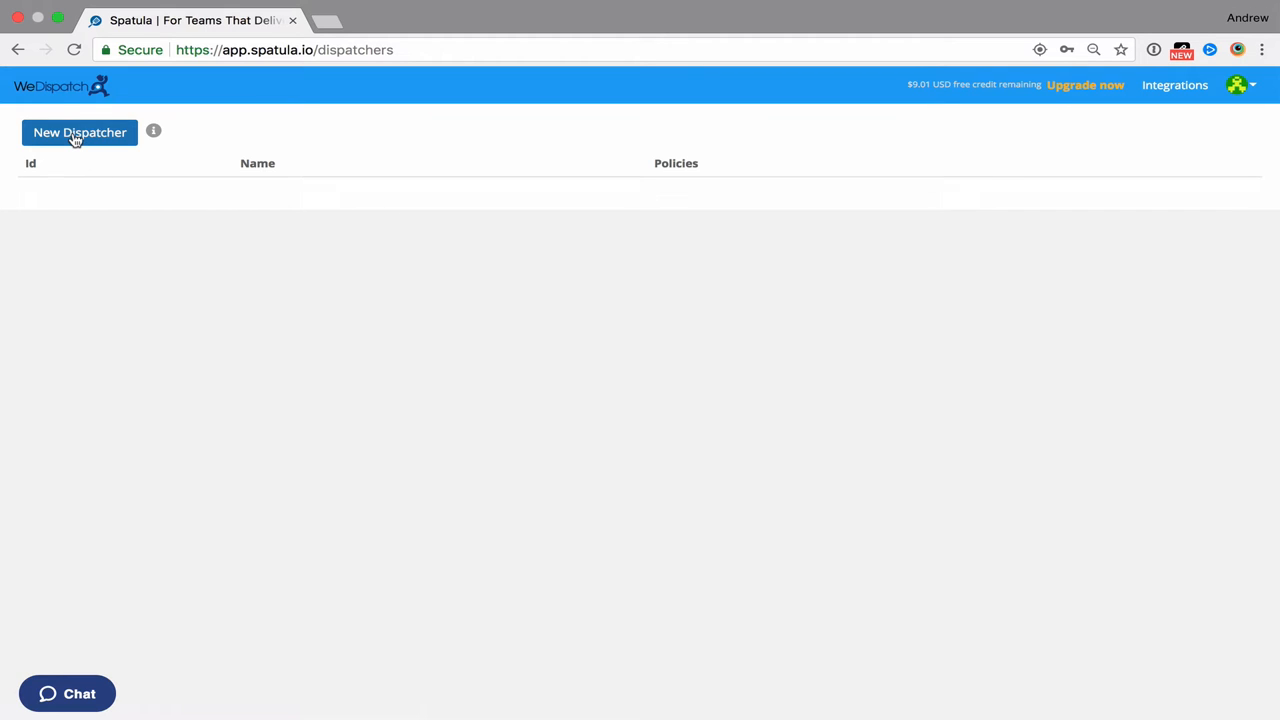
- Create a new dispatcher named 'Dispatcher Rules 1' and save it
click(80, 132)
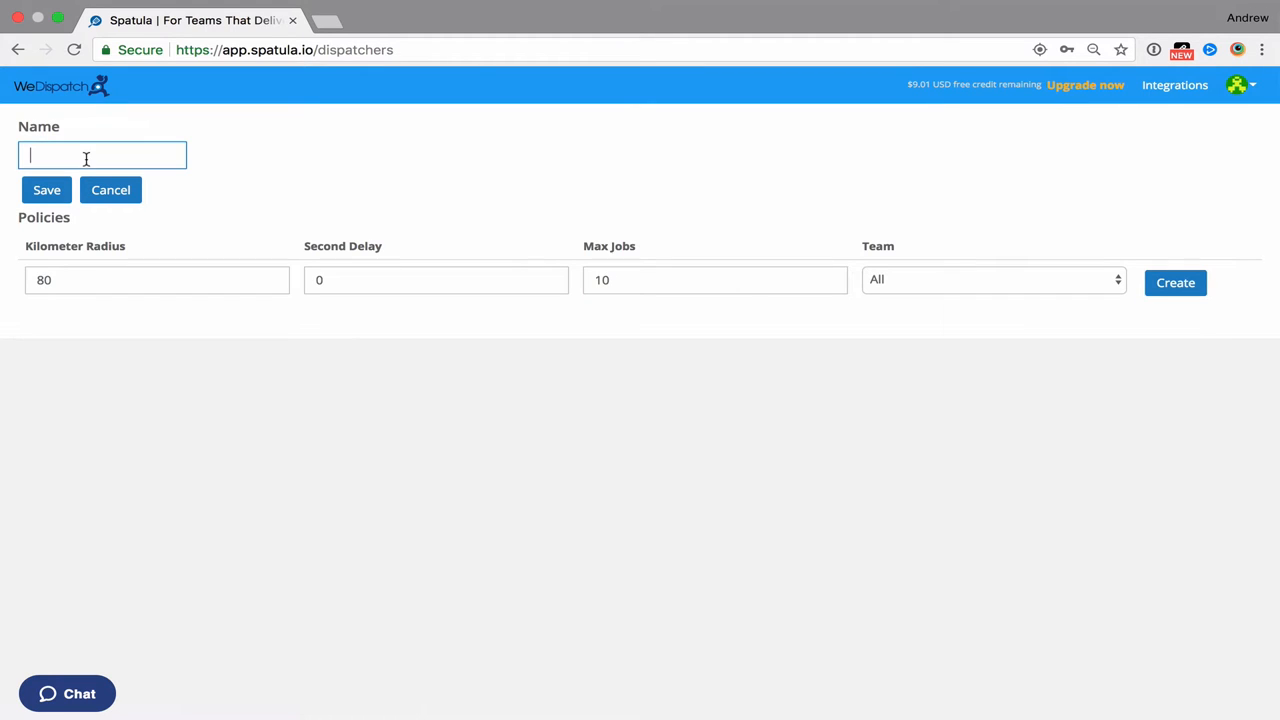
text(Di)
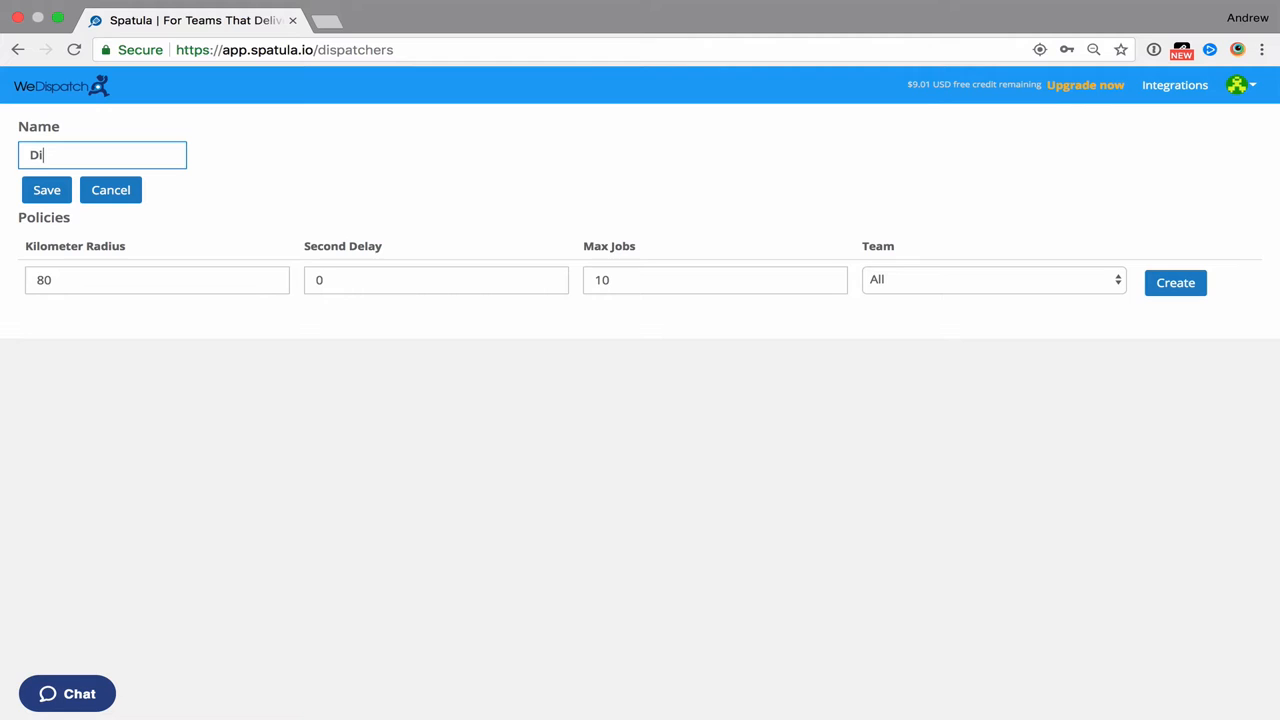
text(spatcher)
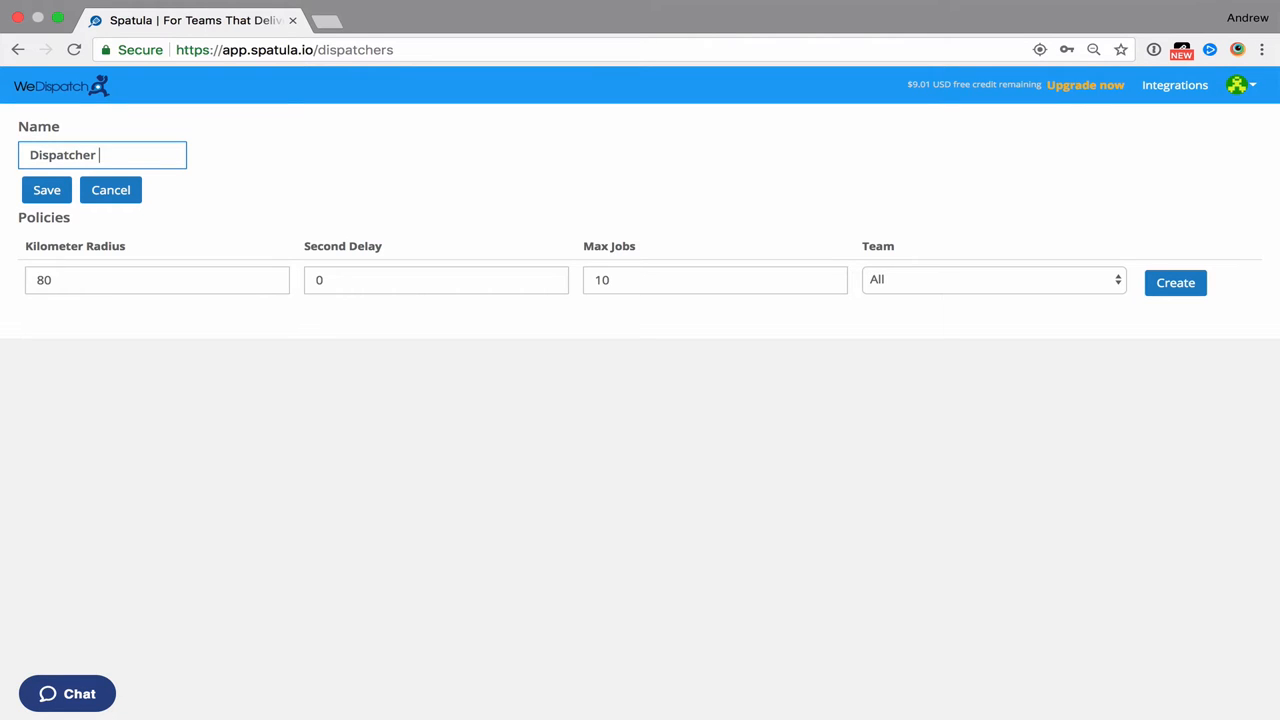
text(Rules 1)
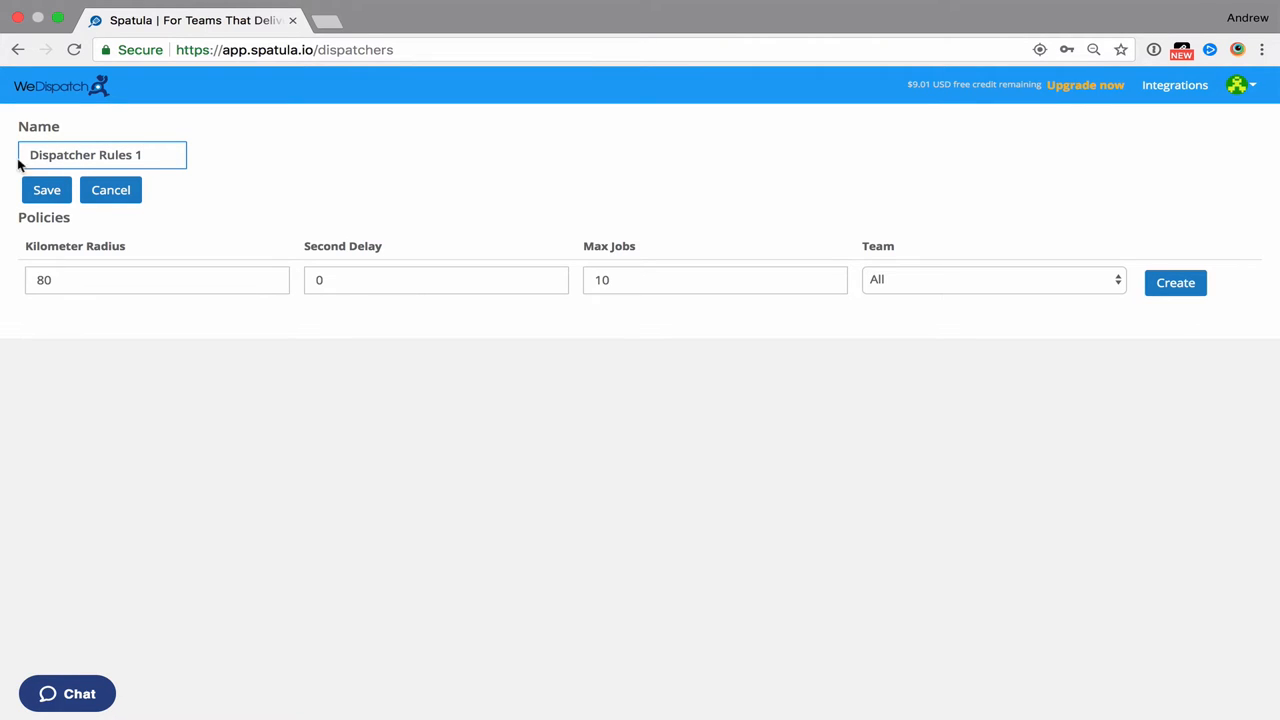
click(46, 190)
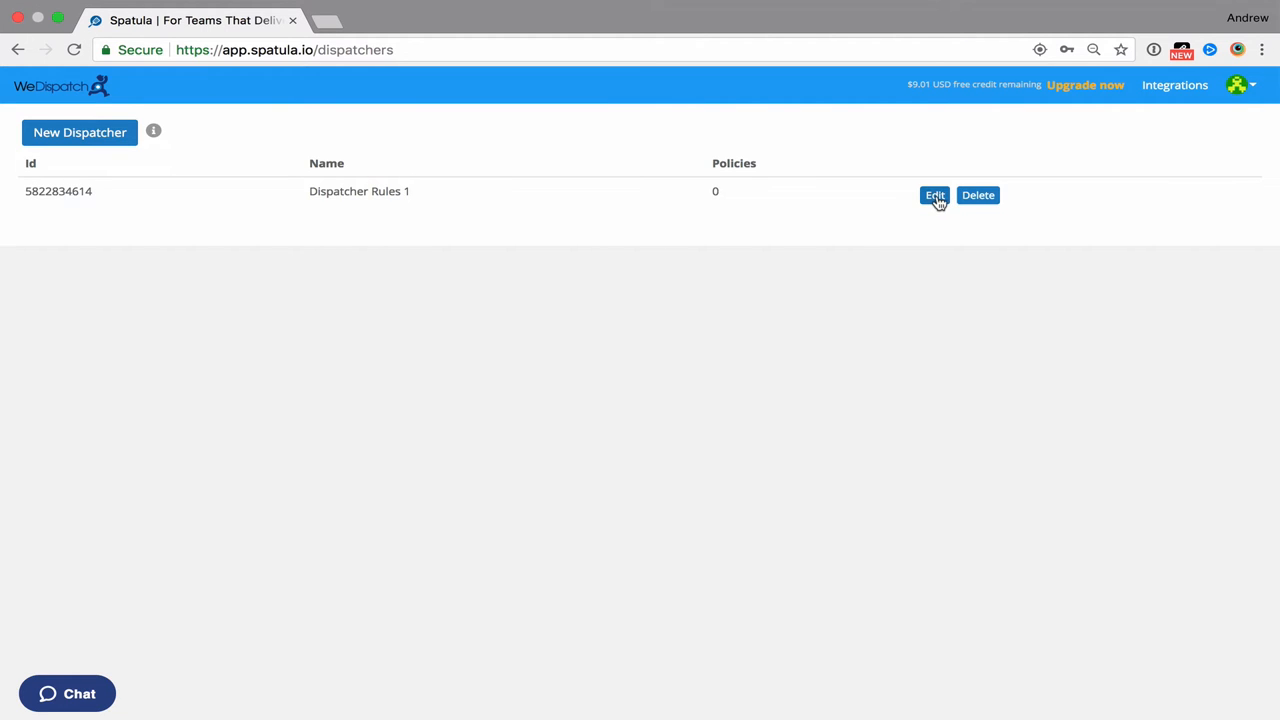
- Edit Dispatcher Rules 1 and draft a policy with radius 2, delay 0, max jobs 0 for Team 1
click(934, 196)
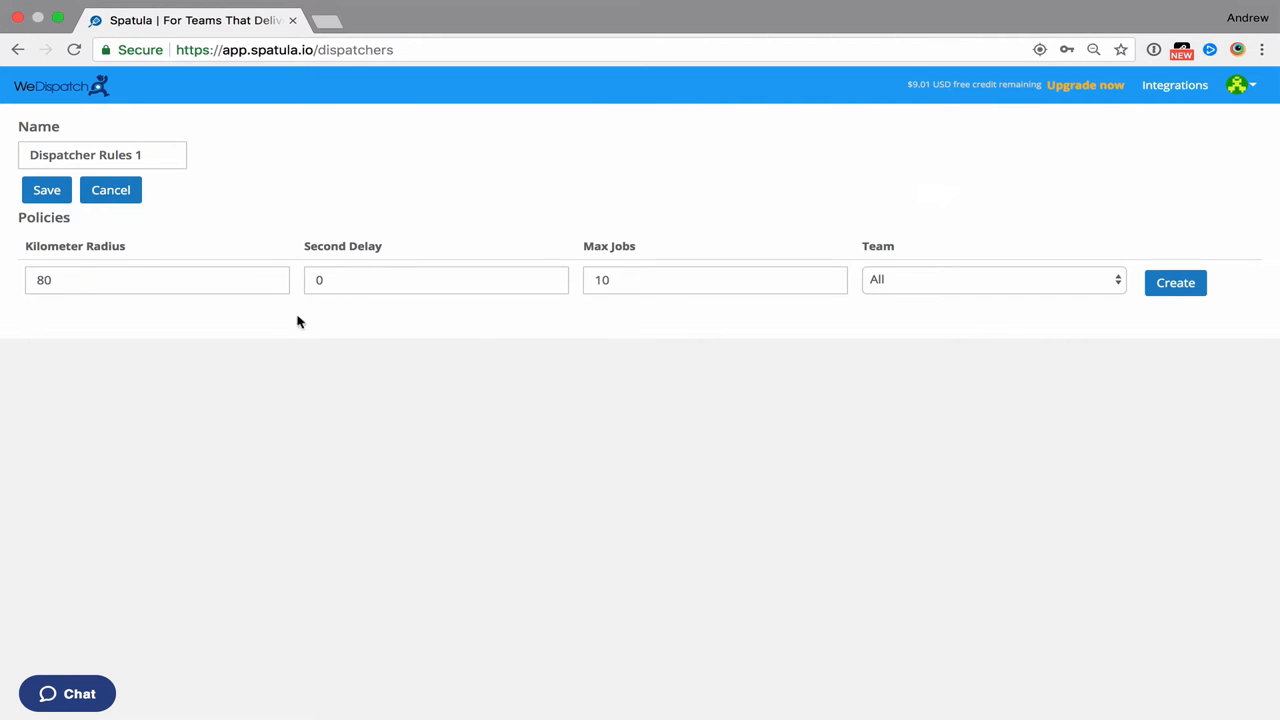
mouse_move(208, 304)
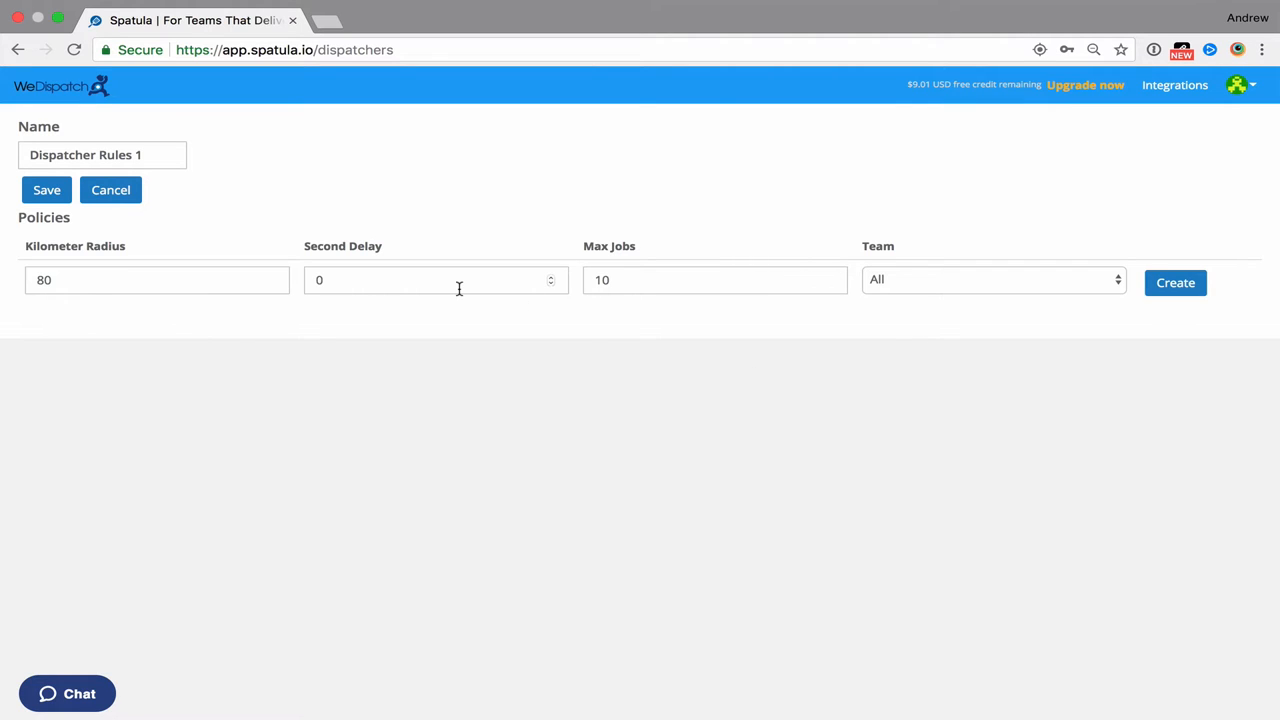
mouse_move(248, 342)
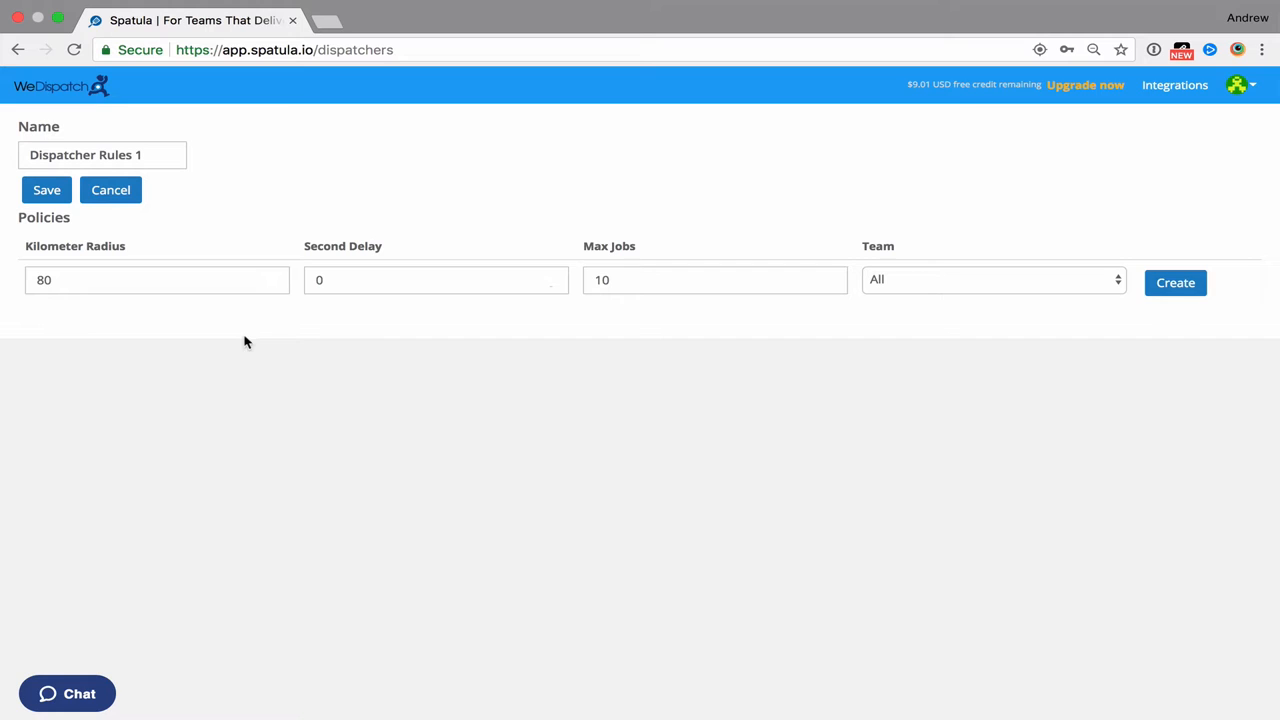
click(436, 280)
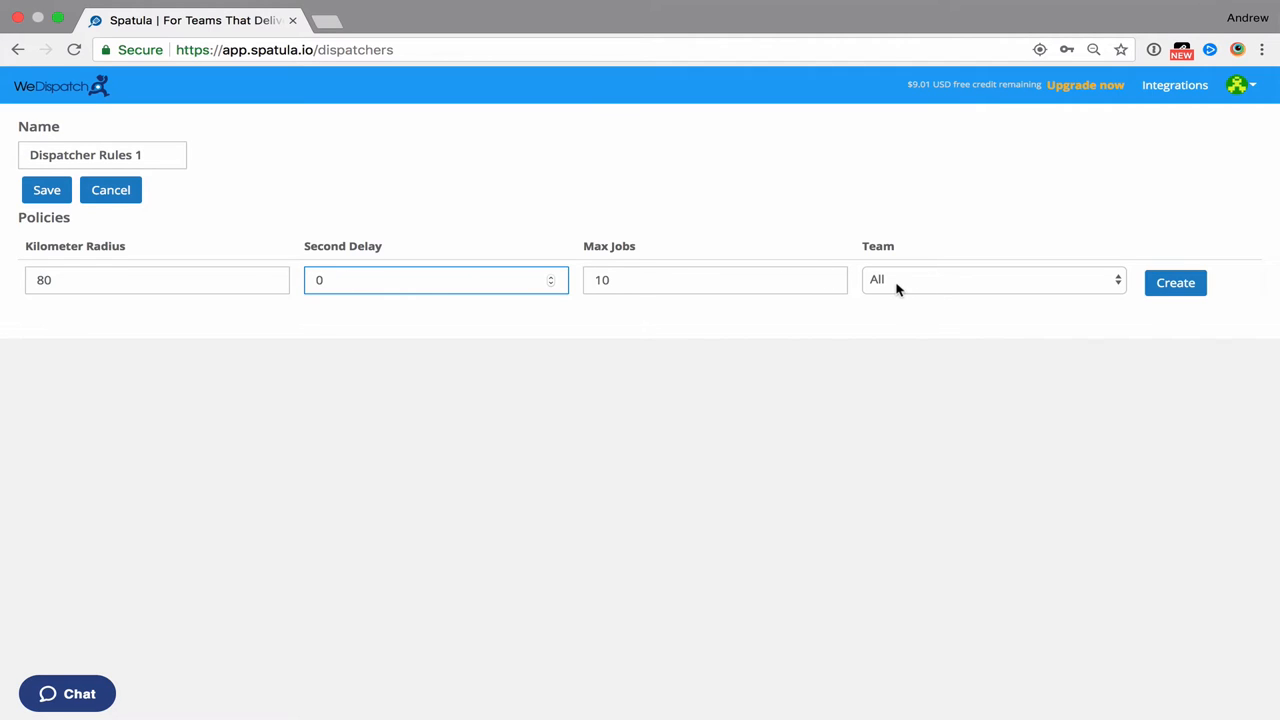
click(990, 280)
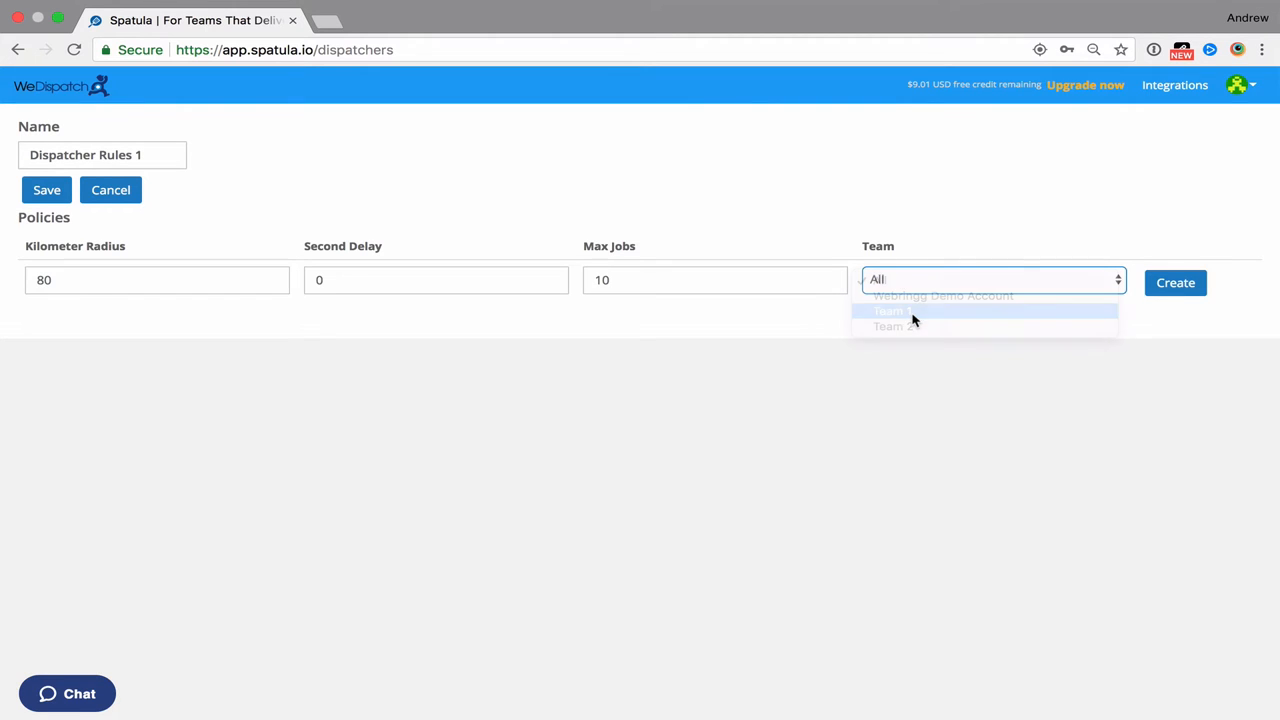
click(888, 312)
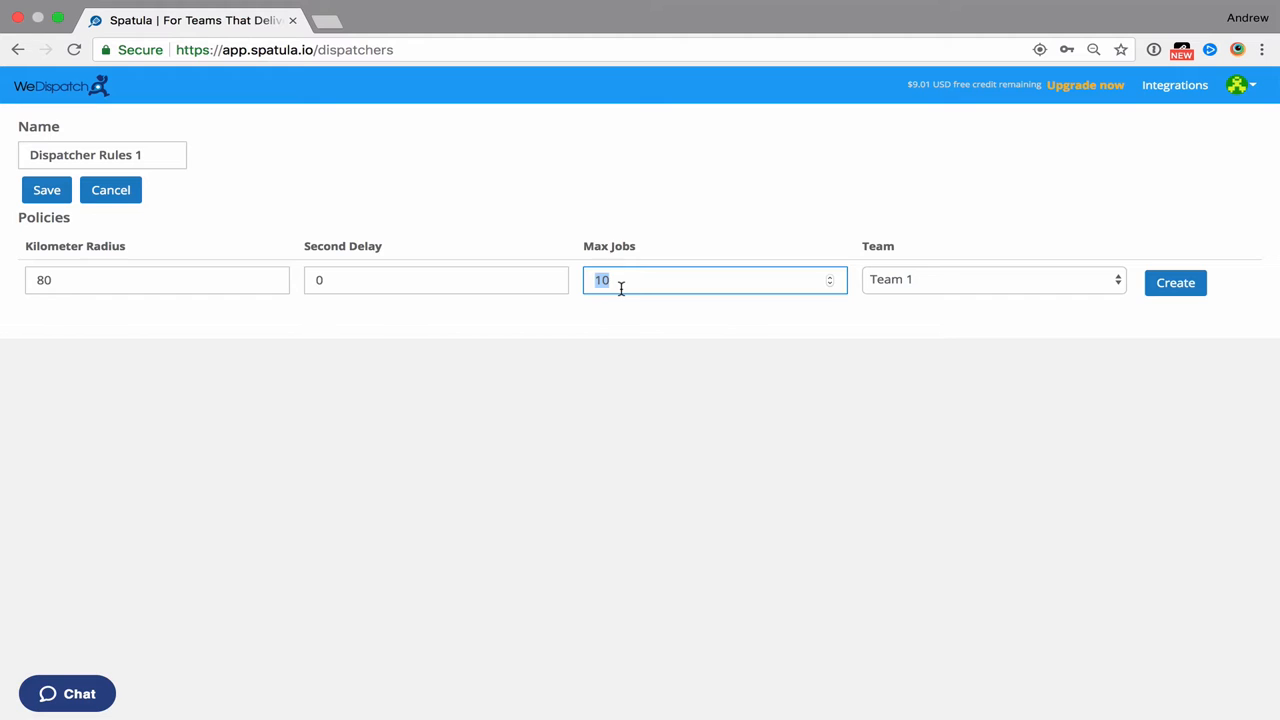
text(0)
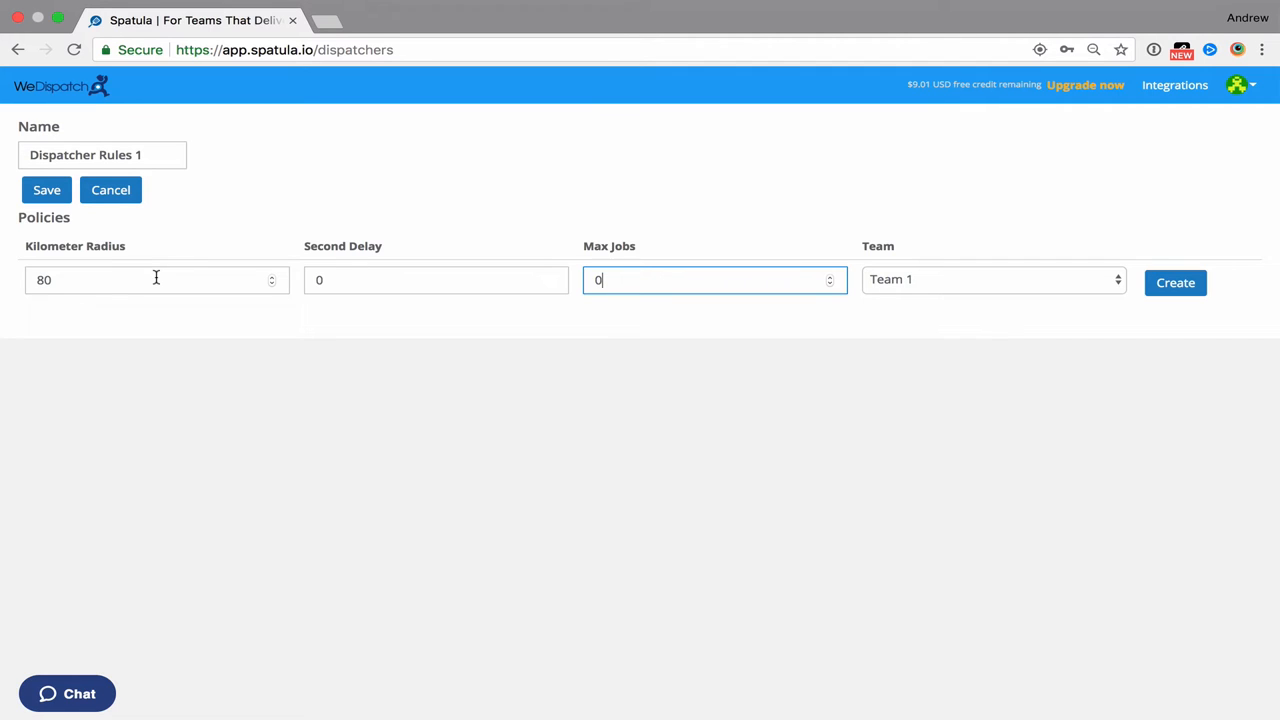
click(156, 280)
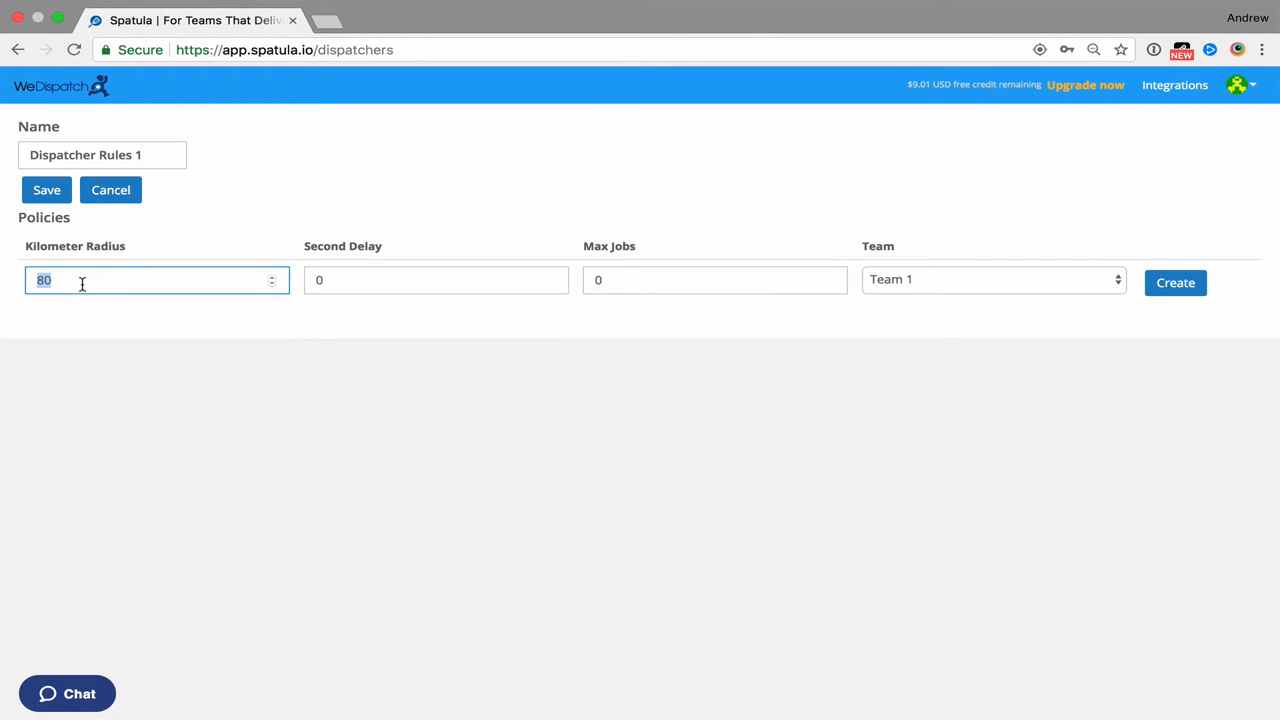
text(2)
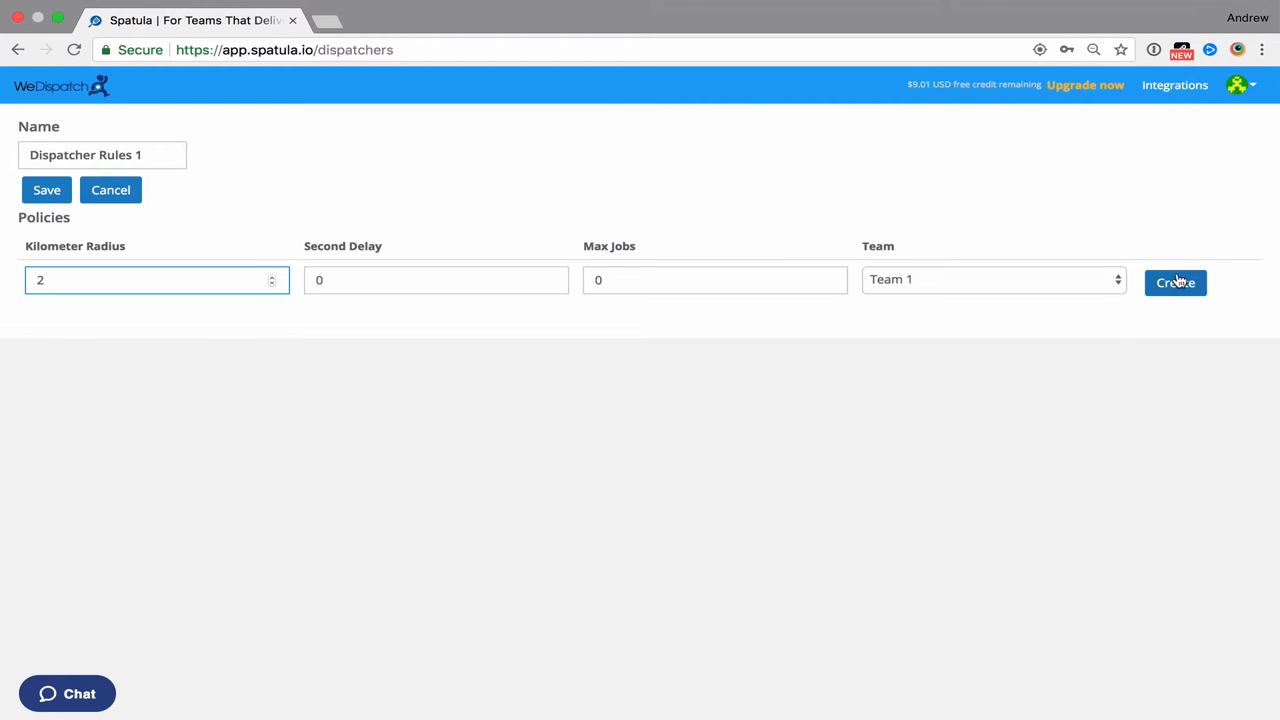
click(1176, 282)
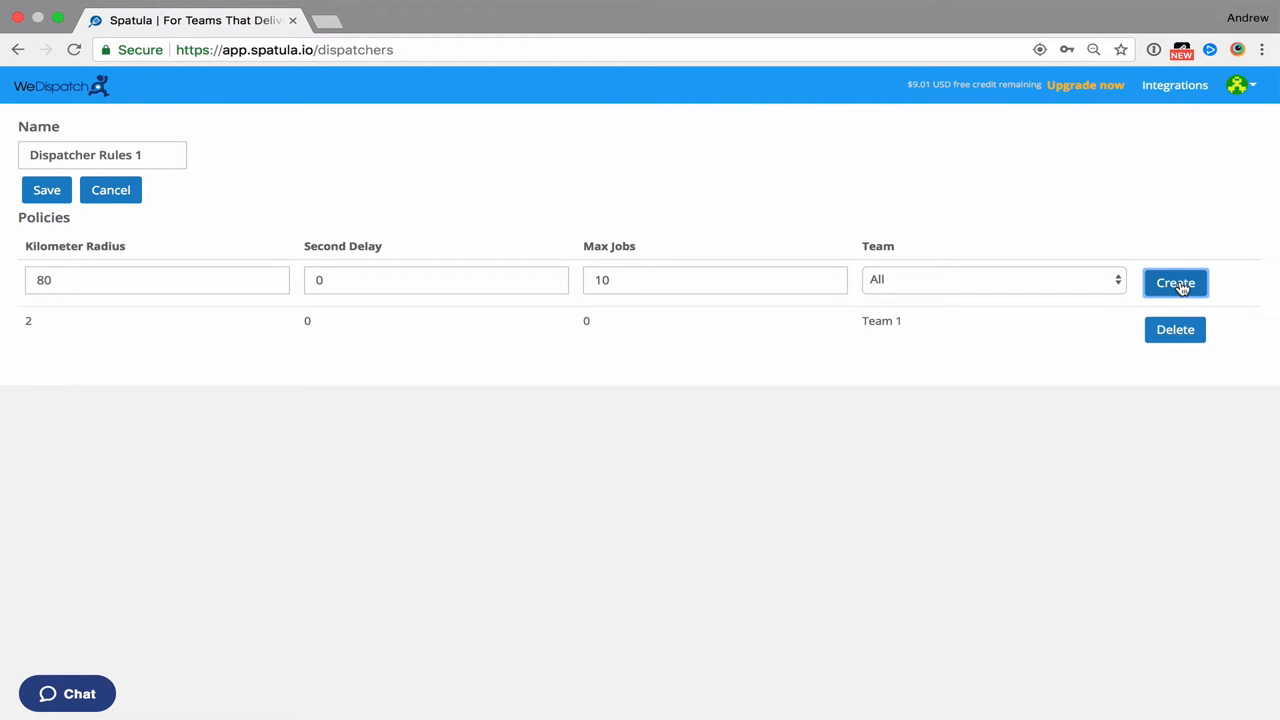
mouse_move(904, 332)
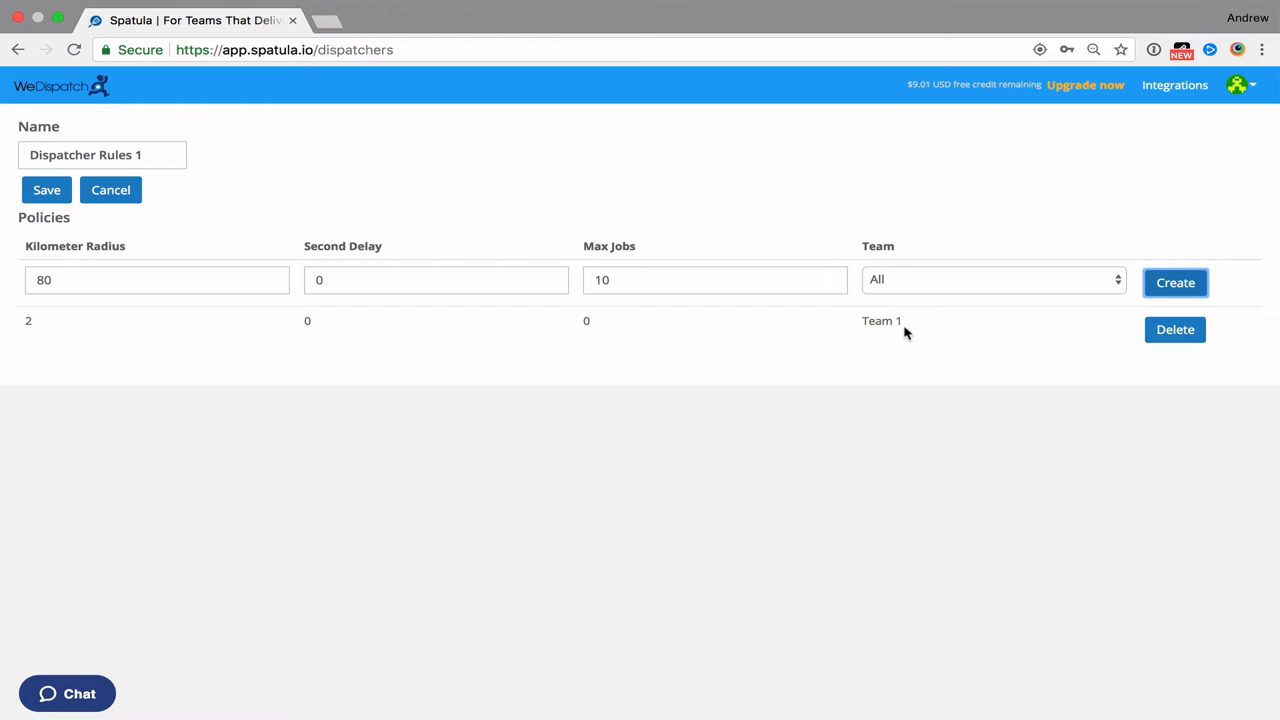
mouse_move(630, 332)
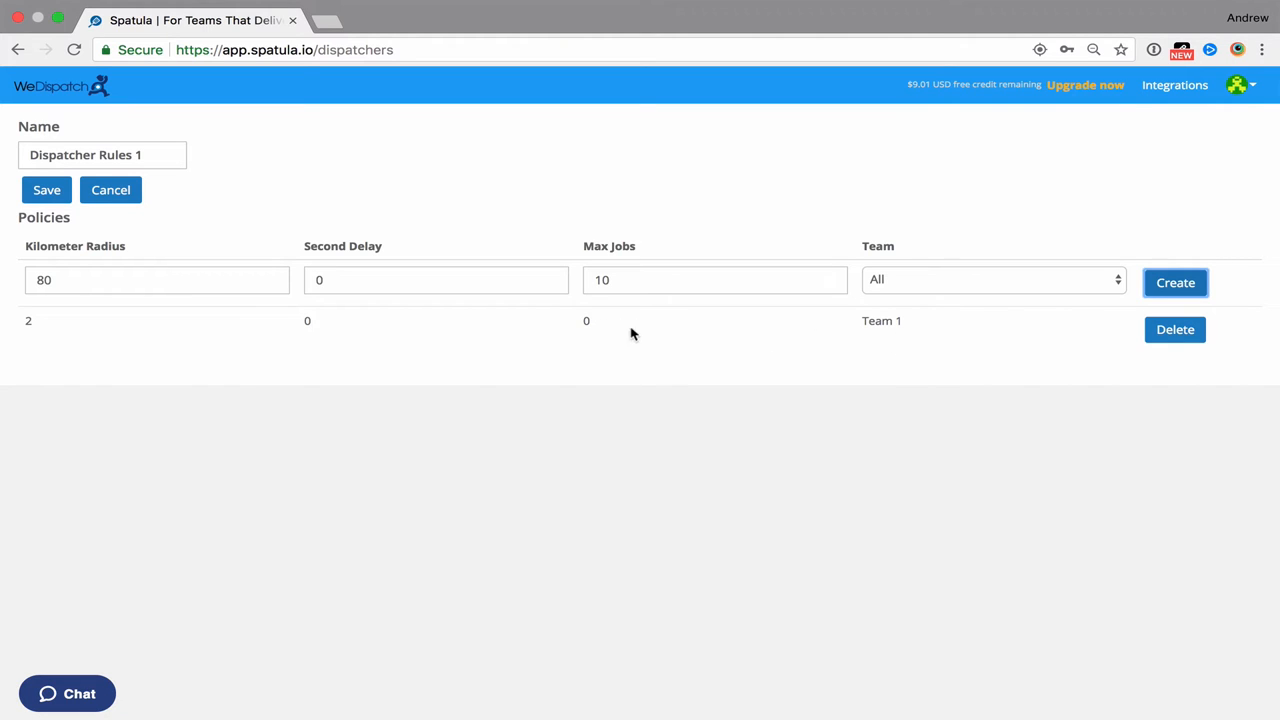
mouse_move(596, 324)
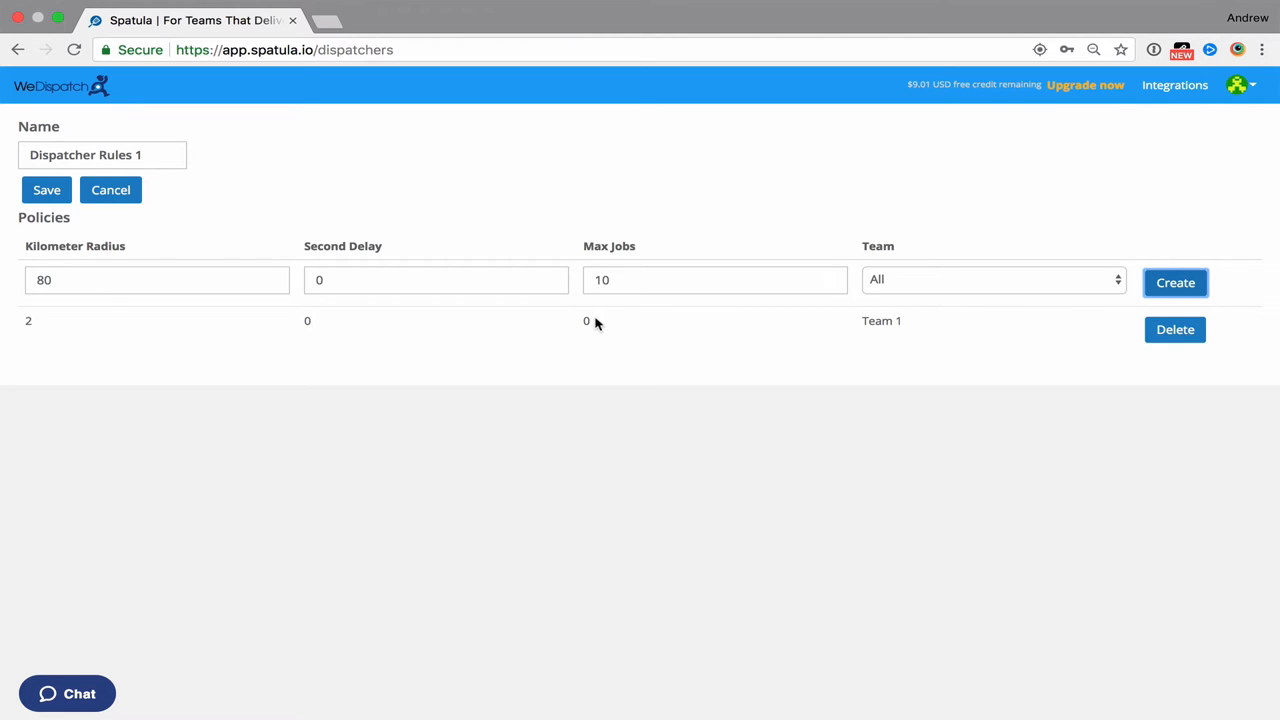
mouse_move(96, 332)
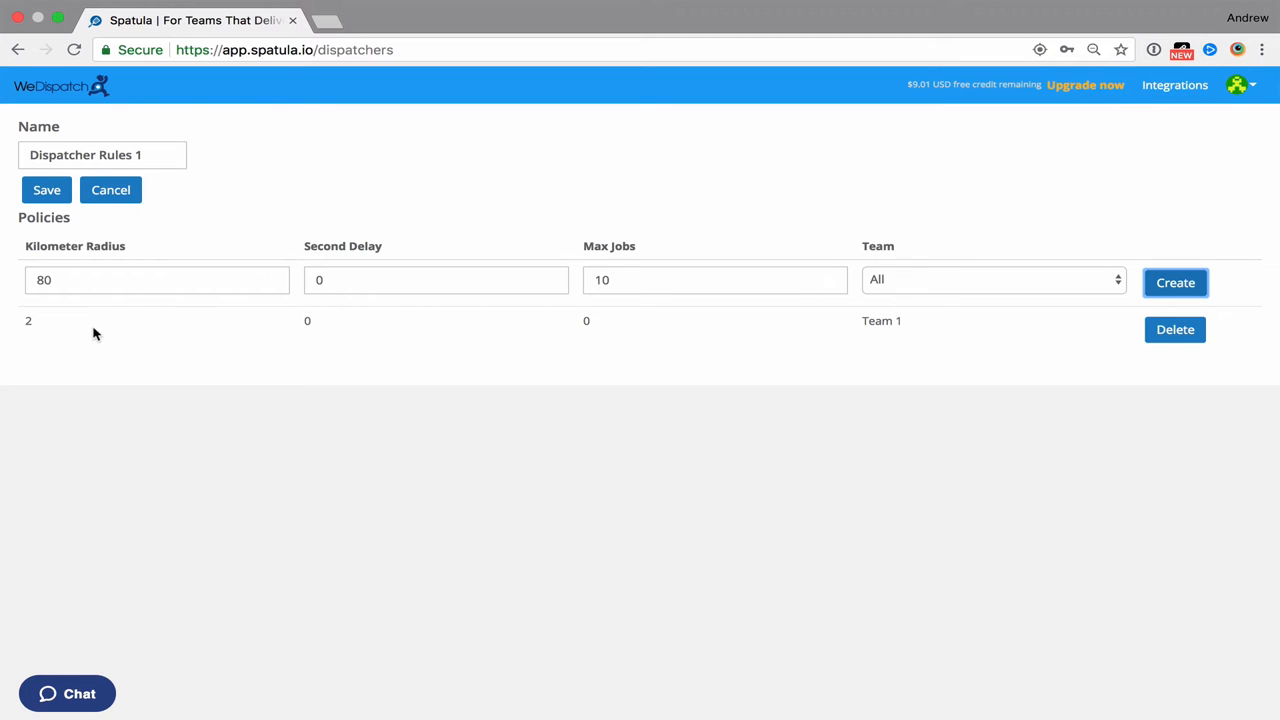
mouse_move(432, 316)
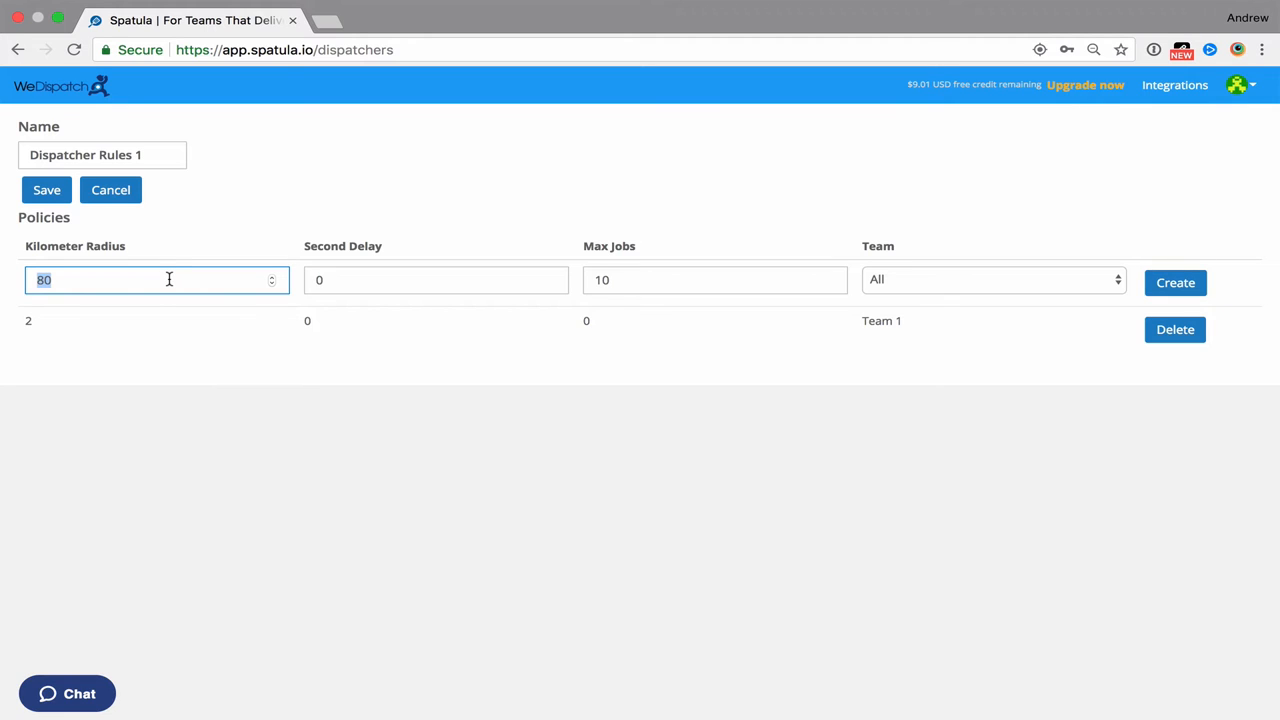
mouse_move(356, 280)
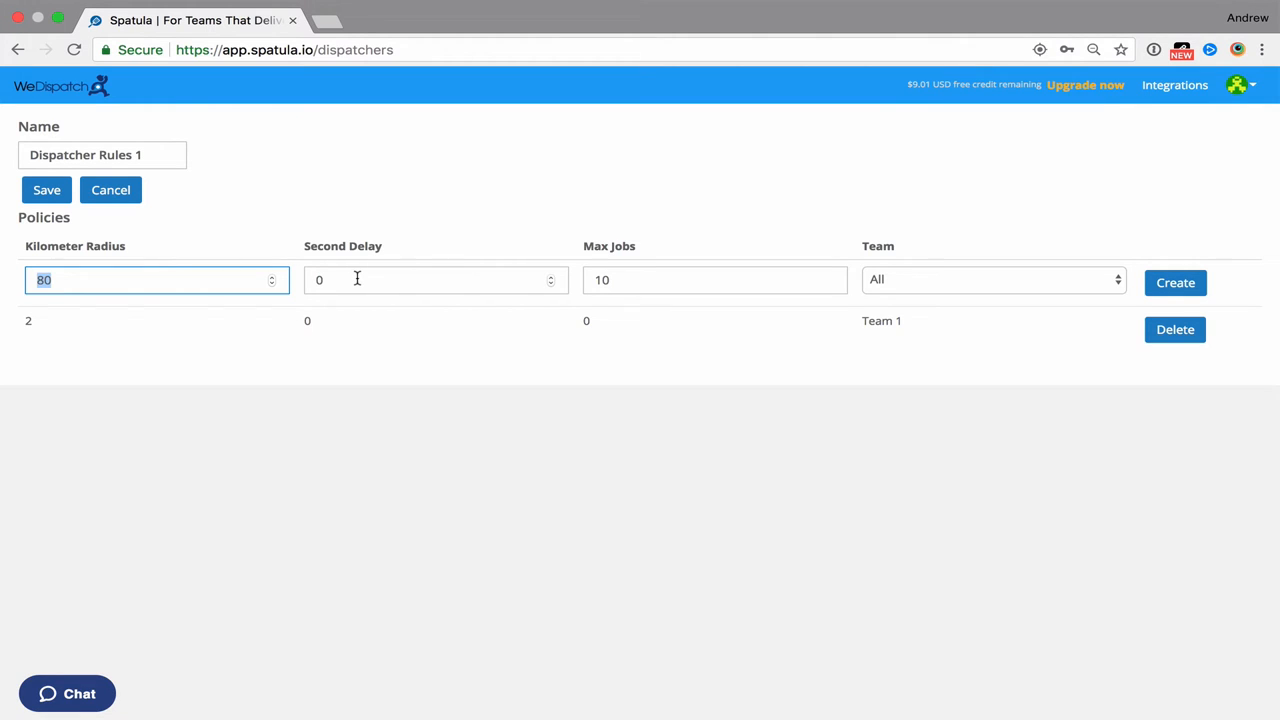
- Fill the new policy row with radius 3, delay 30, max jobs 01 for Team 1
click(436, 280)
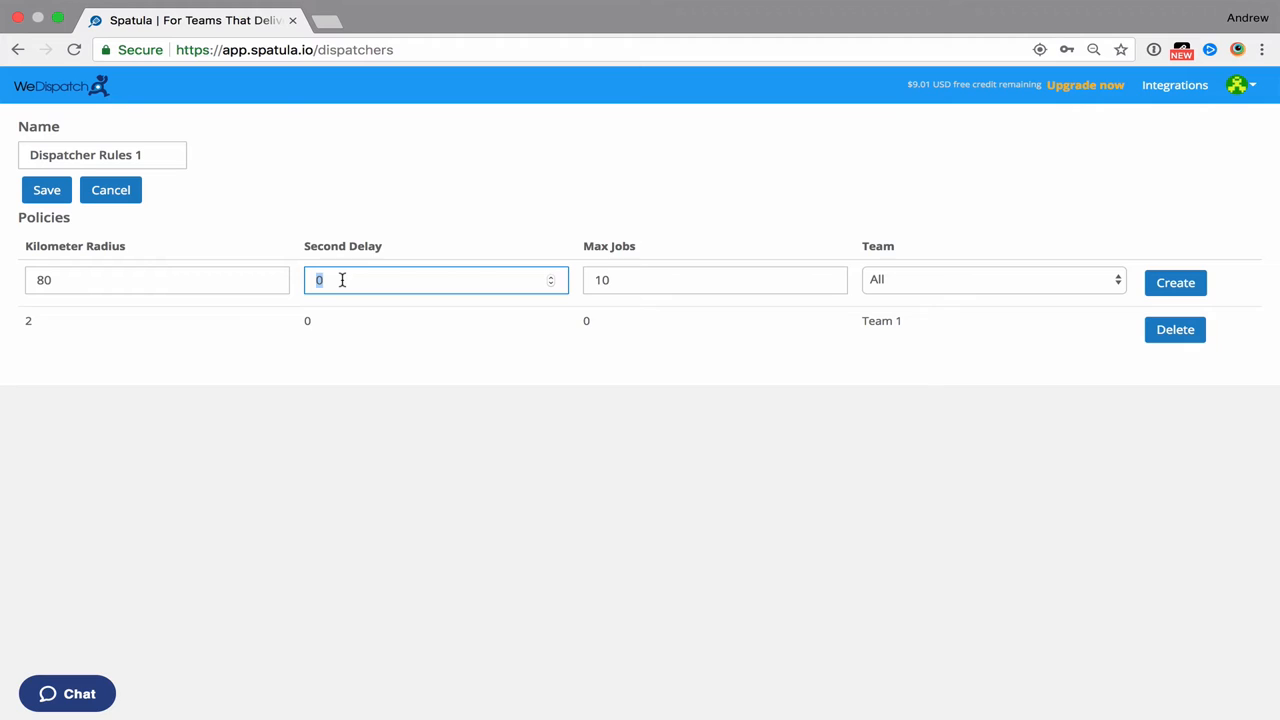
text(3)
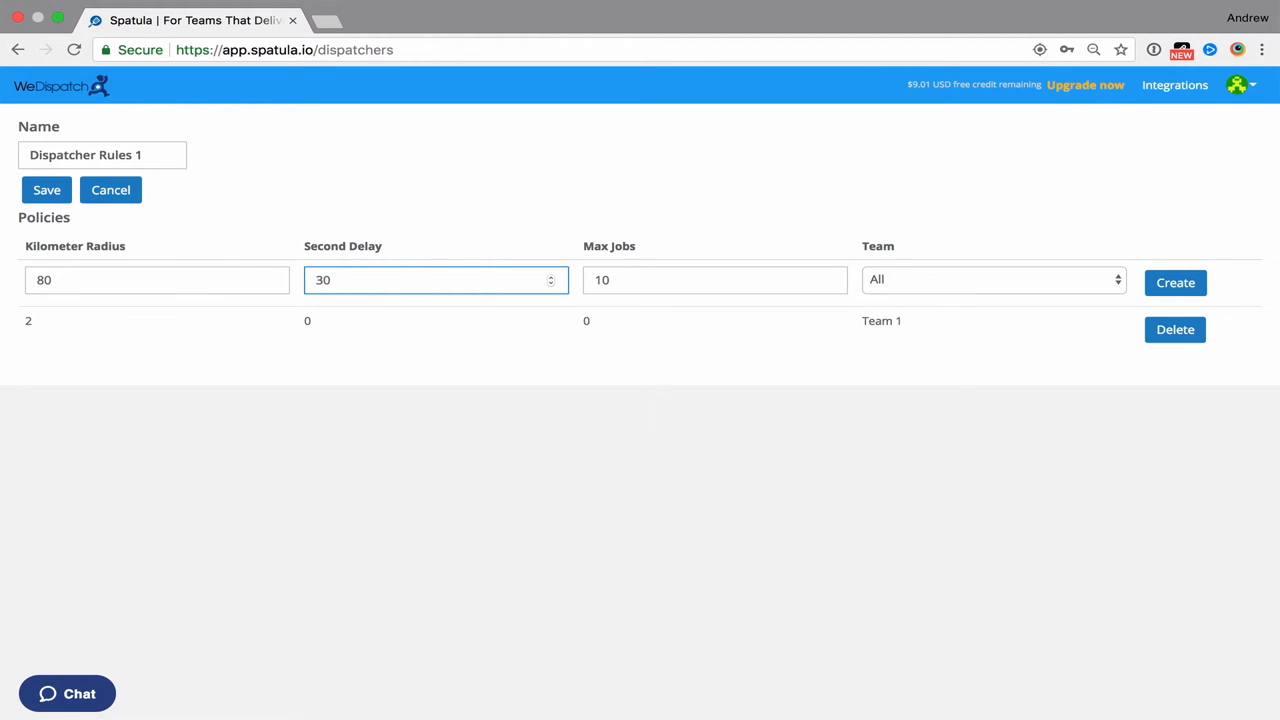
click(156, 280)
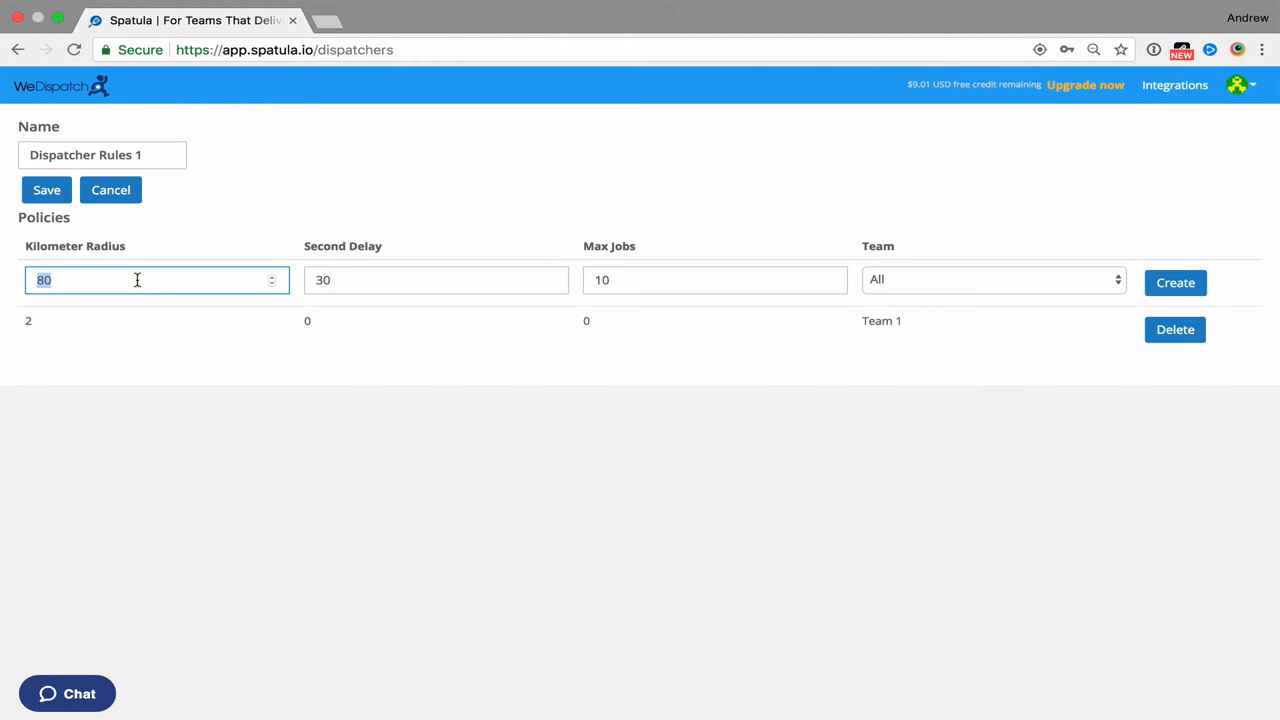
text(3)
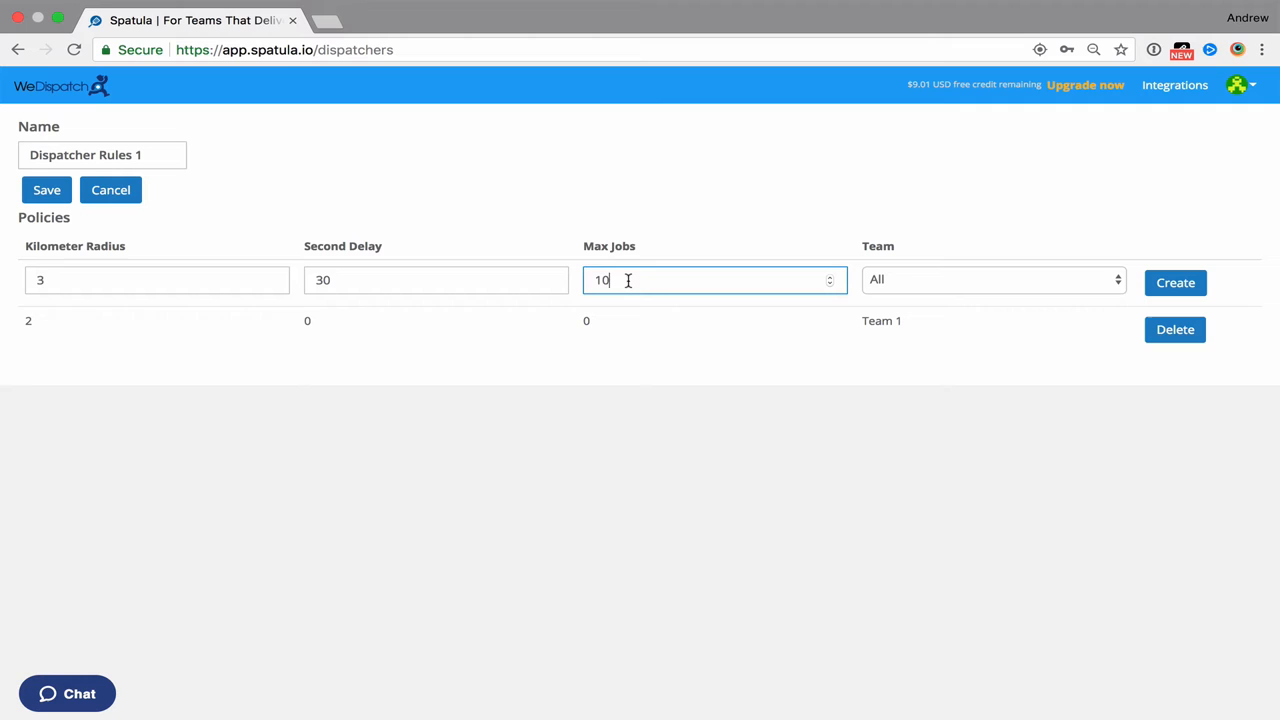
text(0)
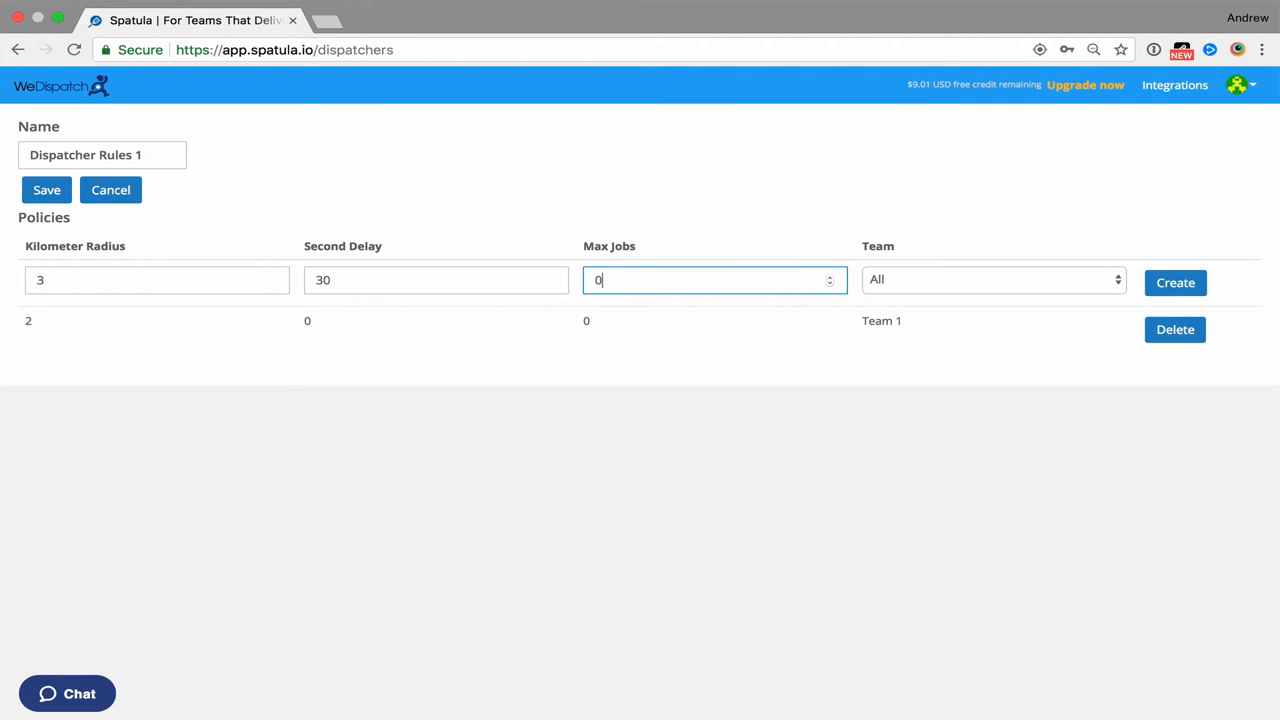
text(1)
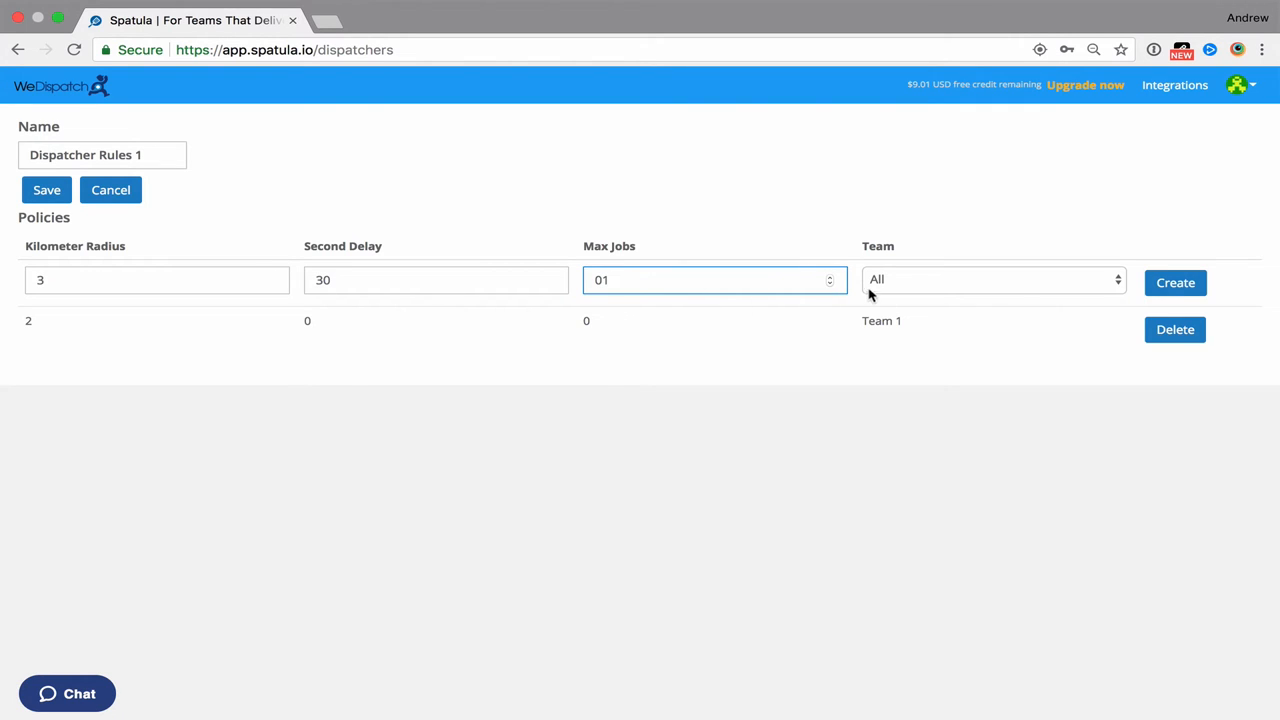
click(990, 280)
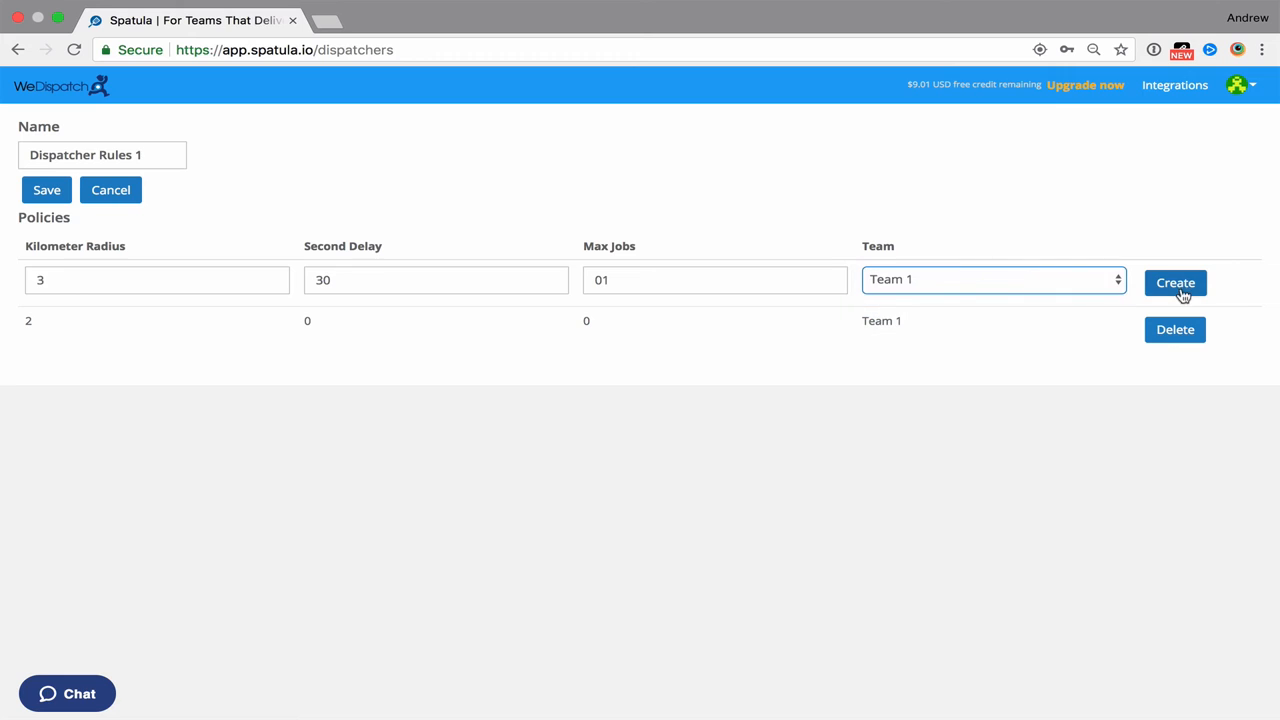
- Add the Team 1 policy, then add a radius 100, delay 300, max jobs 10 policy for All teams
click(1176, 282)
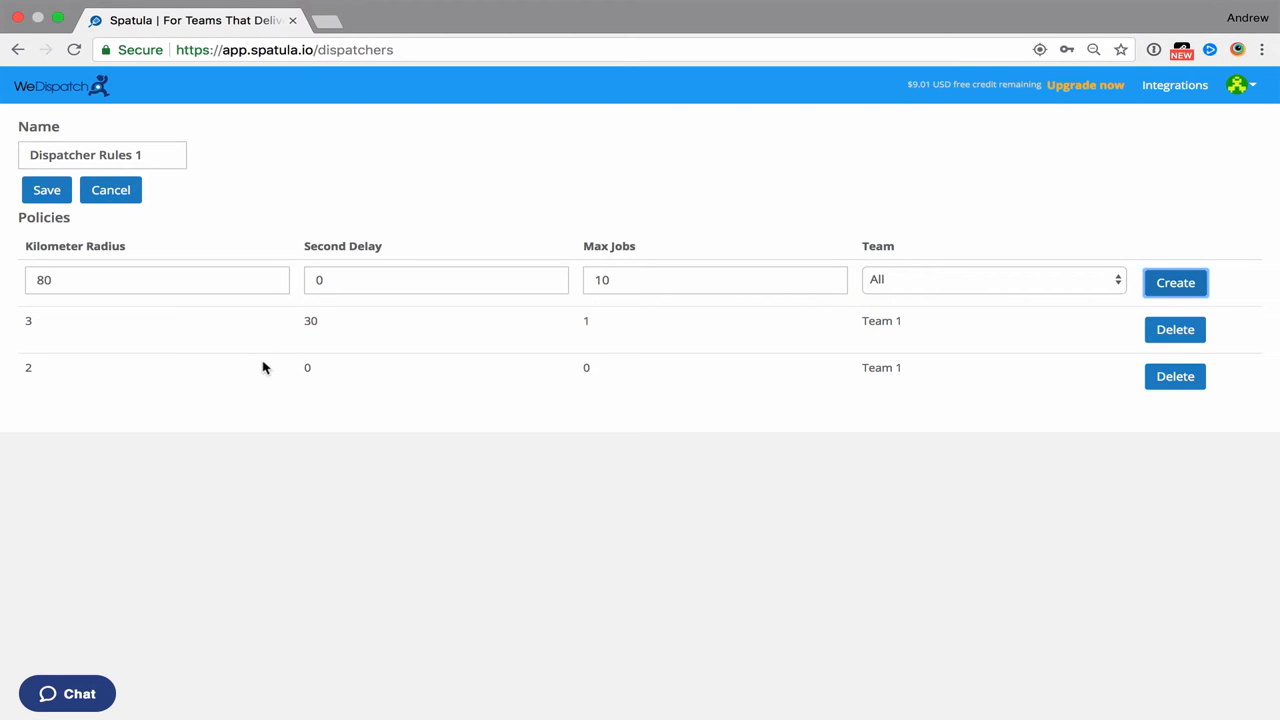
mouse_move(140, 306)
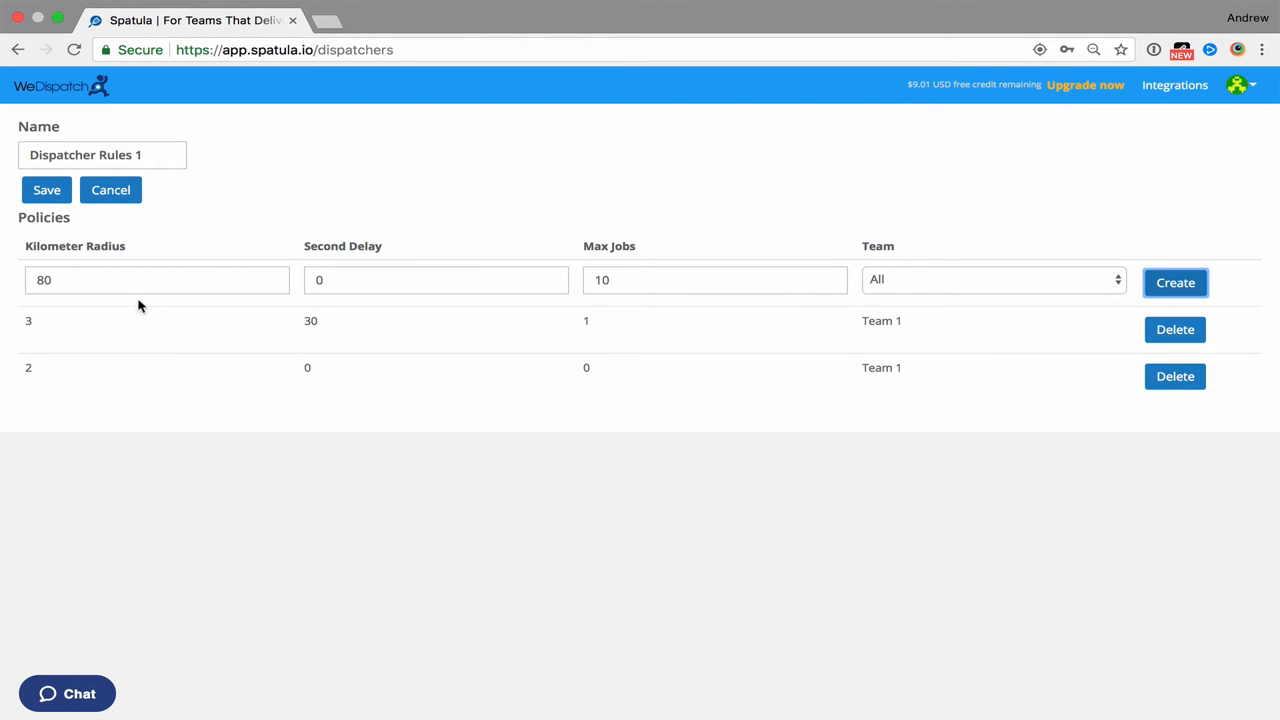
click(156, 280)
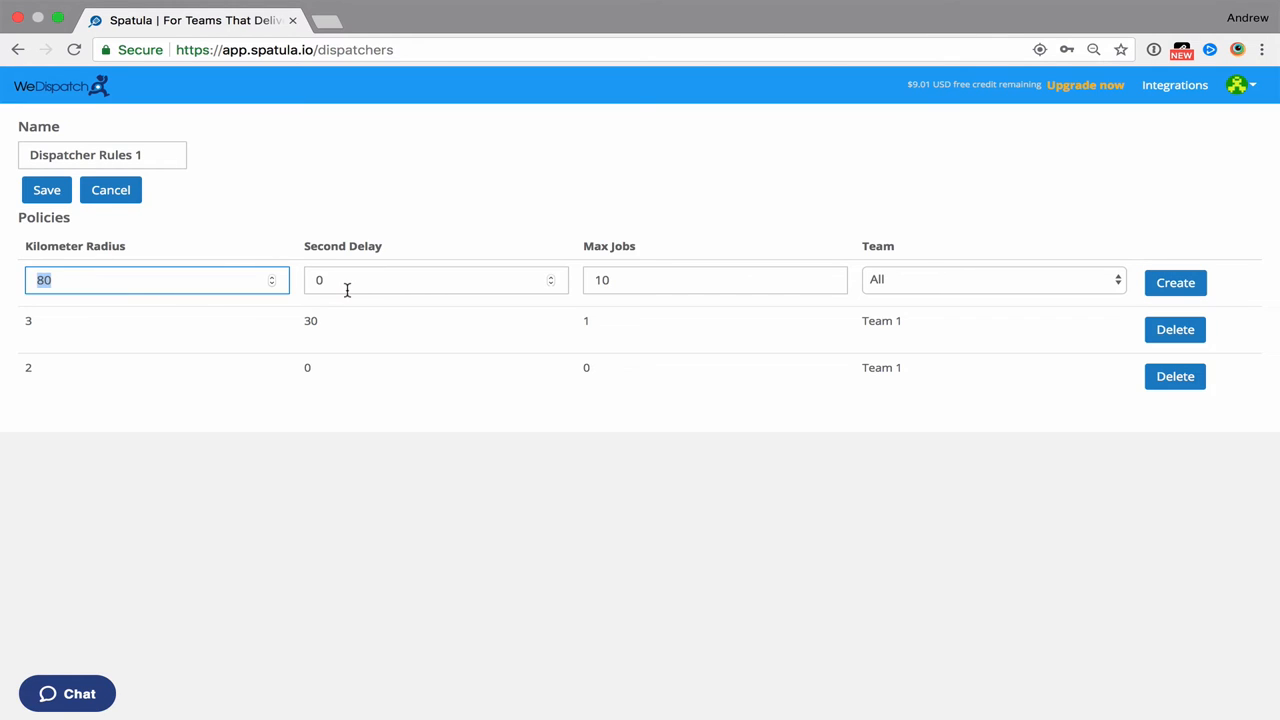
text(1)
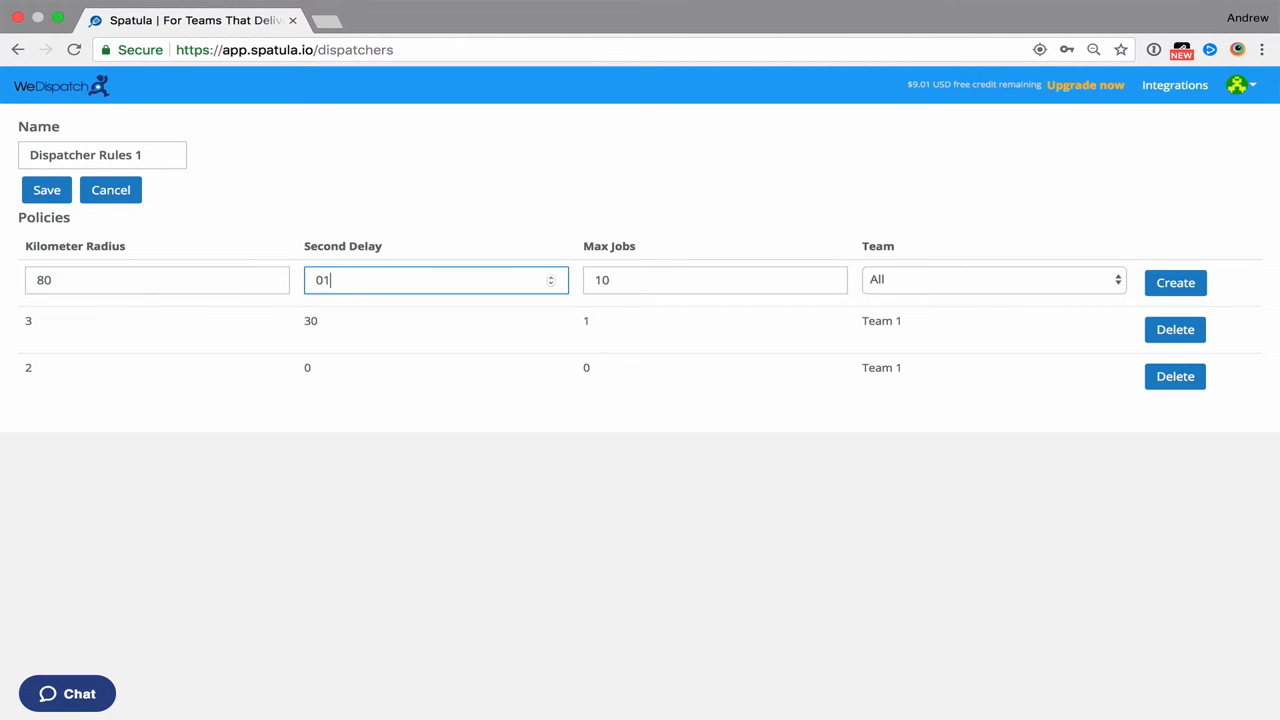
text(05)
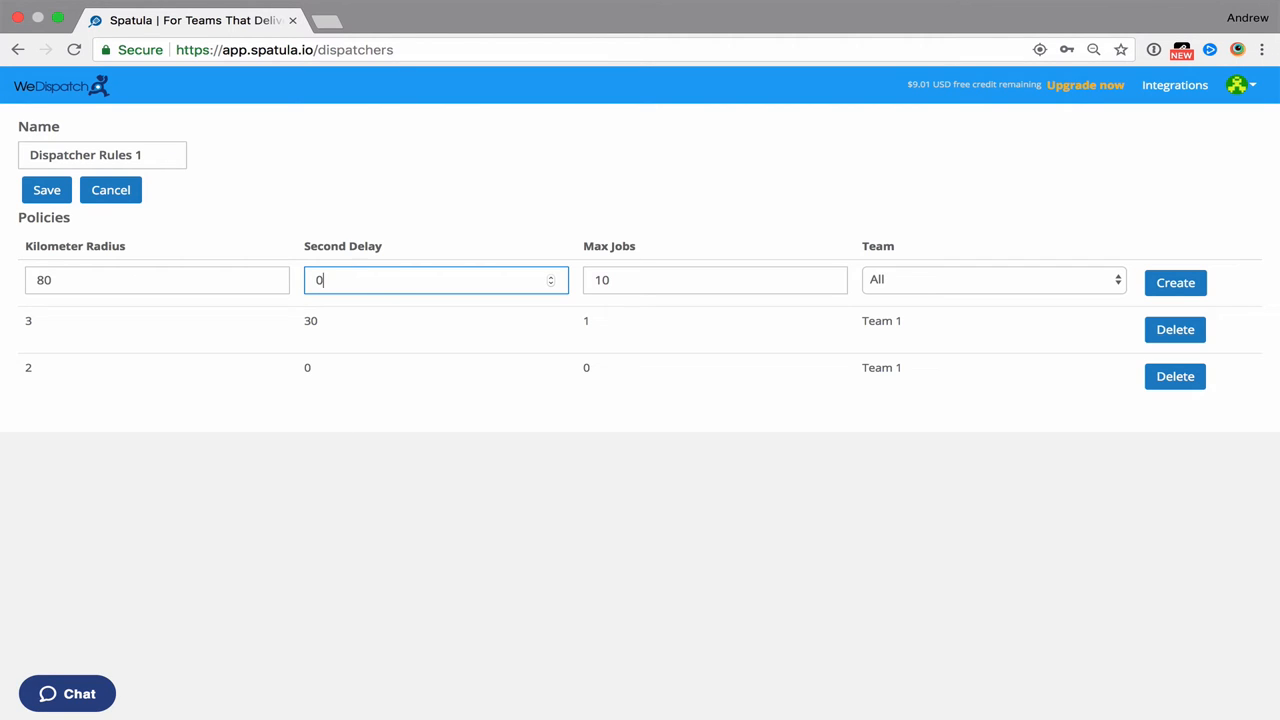
text(300)
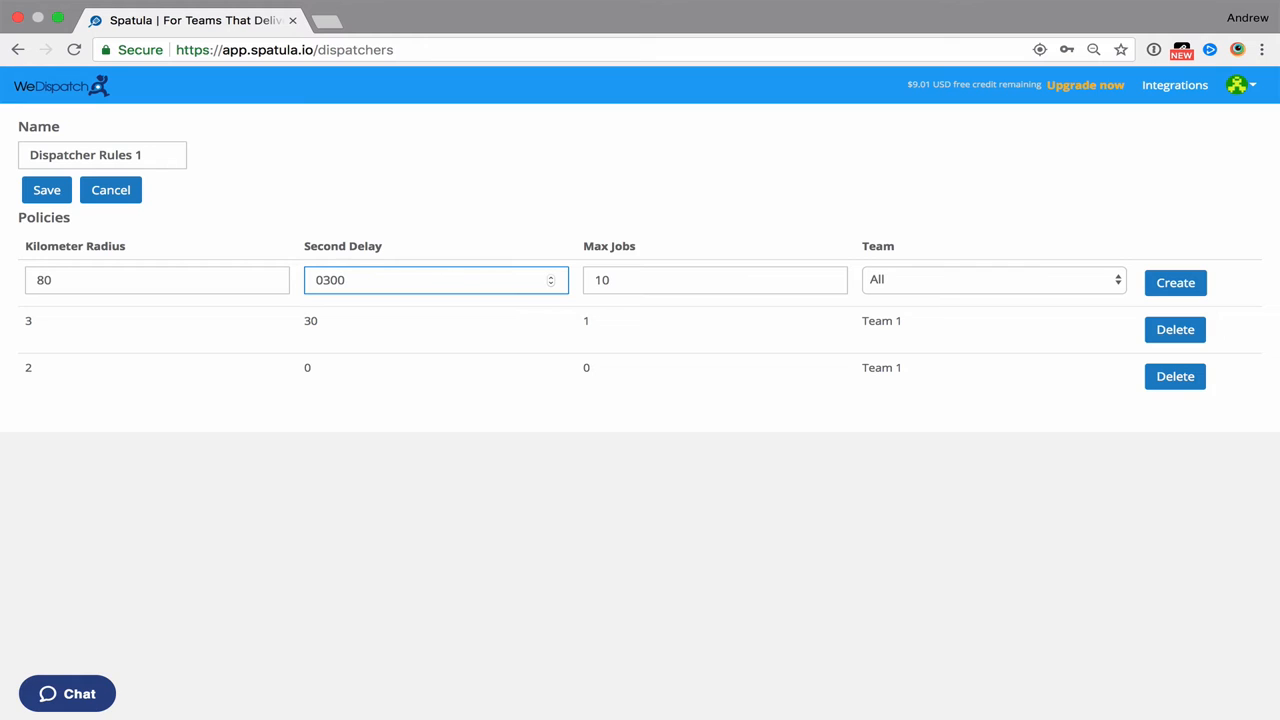
mouse_move(828, 268)
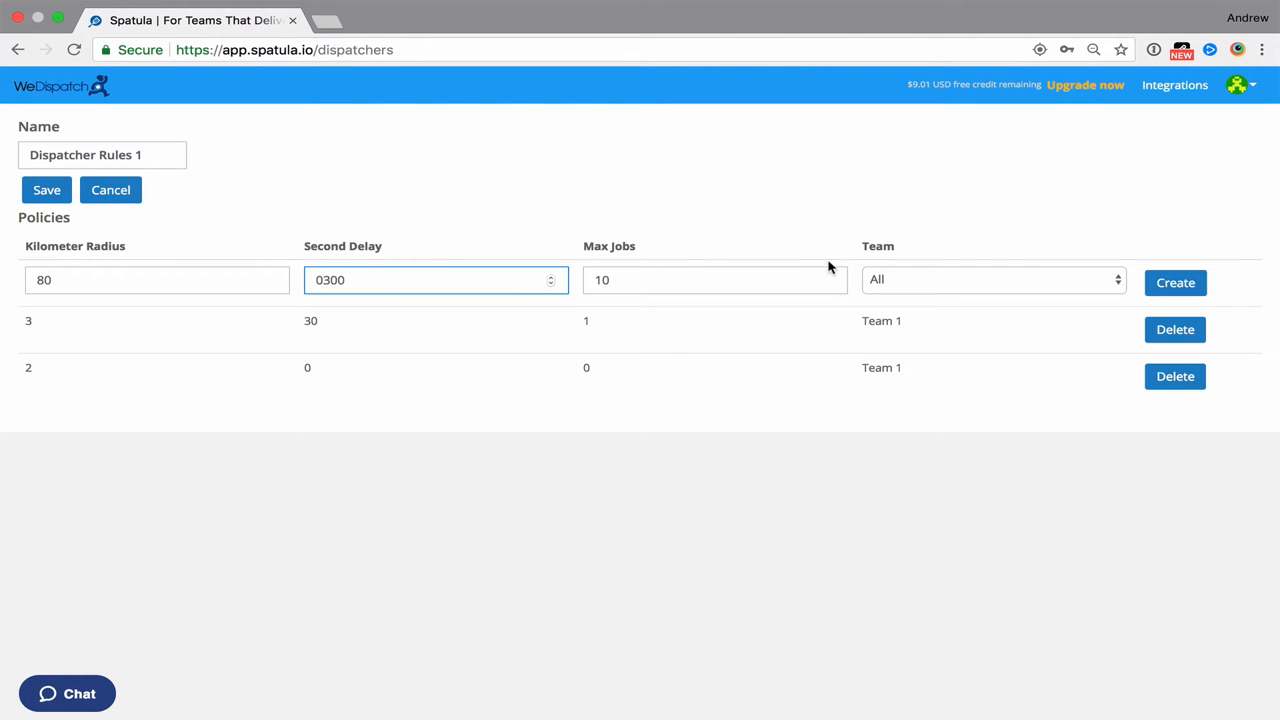
mouse_move(910, 280)
text(10)
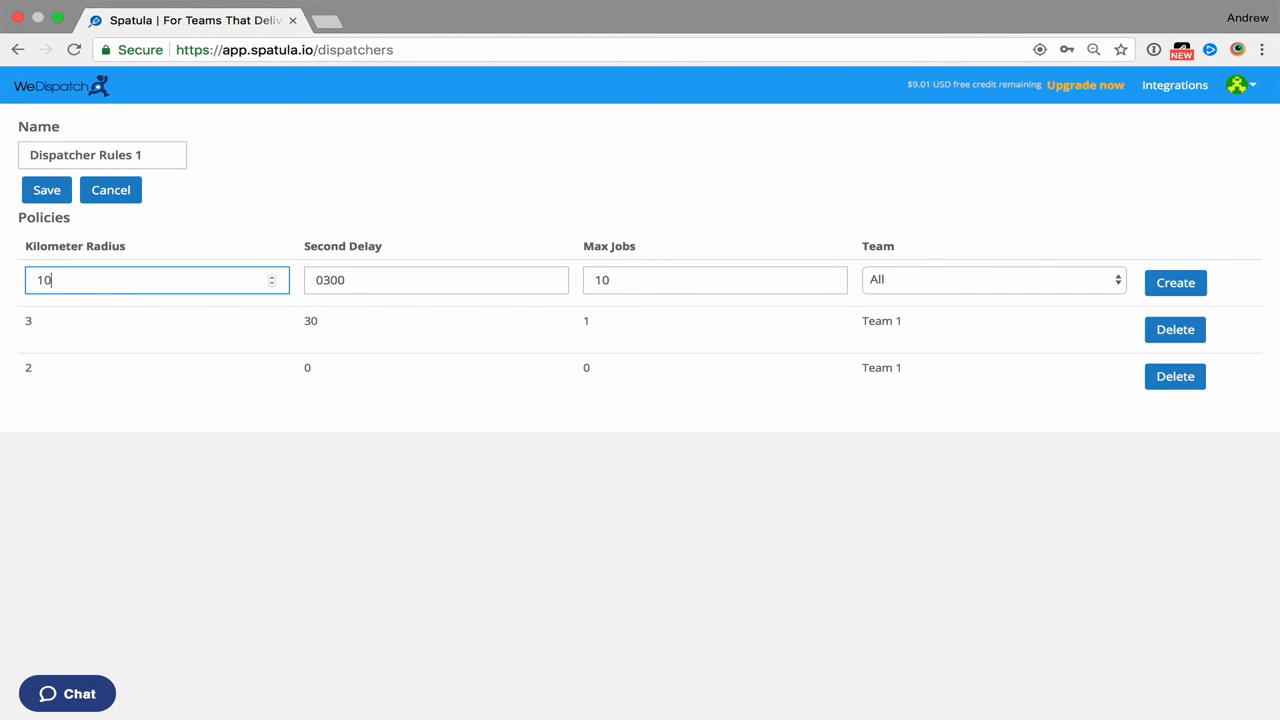
click(1176, 282)
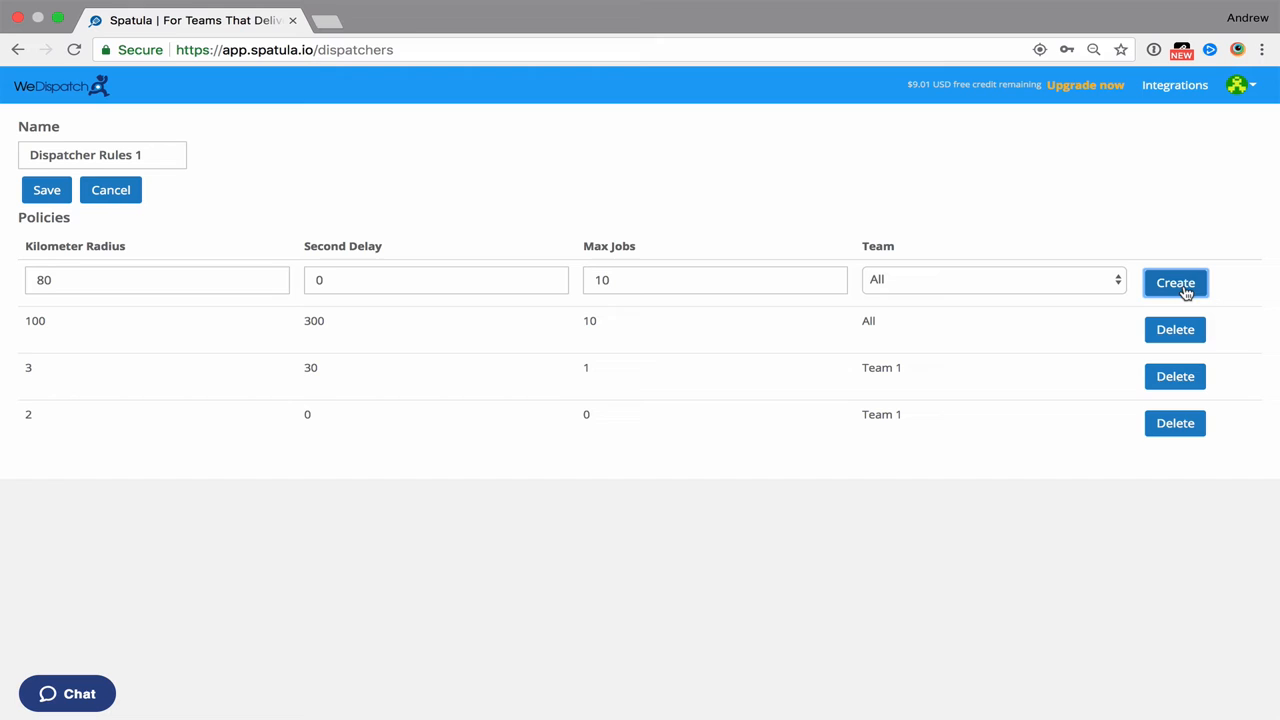
mouse_move(556, 348)
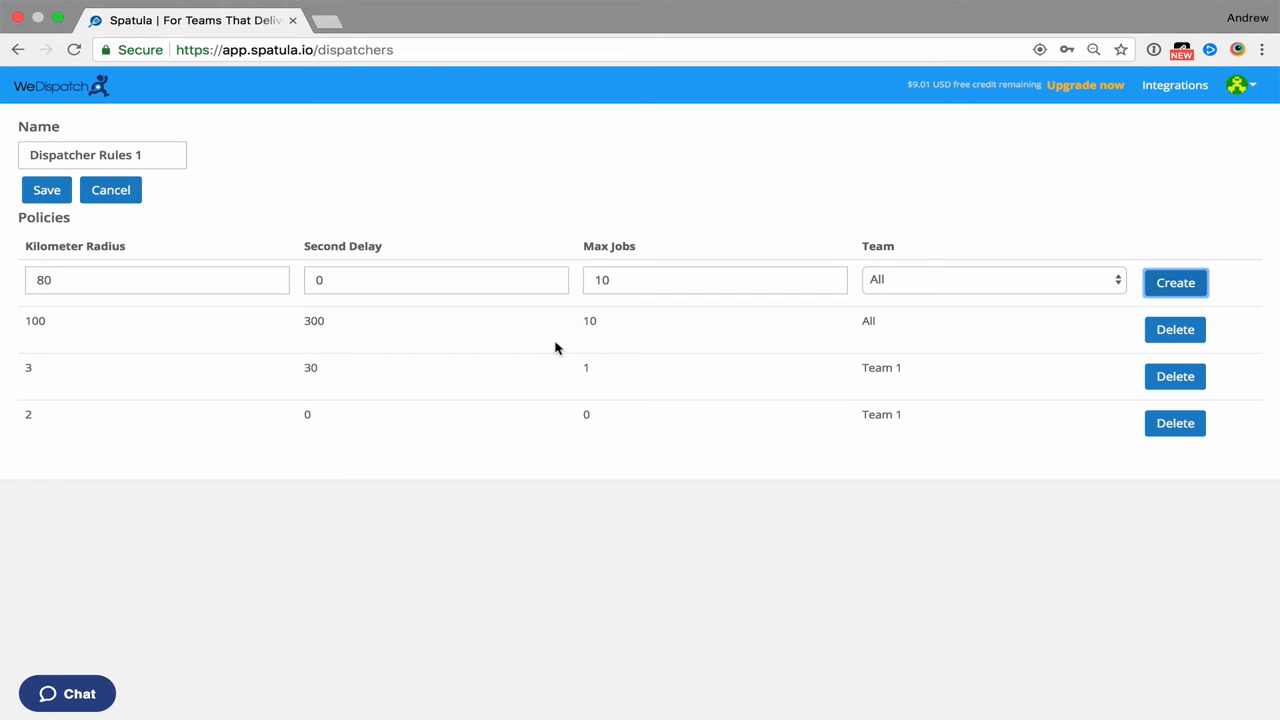
mouse_move(698, 260)
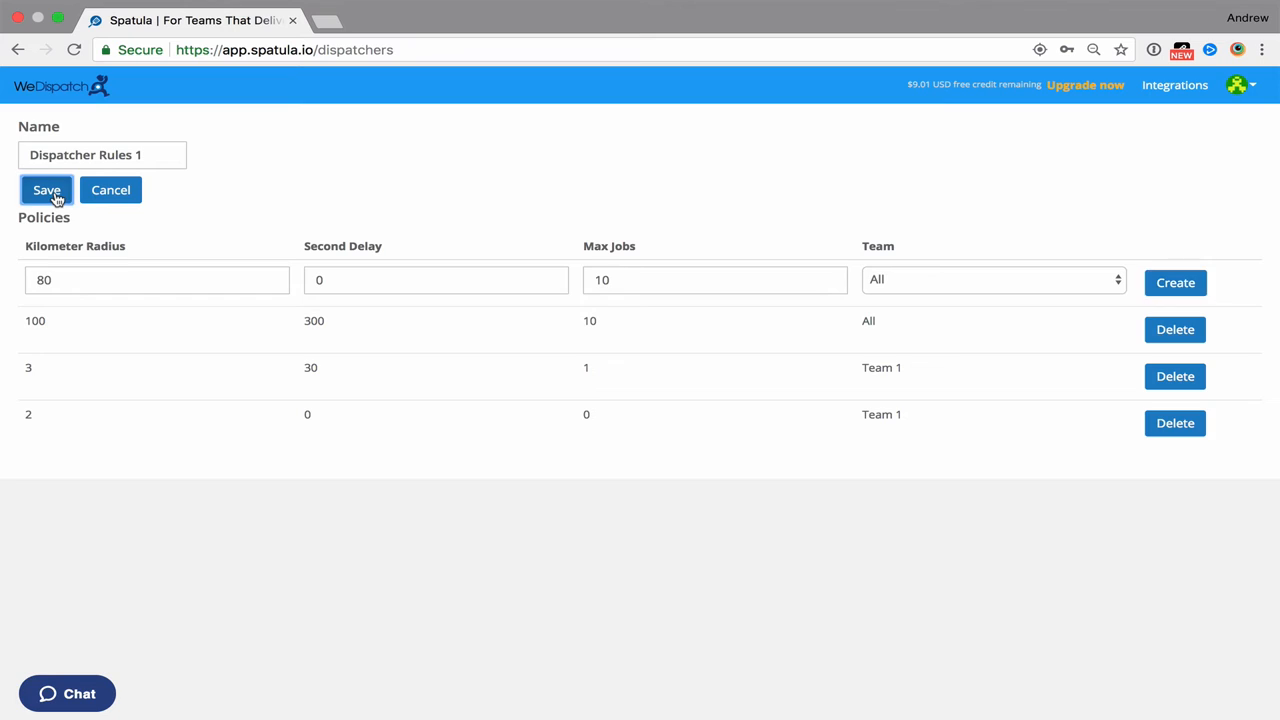
- Save Dispatcher Rules 1, then create and save a second dispatcher named 'Dispatcher Rules 2'
click(46, 190)
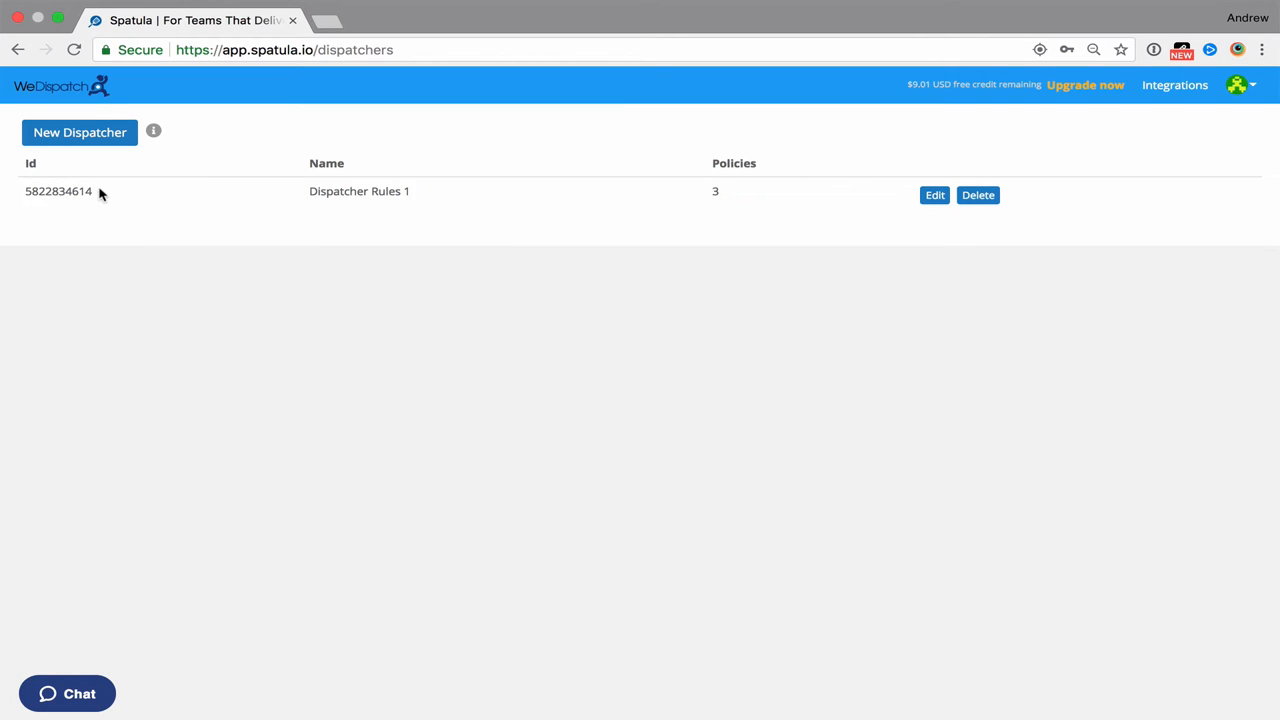
mouse_move(444, 196)
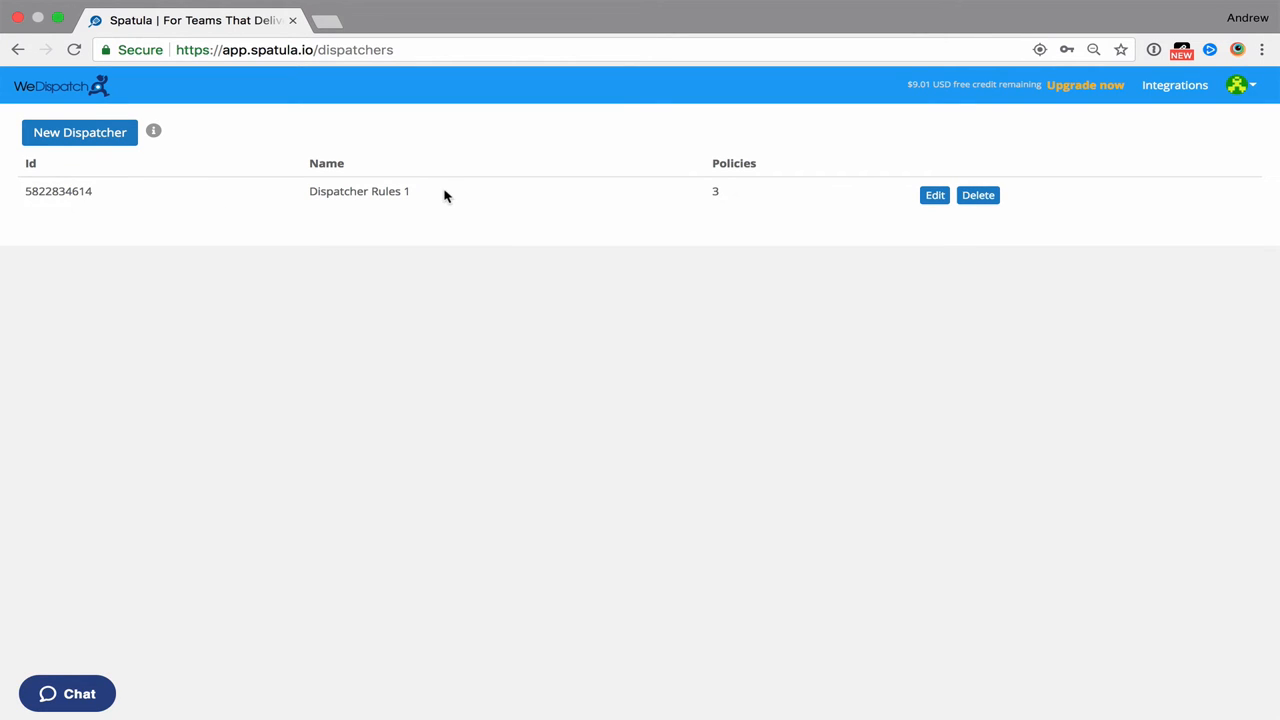
click(80, 132)
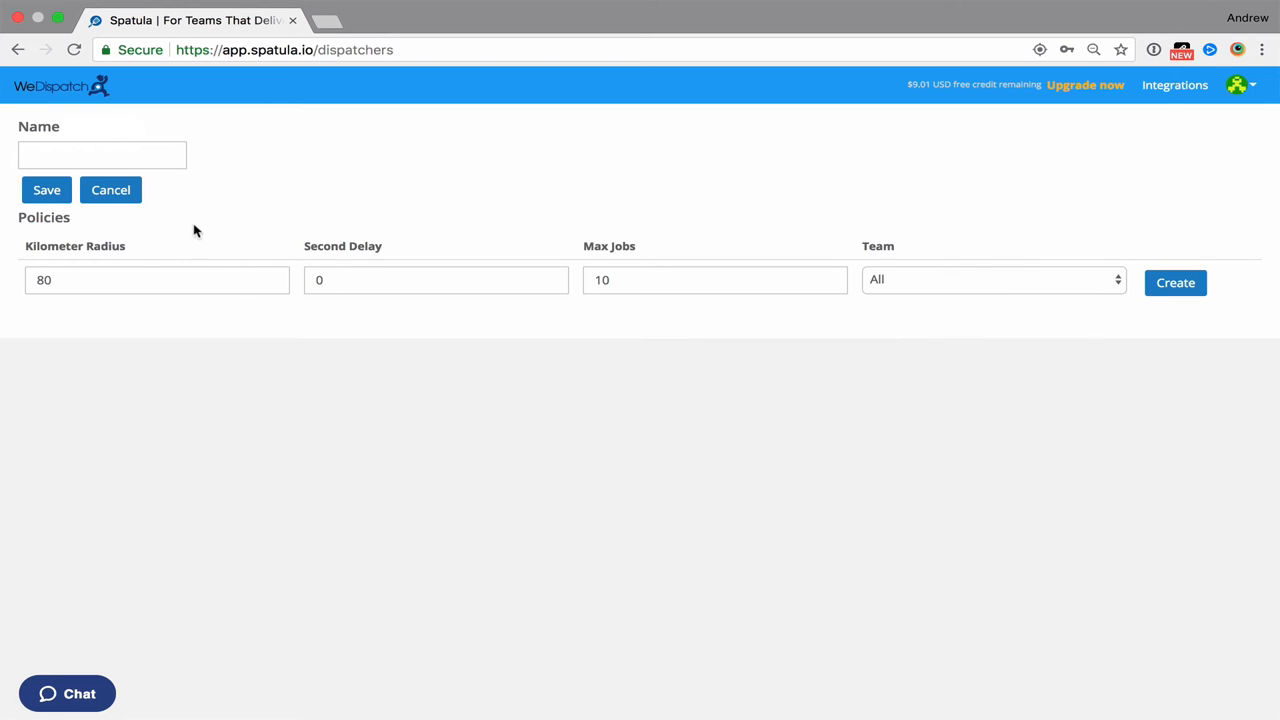
click(100, 154)
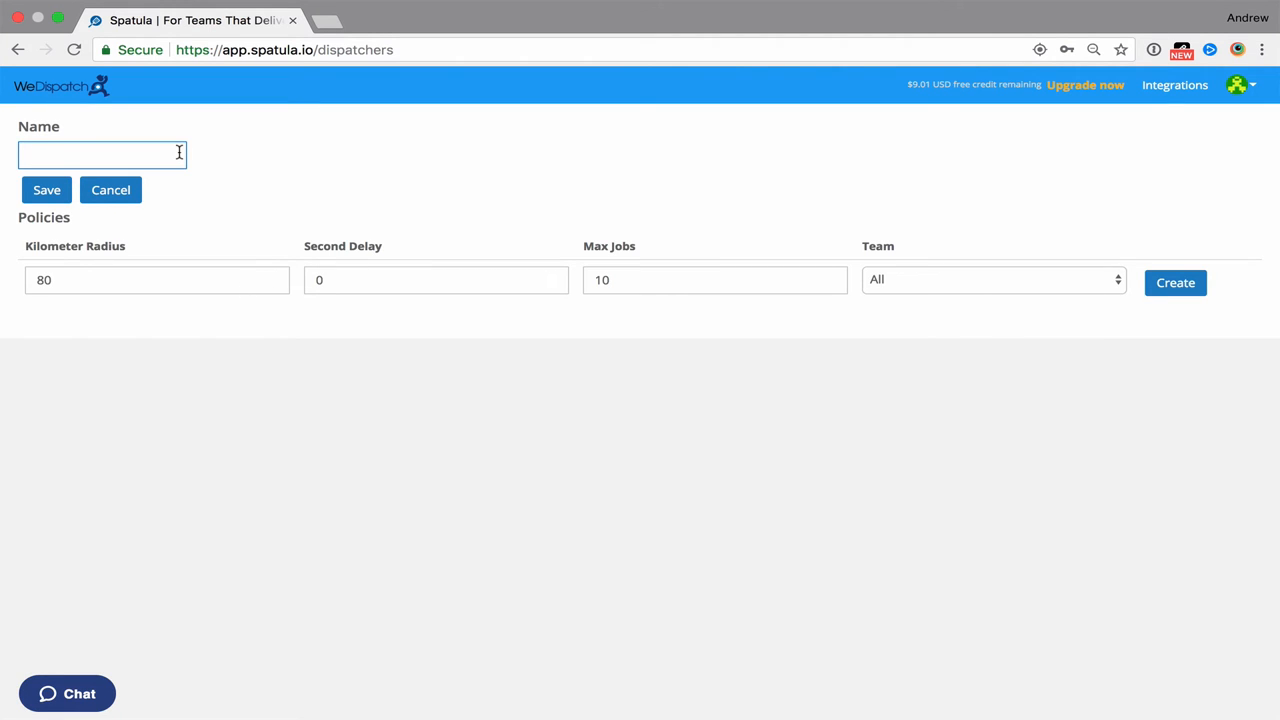
text(Dispatcher Rules 2)
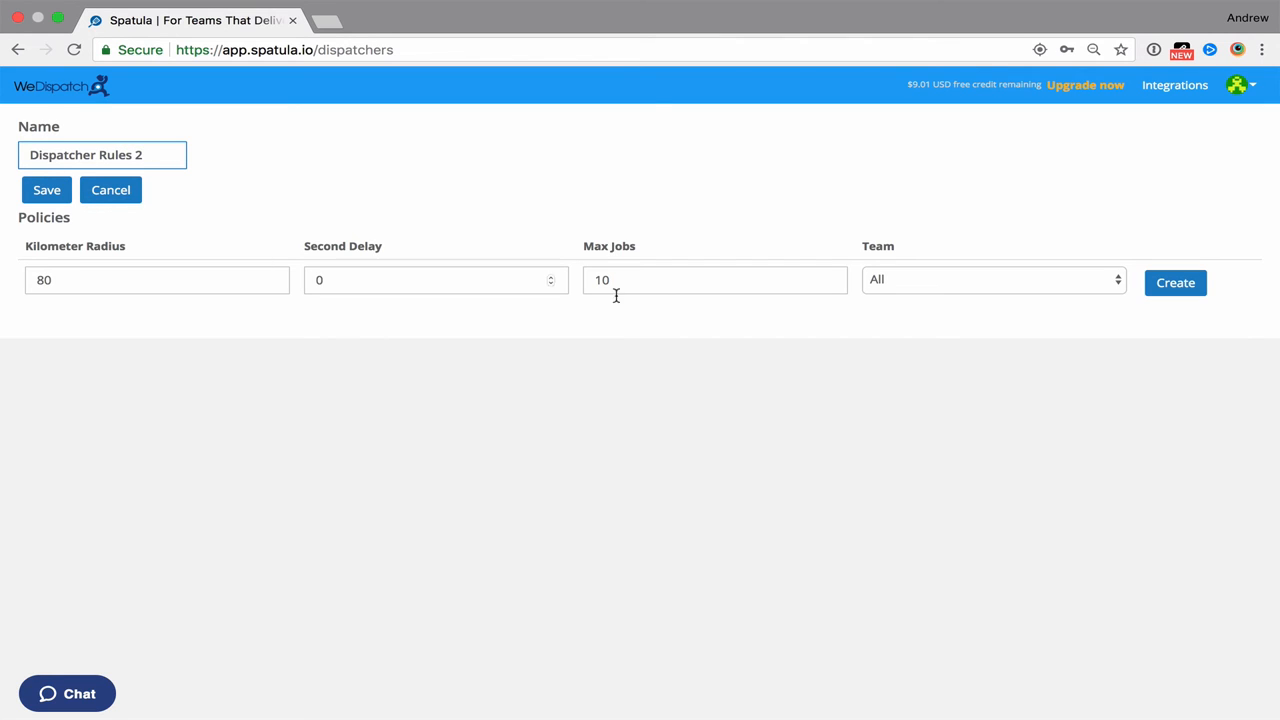
click(1176, 282)
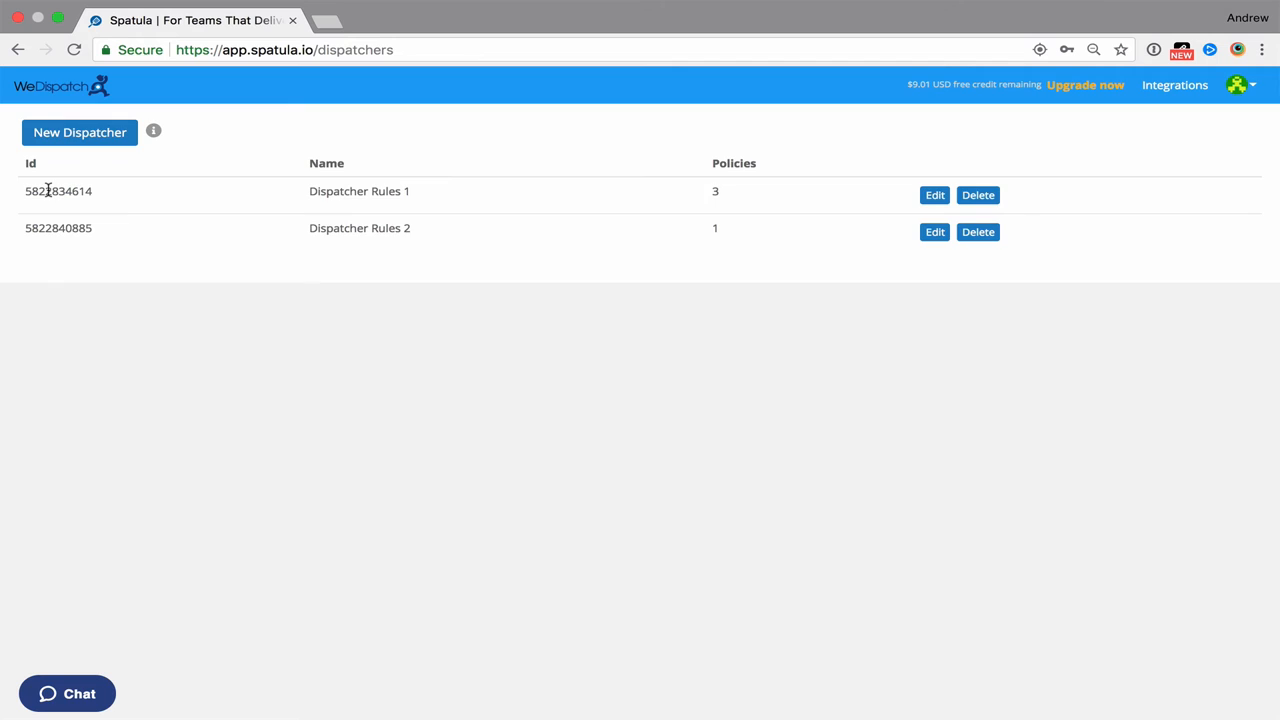
mouse_move(352, 224)
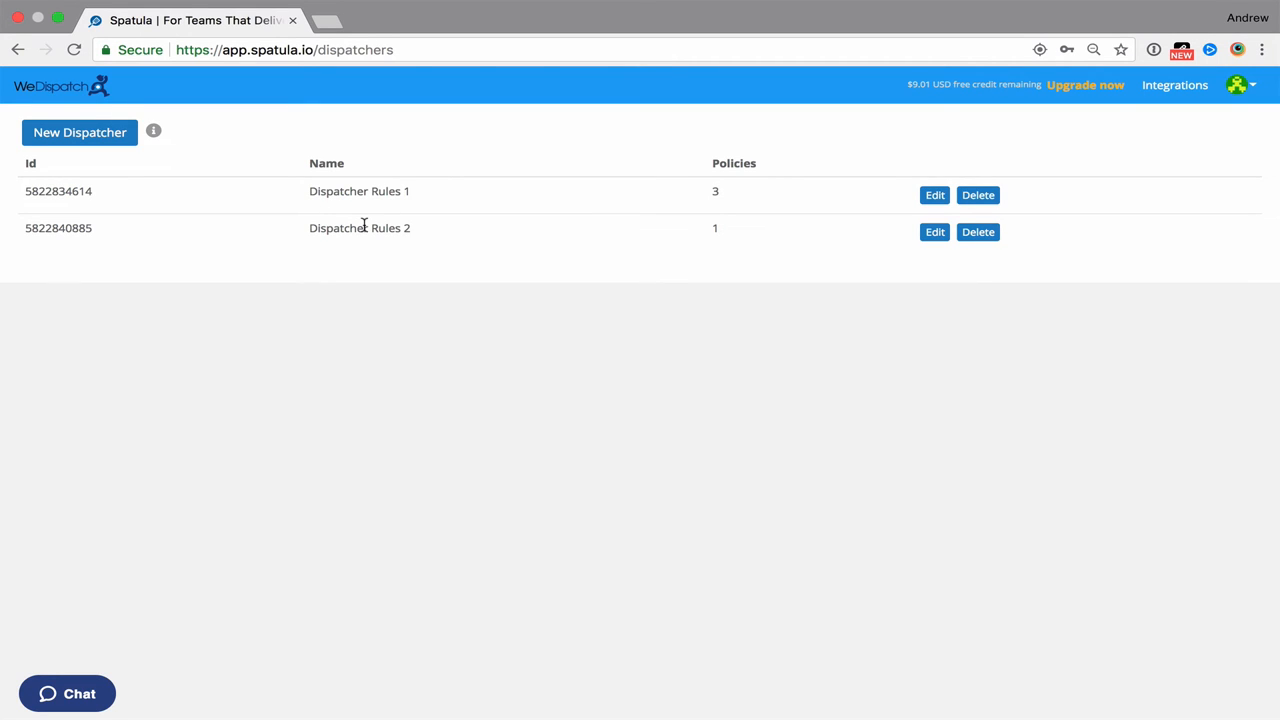
mouse_move(292, 136)
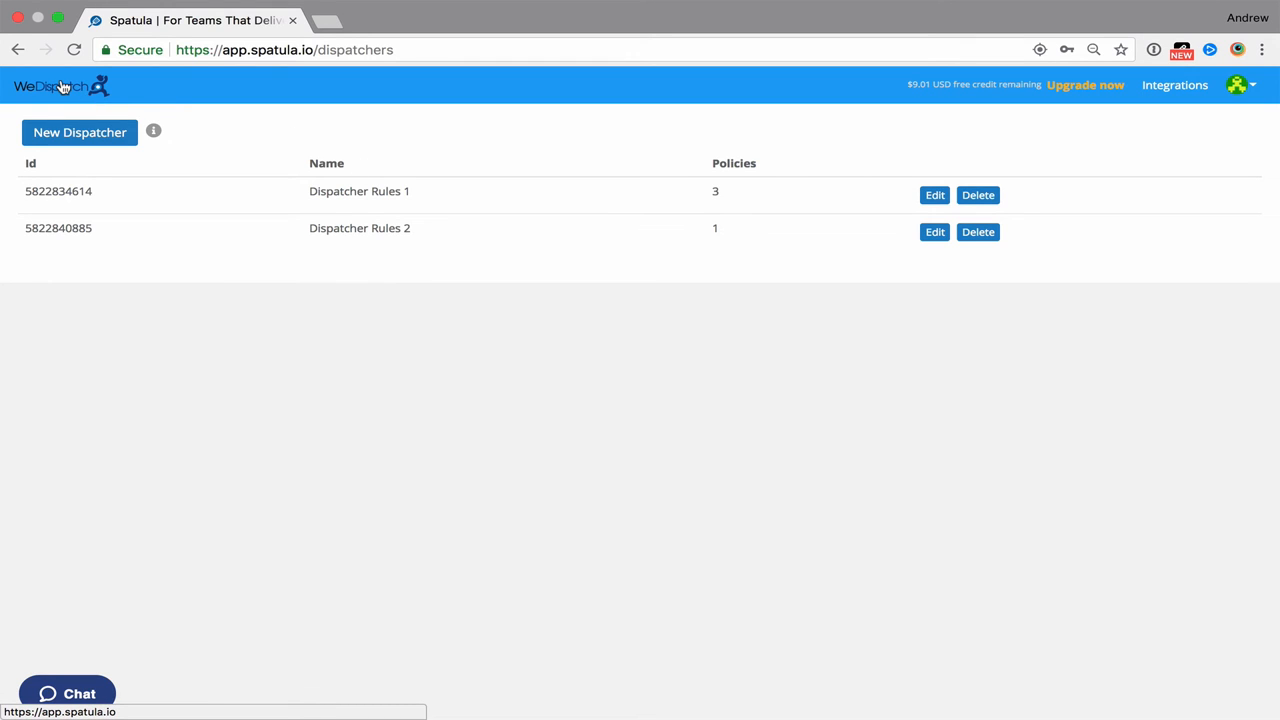
- Return to the dispatch map and start a new job with its full details revealed
click(60, 86)
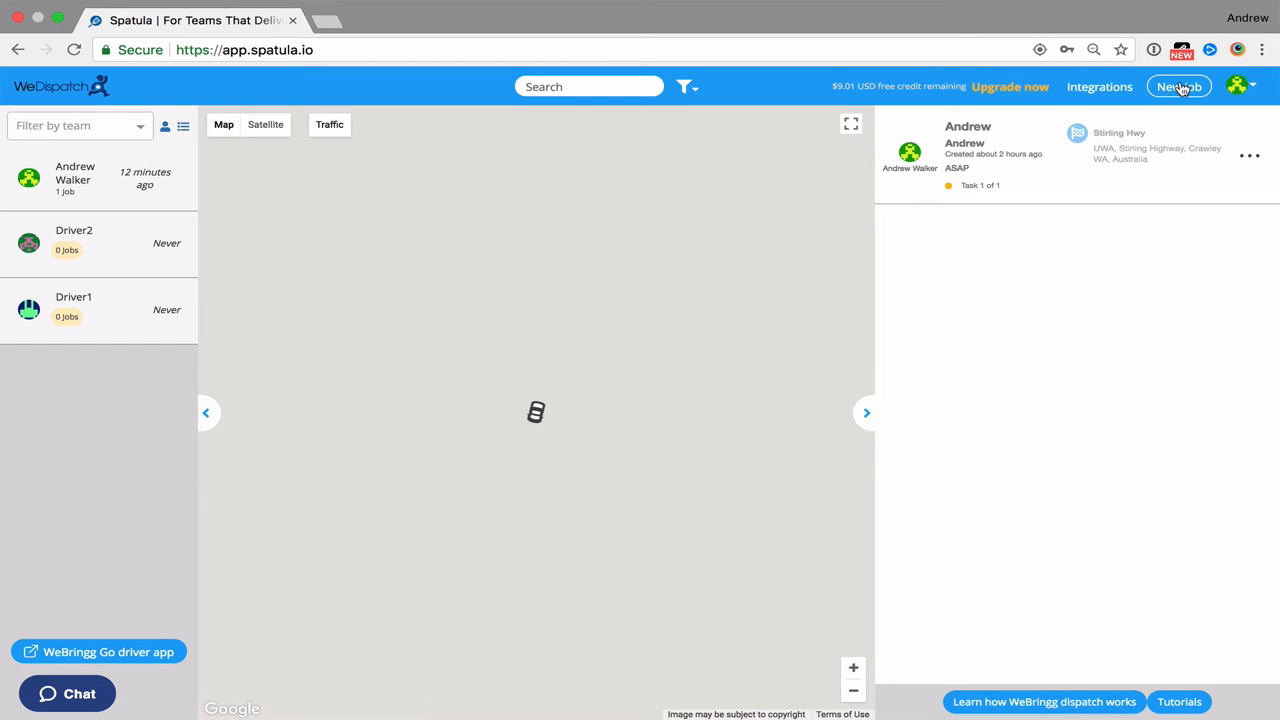
click(1180, 86)
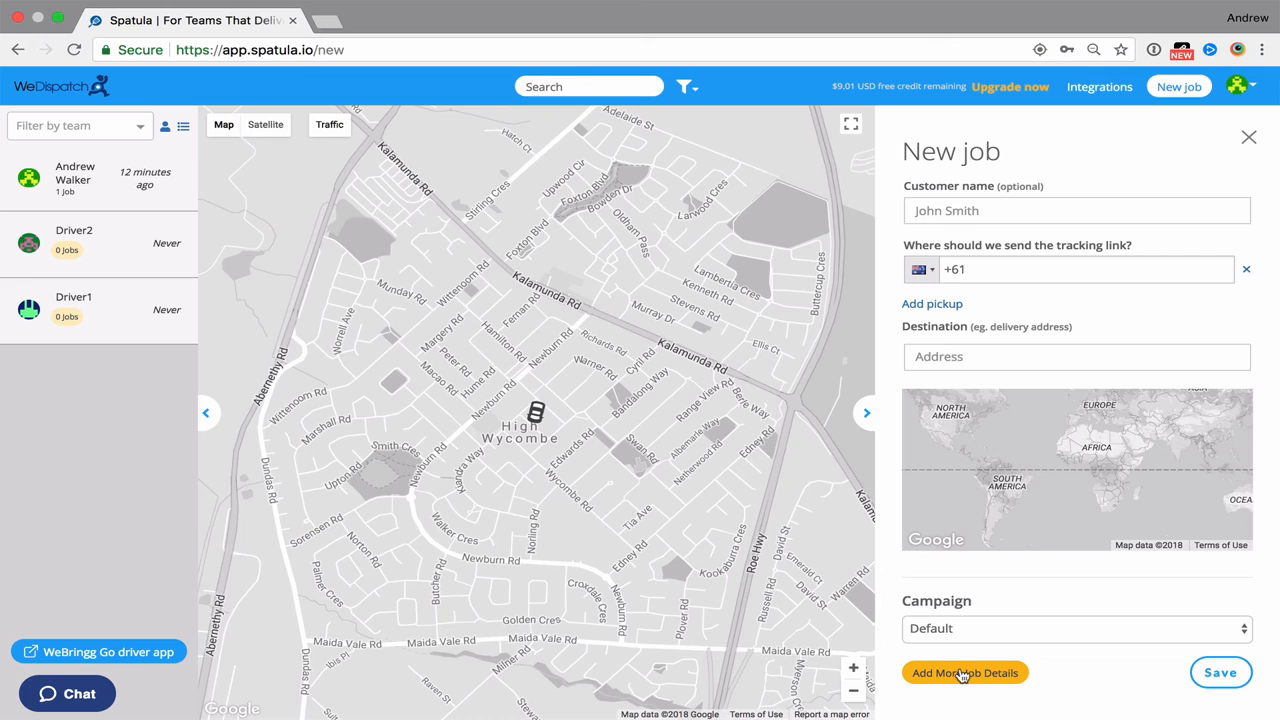
click(964, 672)
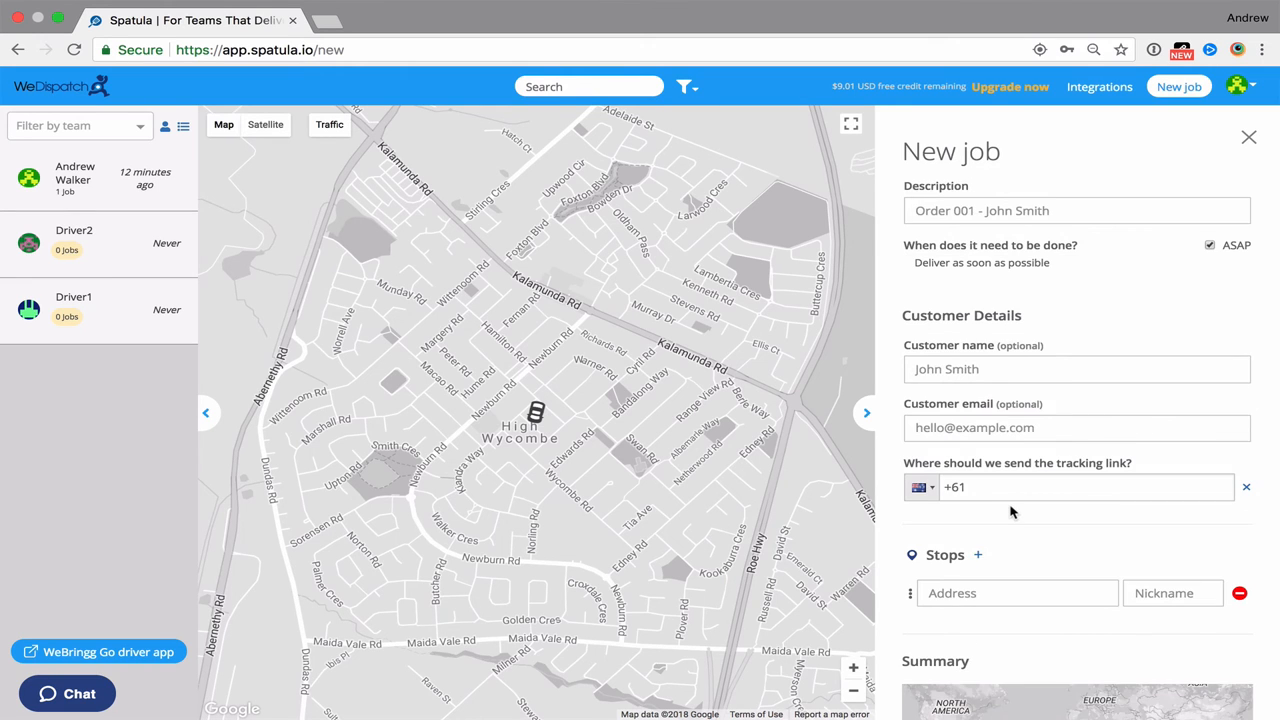
scroll(down, 3)
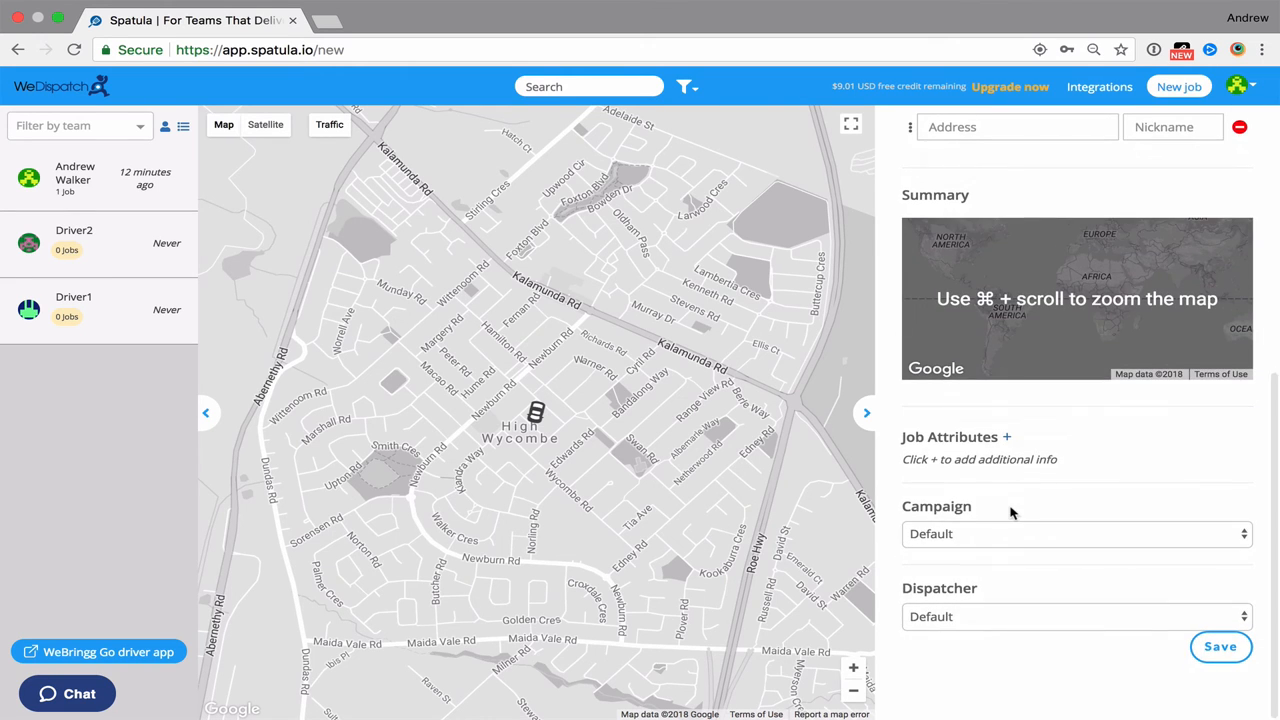
- Set the job's campaign to Demo and its dispatcher to Dispatcher Rules 1
click(1076, 532)
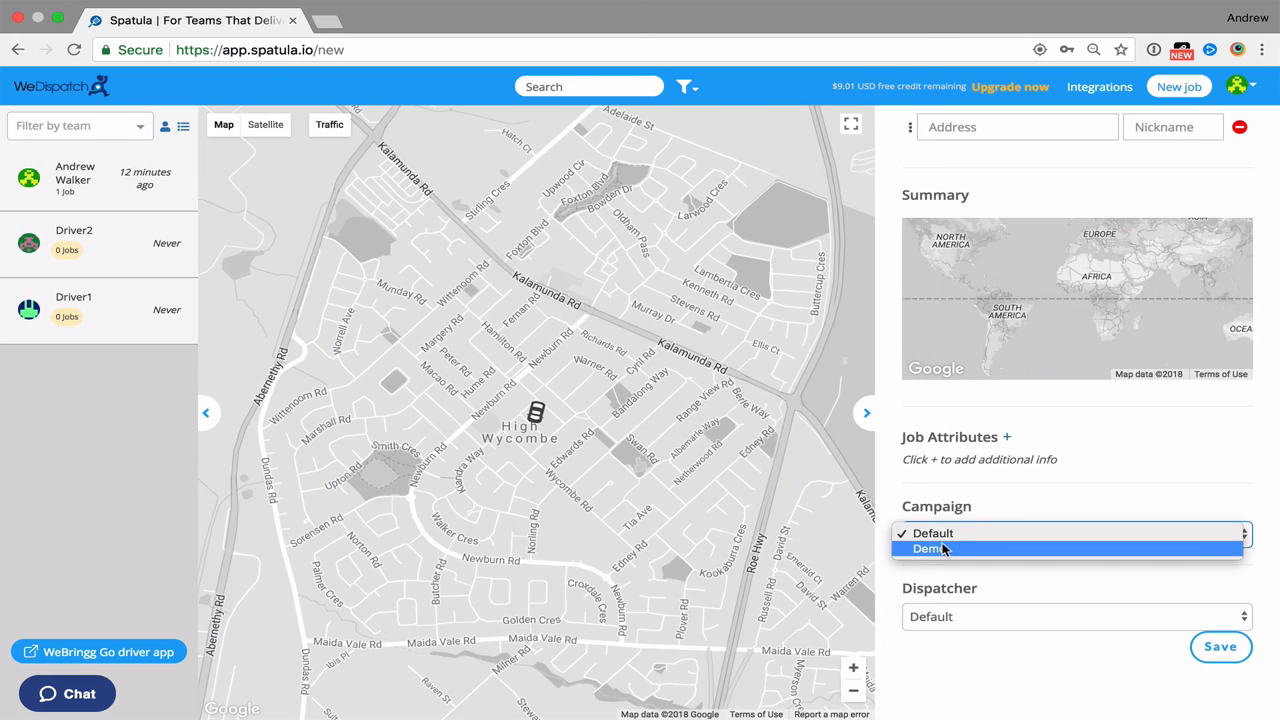
click(926, 548)
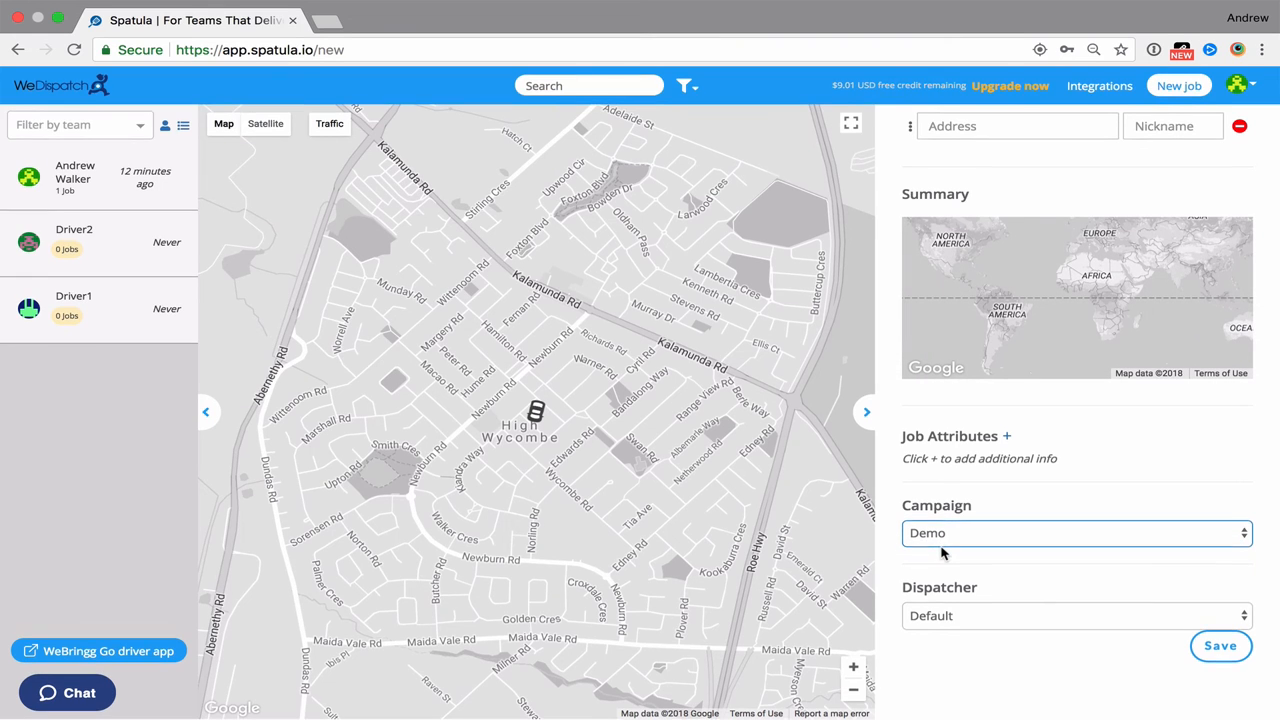
click(1076, 616)
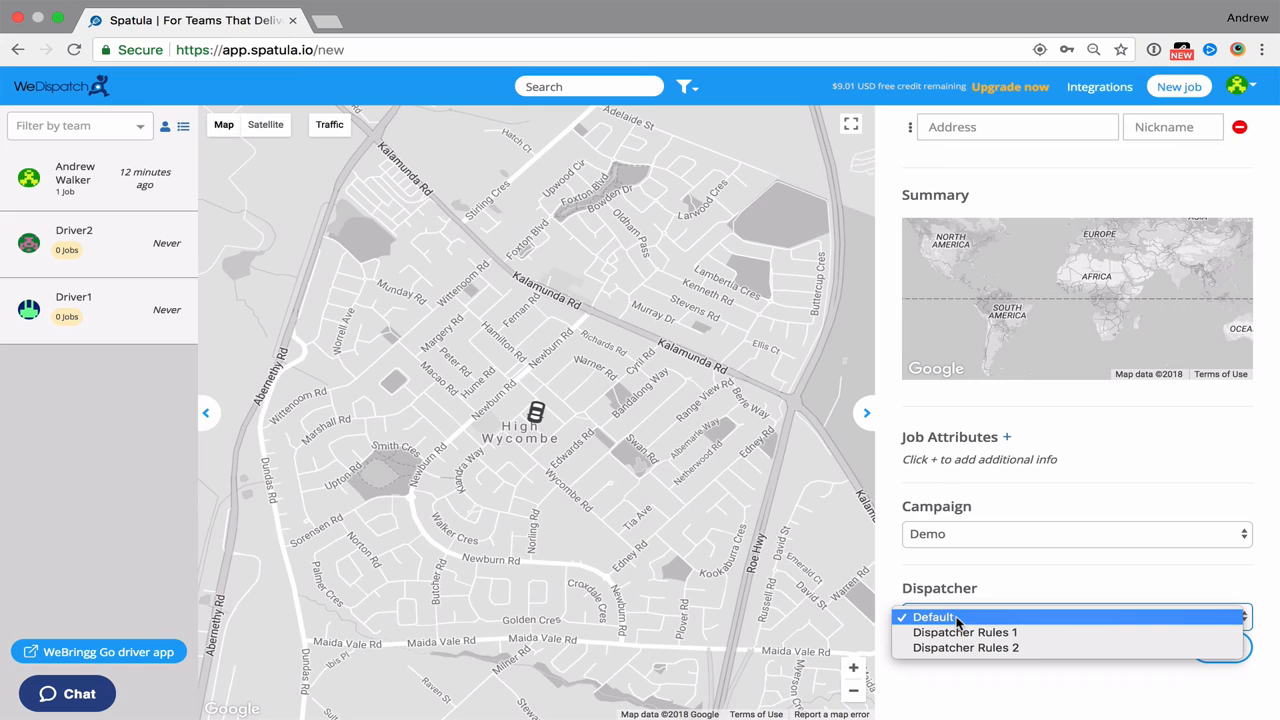
mouse_move(964, 632)
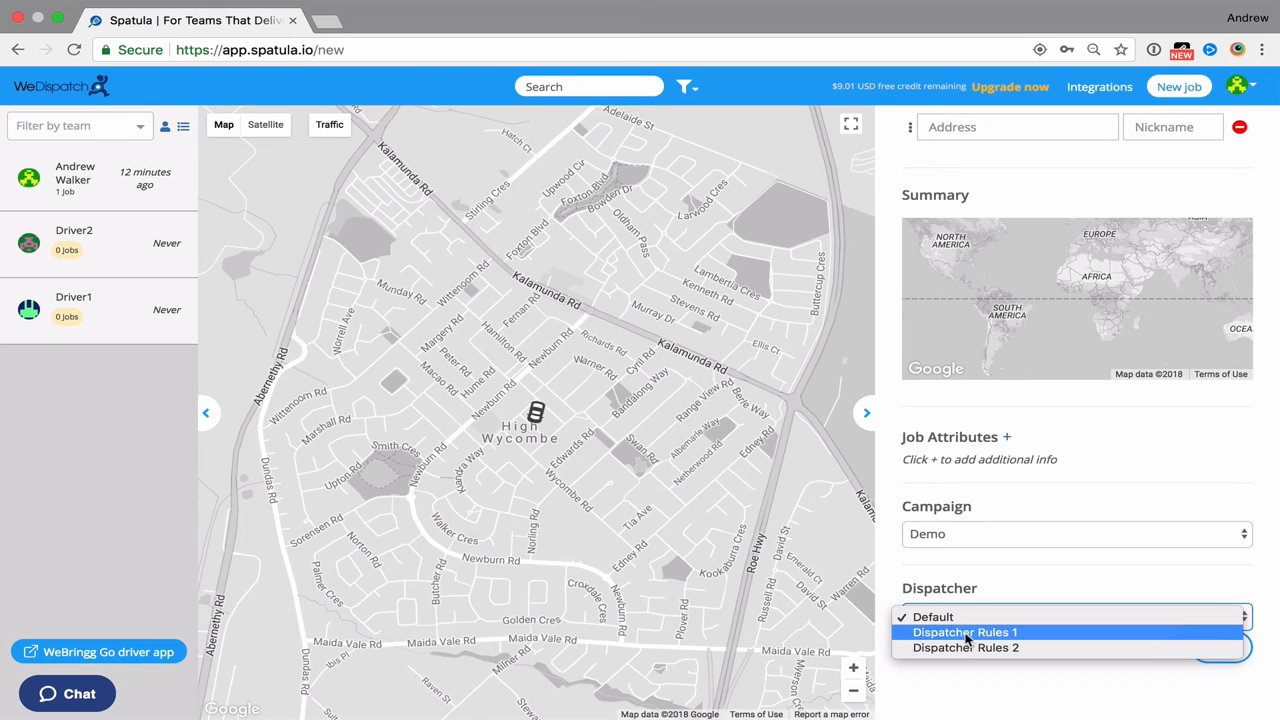
click(964, 632)
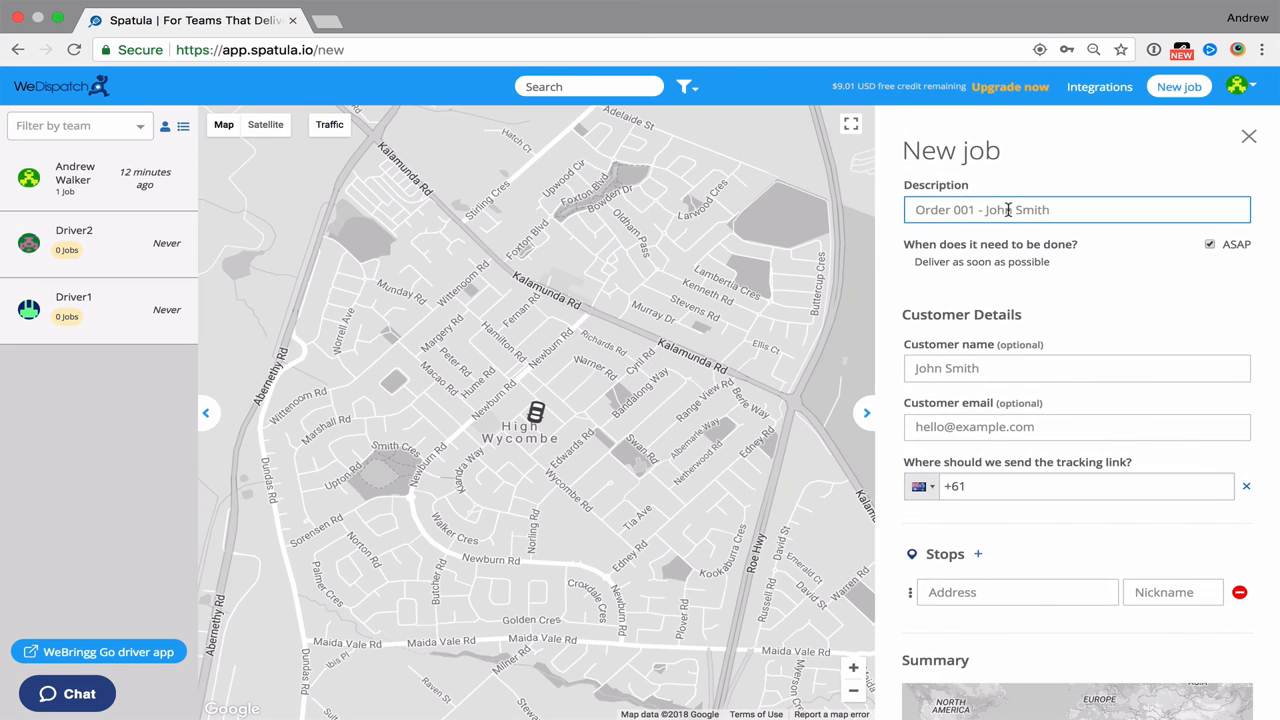
- Describe the job as Test for customer Demo Job with stop UWA Sports Park nicknamed Complete Job
text(Test)
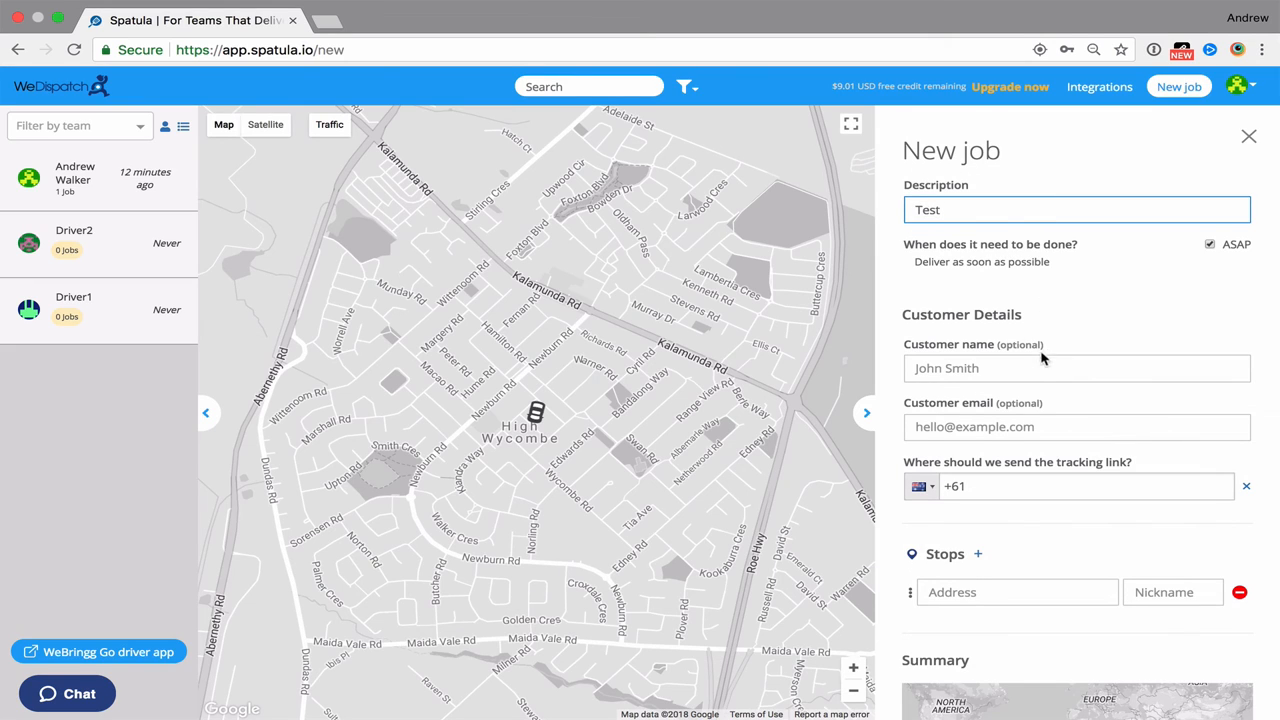
text(Demo Job)
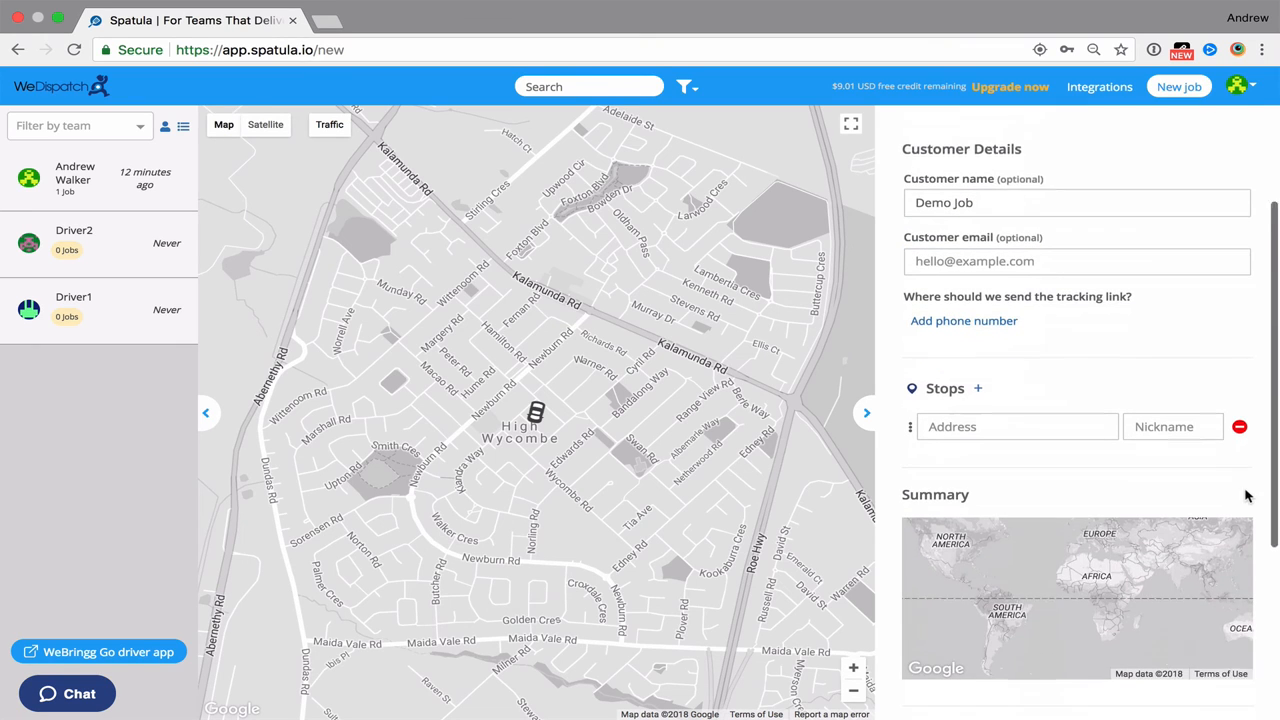
text(UWA)
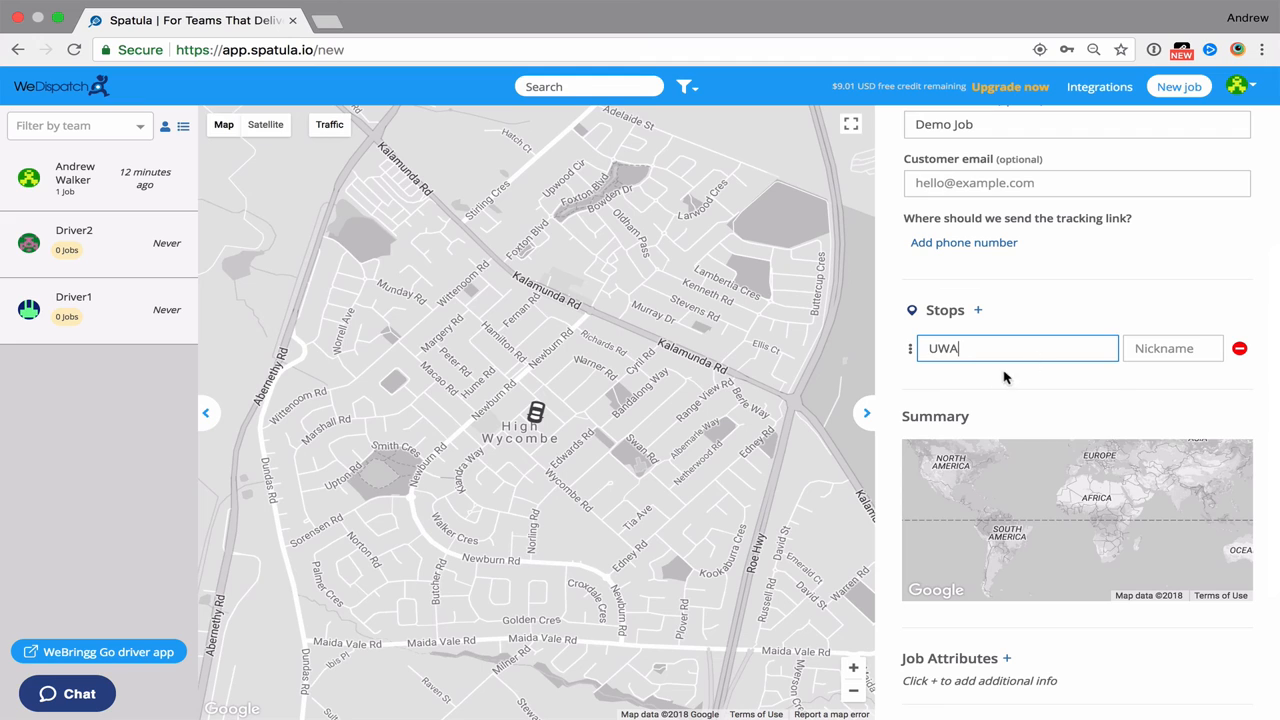
click(1016, 348)
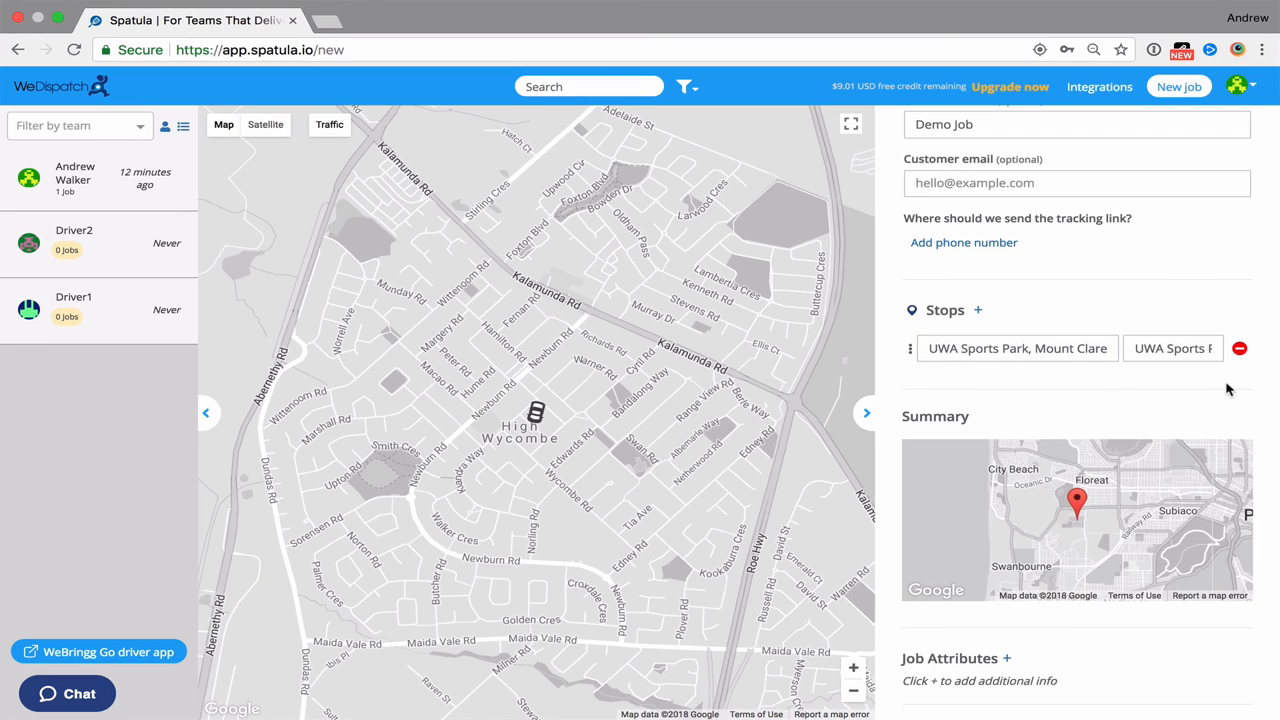
click(1172, 348)
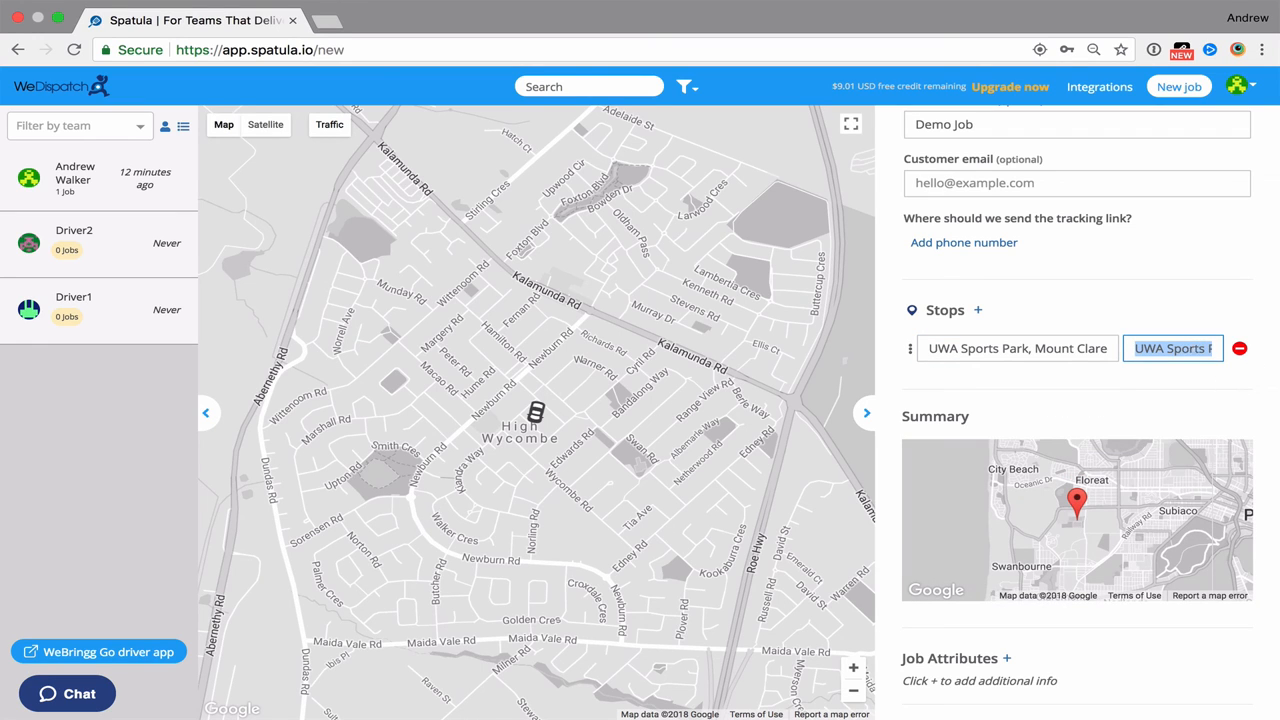
text(Complete)
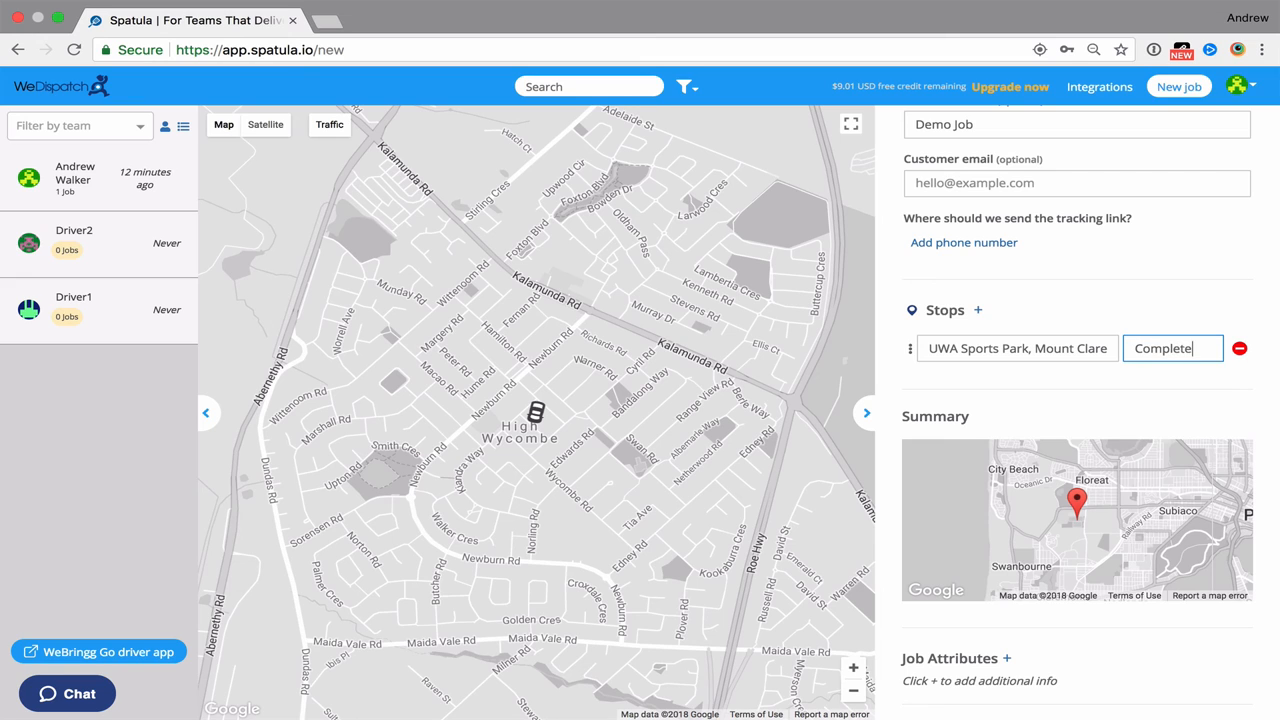
text(Job)
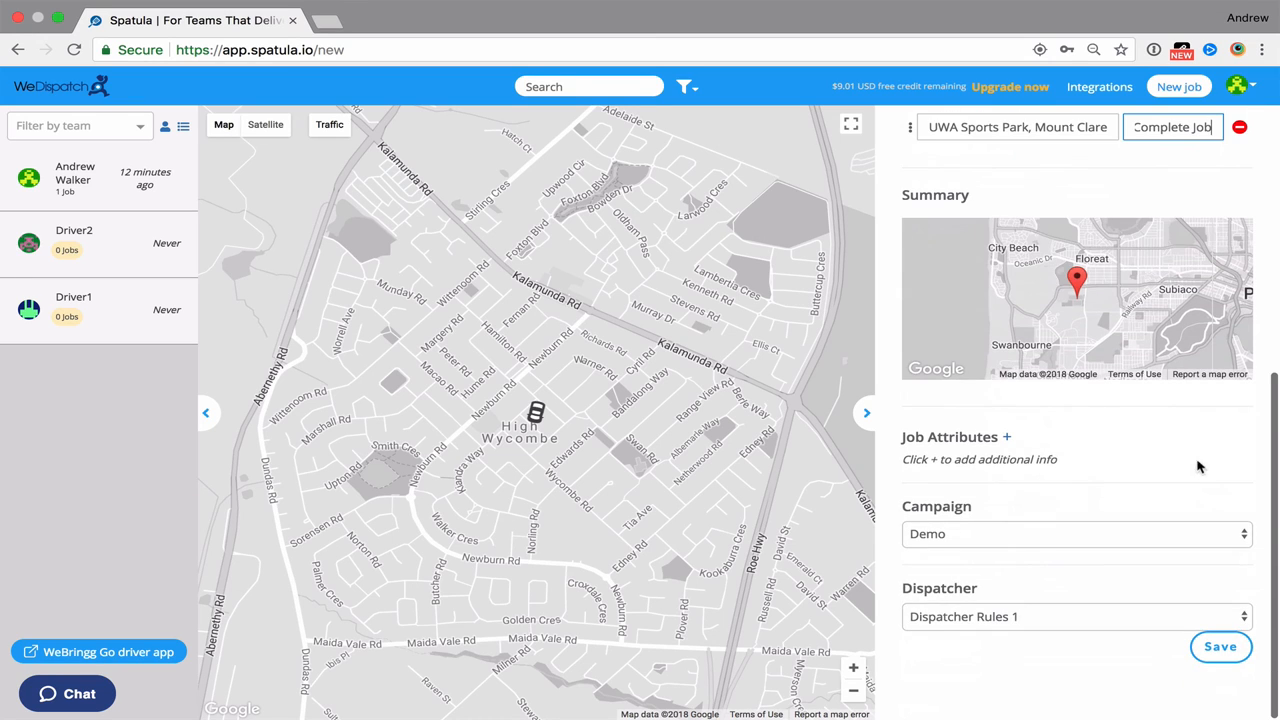
- Save the new job so it appears in the job list
click(1220, 646)
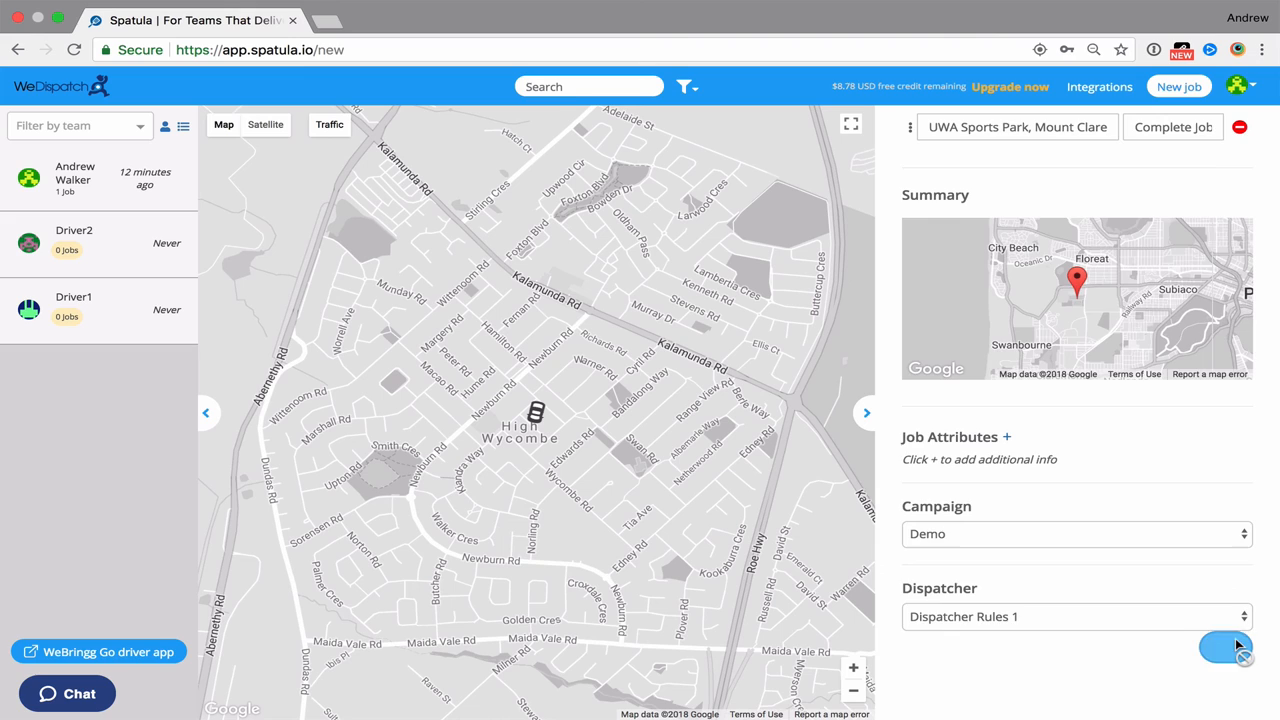
click(1224, 648)
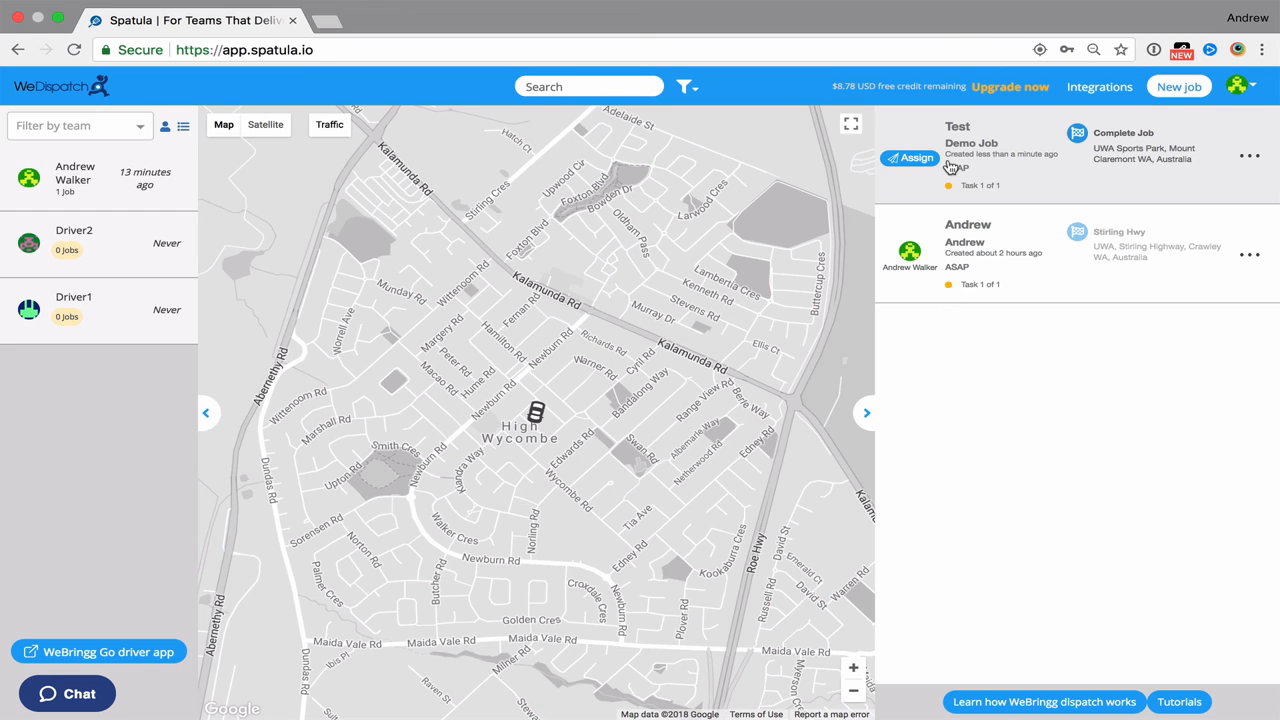
click(1244, 86)
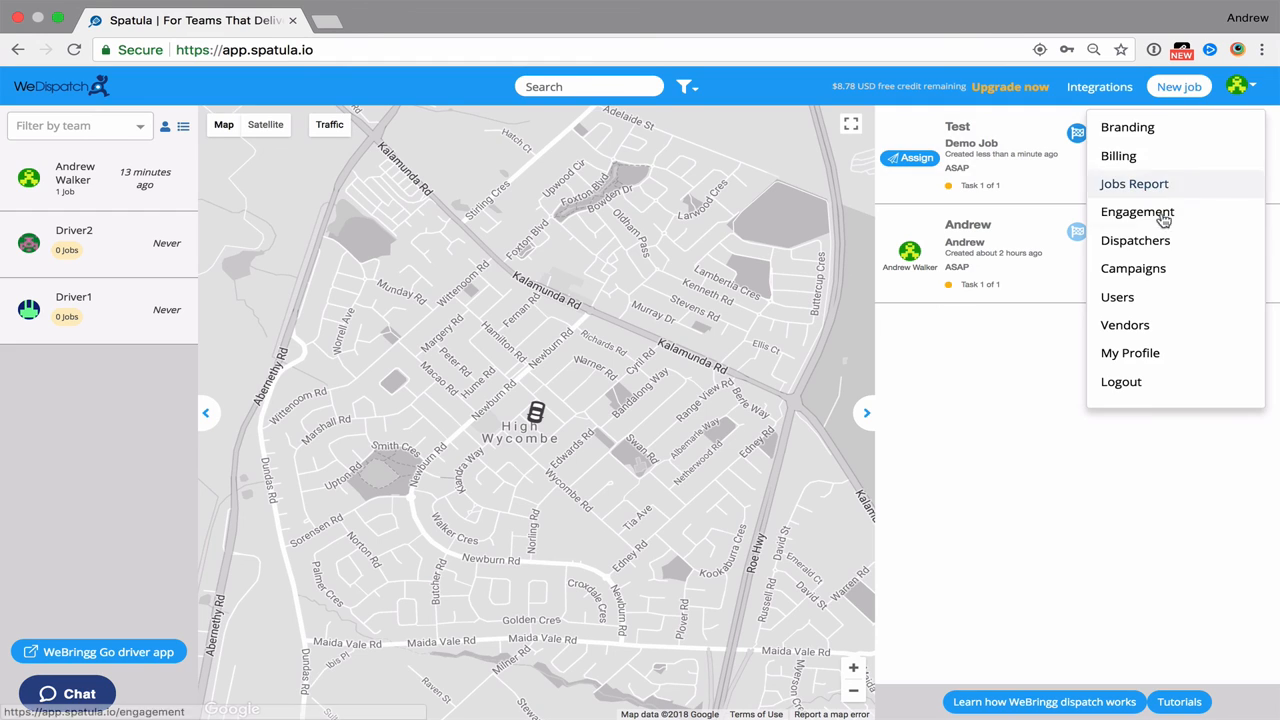
- Reopen Dispatcher Rules 1 for editing from the Dispatchers list, showing its three policies
click(1136, 240)
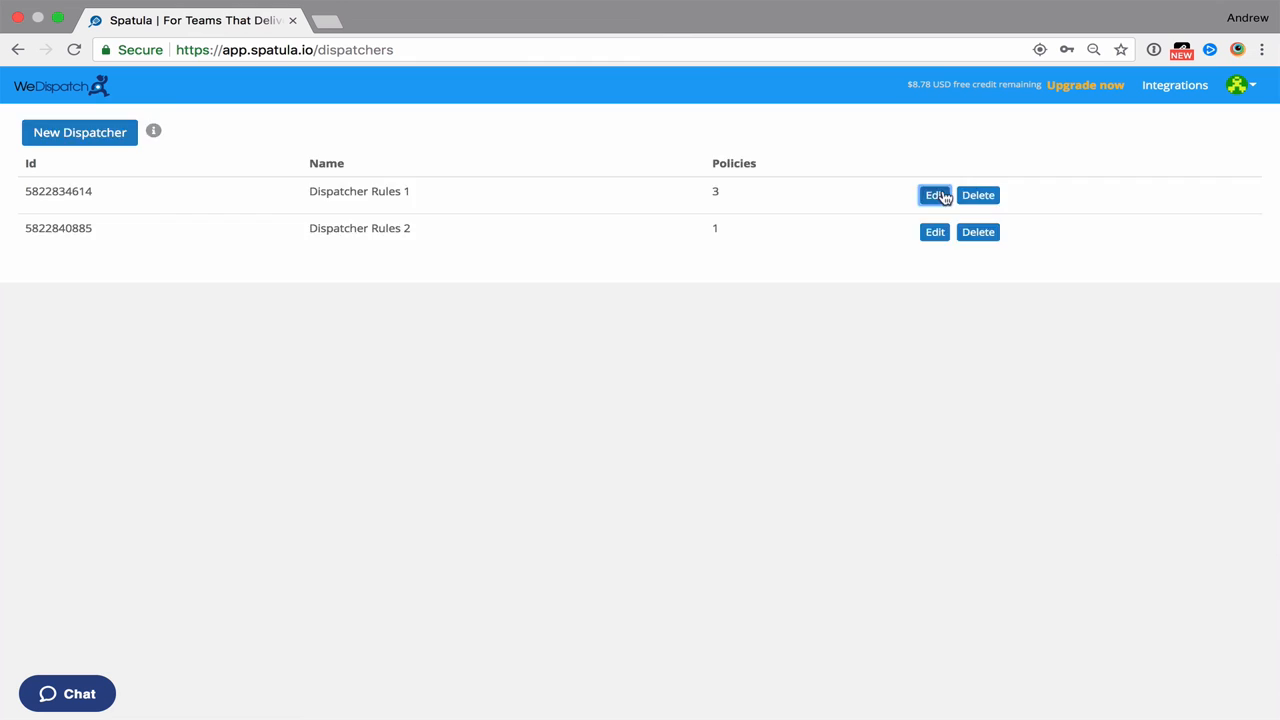
click(934, 196)
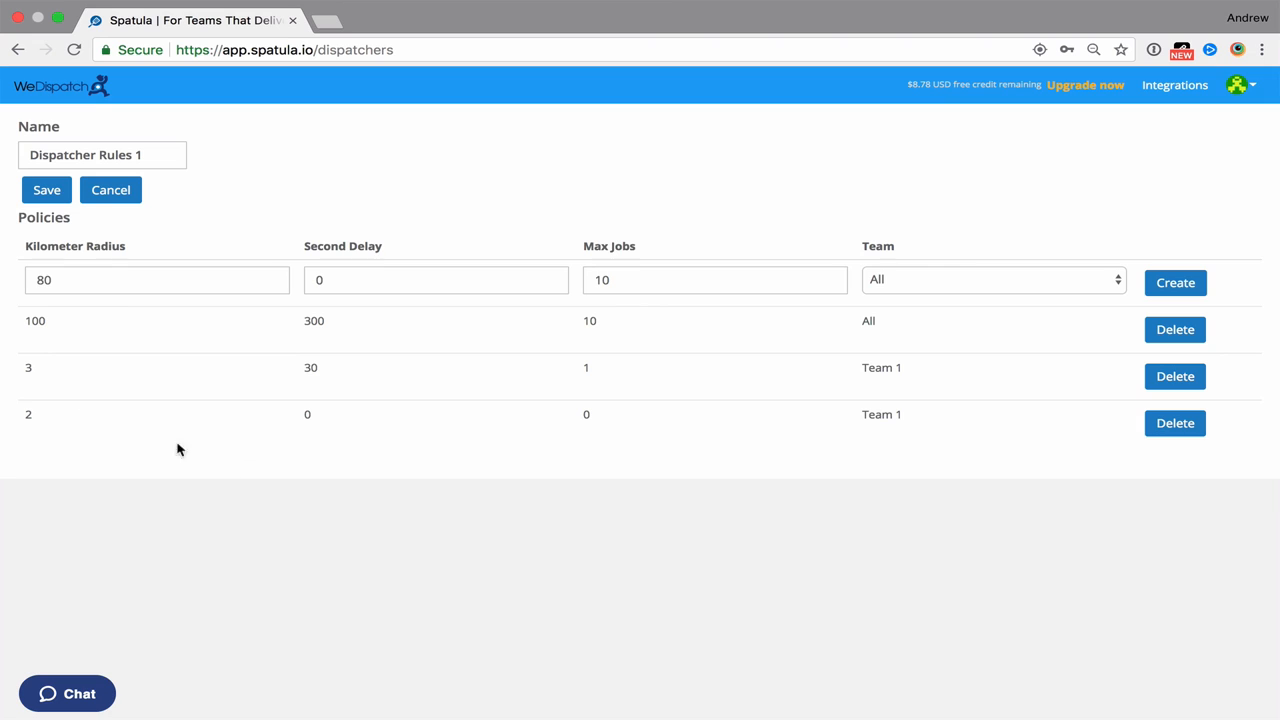
mouse_move(616, 422)
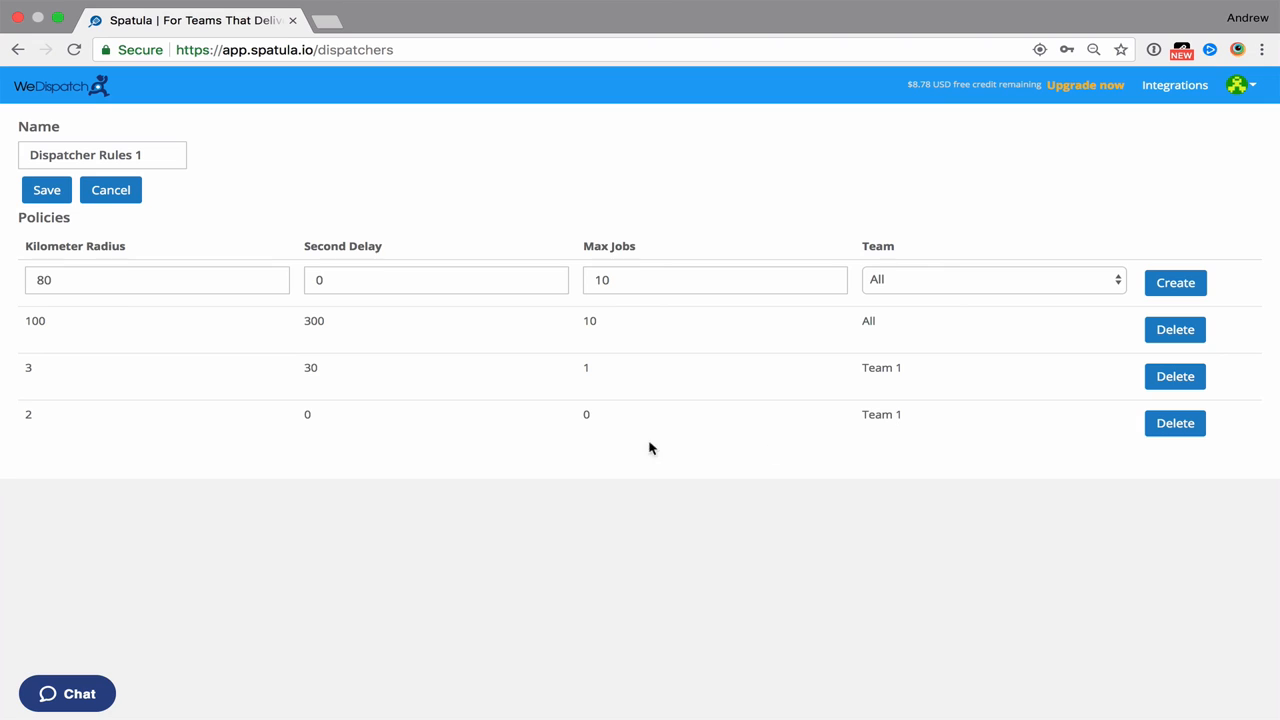
mouse_move(124, 460)
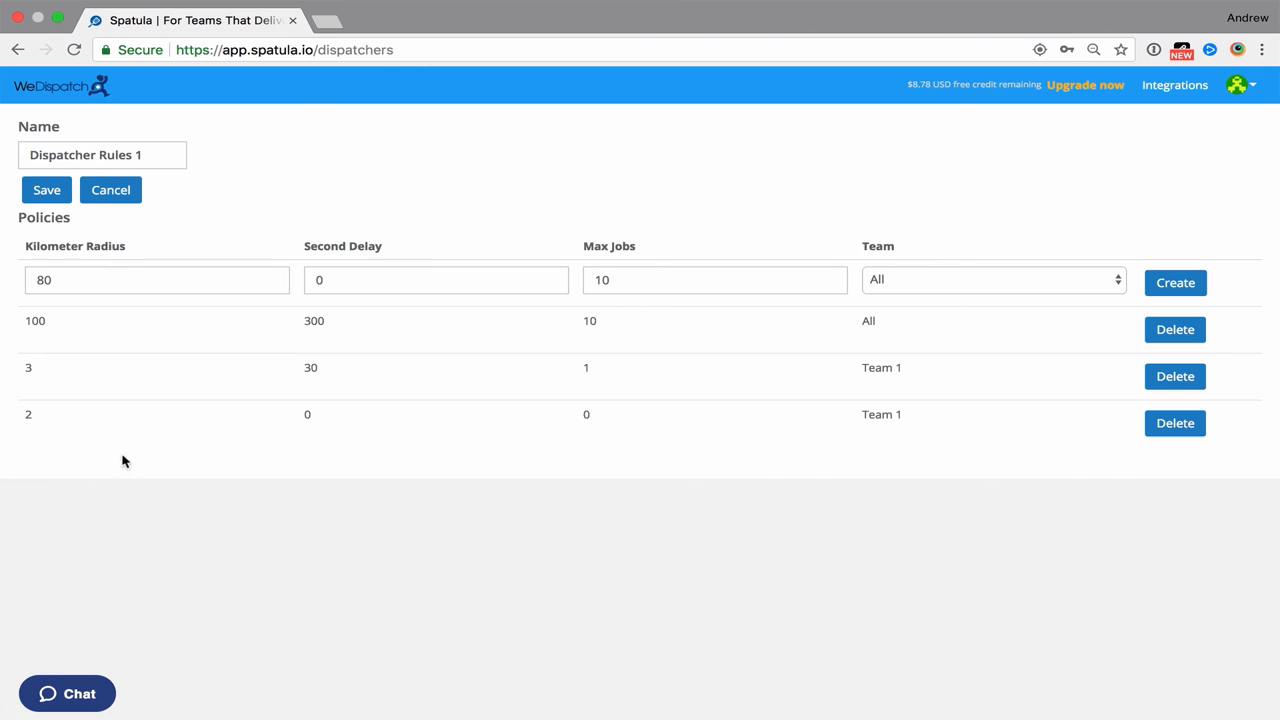
mouse_move(304, 414)
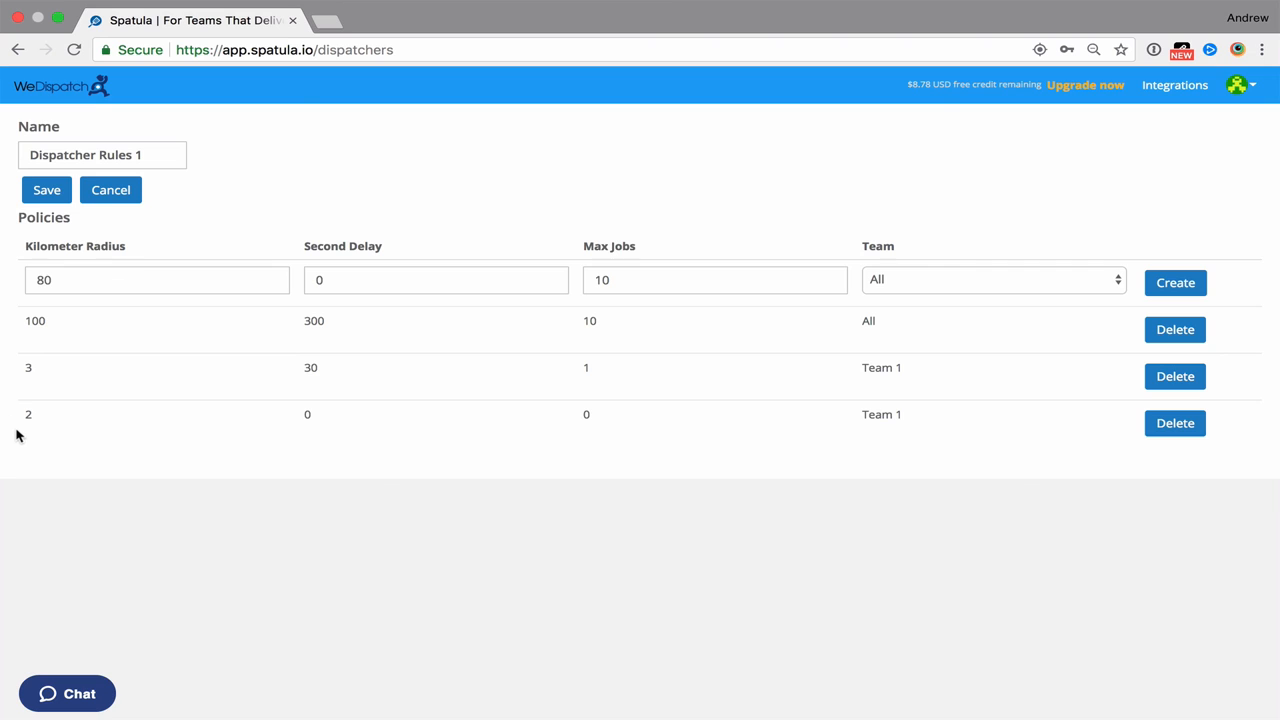
mouse_move(276, 428)
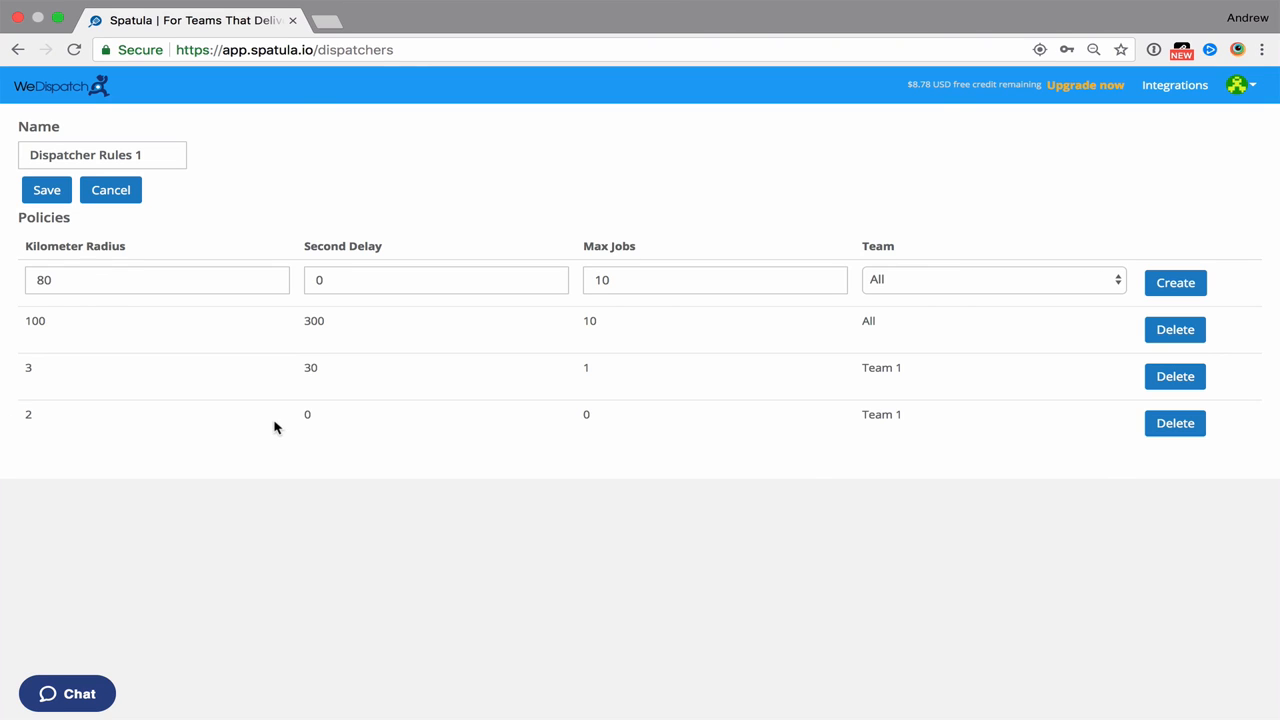
mouse_move(8, 422)
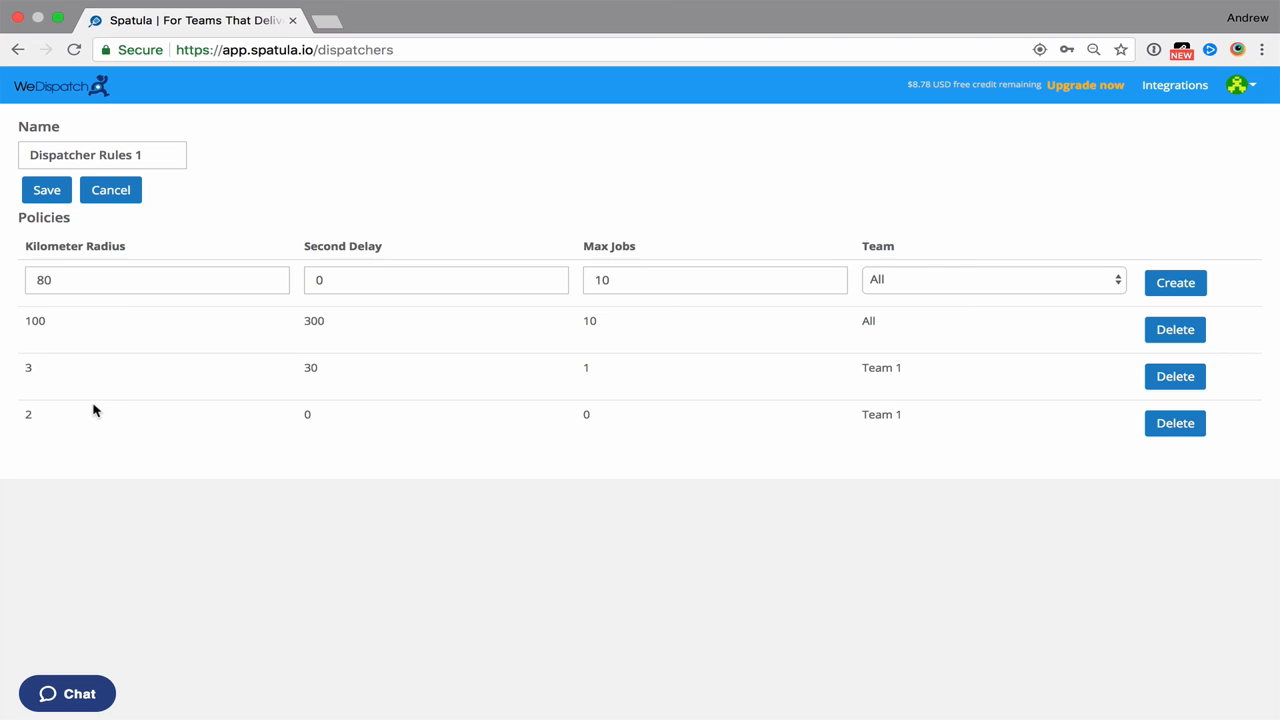
mouse_move(164, 322)
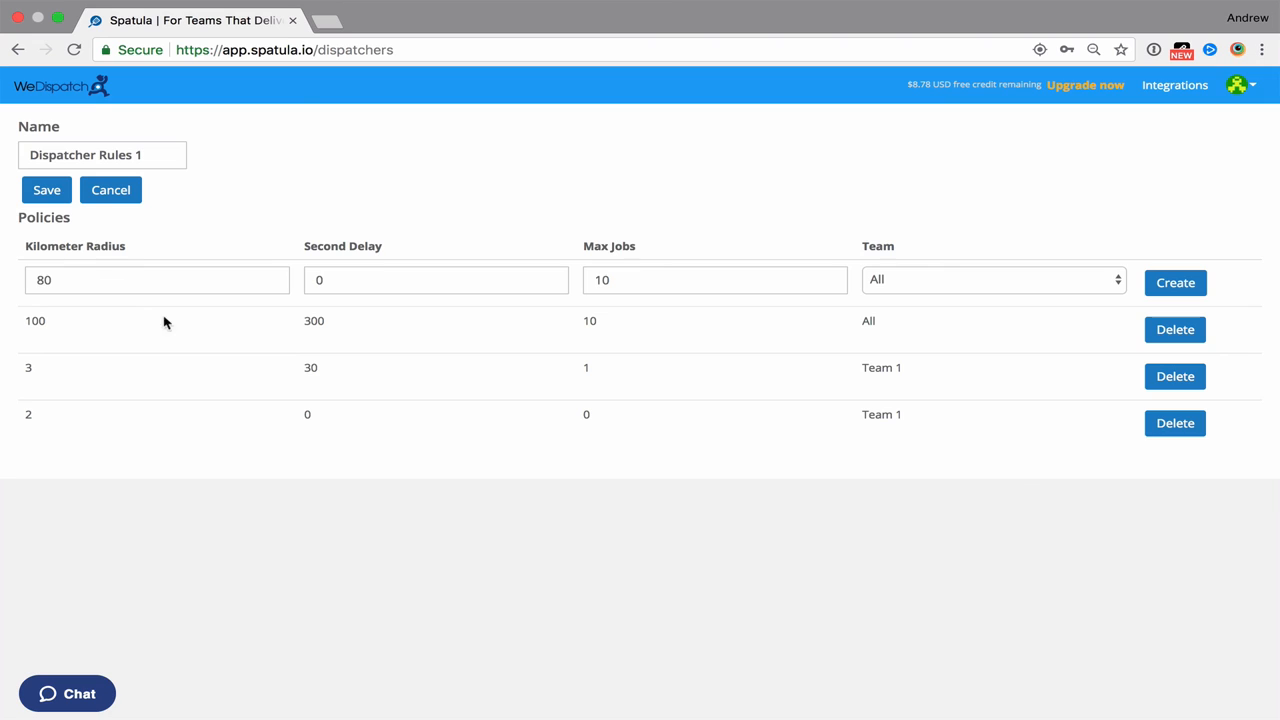
mouse_move(224, 246)
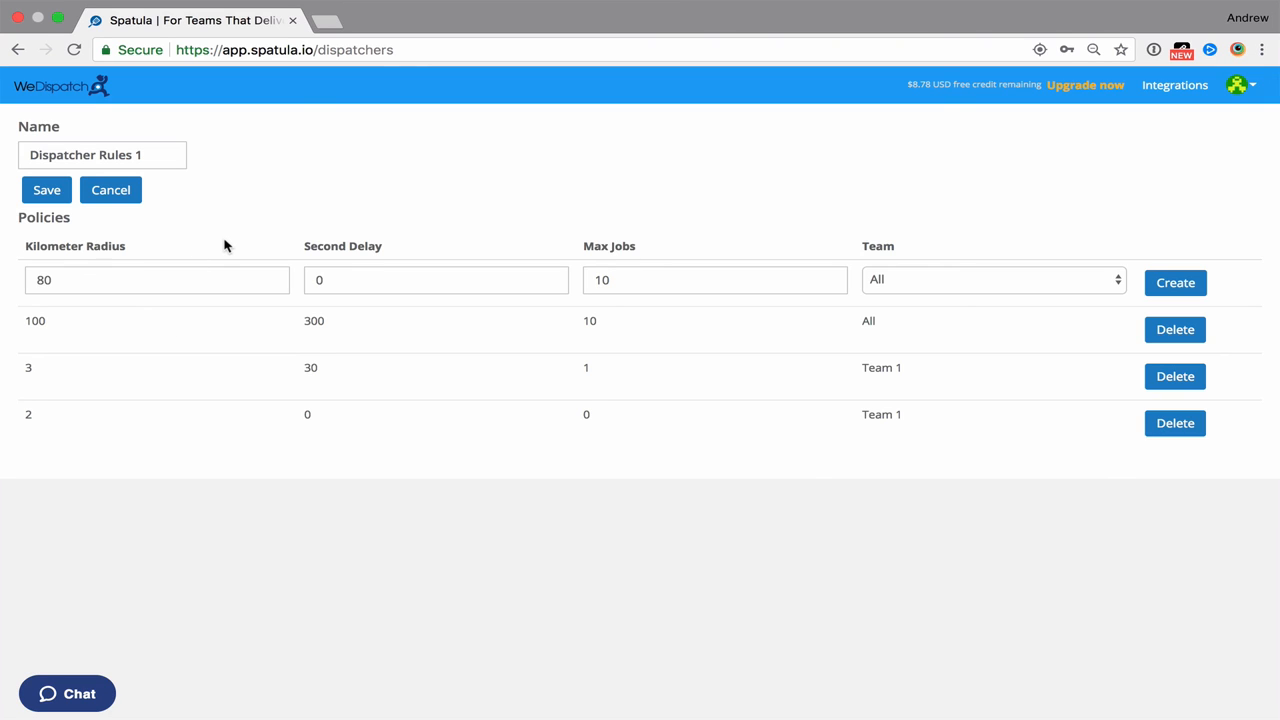
mouse_move(256, 176)
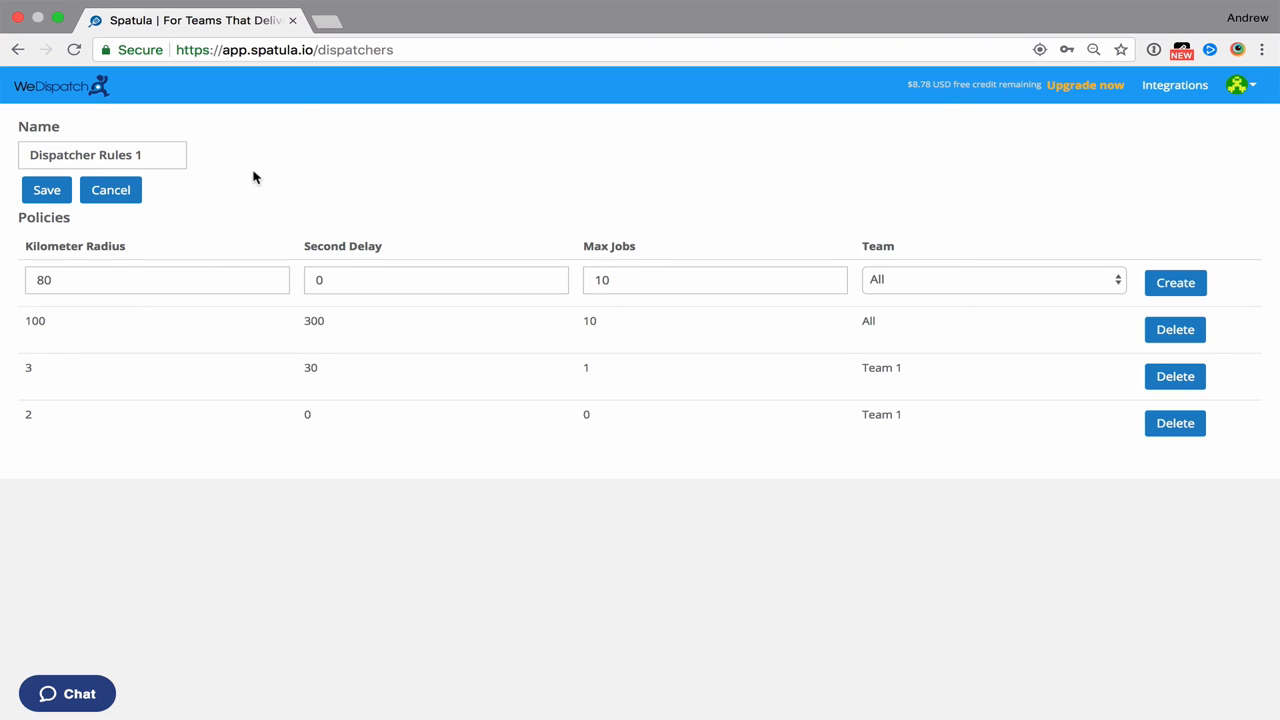